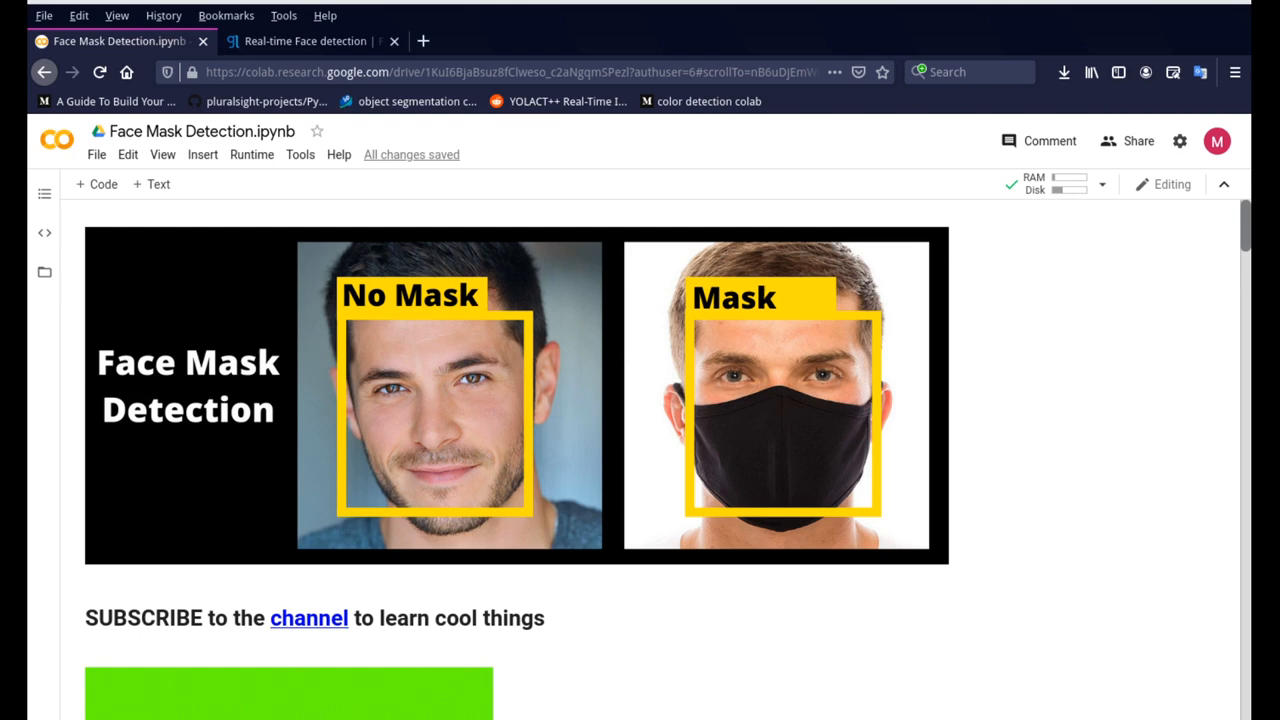
{"action": "mouse_move", "coordinate": [65, 523]}
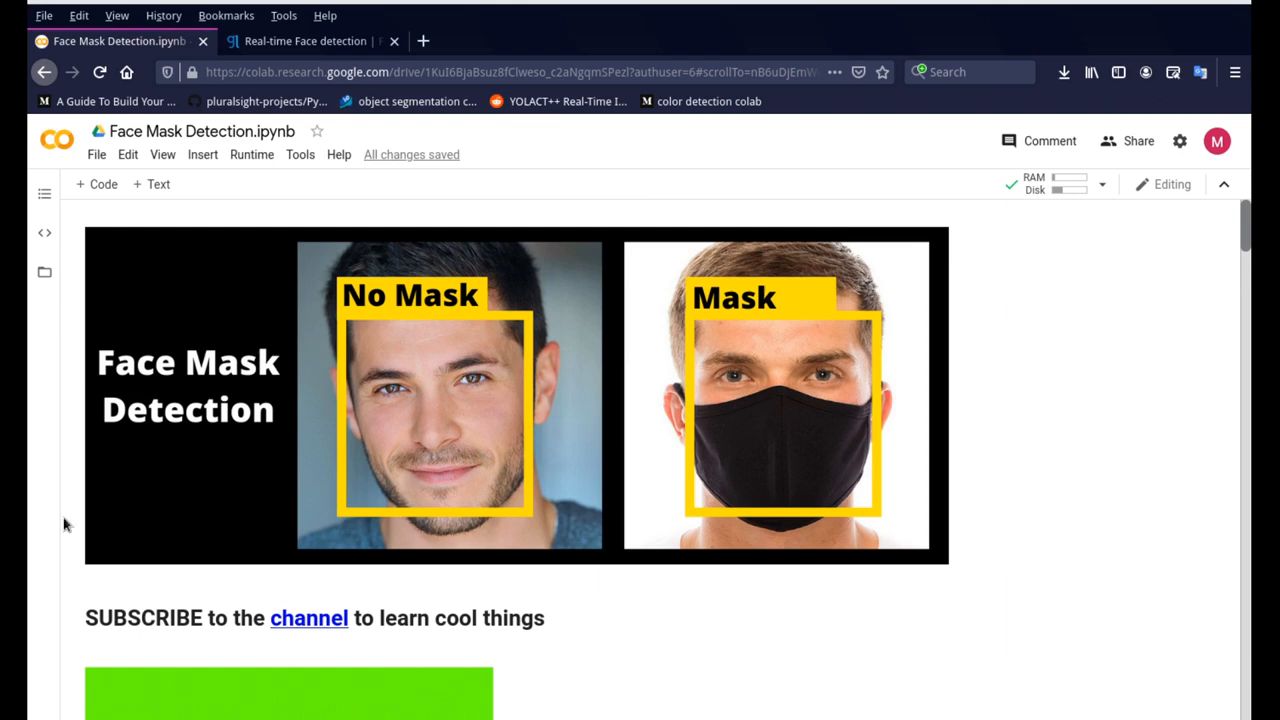
{"action": "mouse_move", "coordinate": [605, 470]}
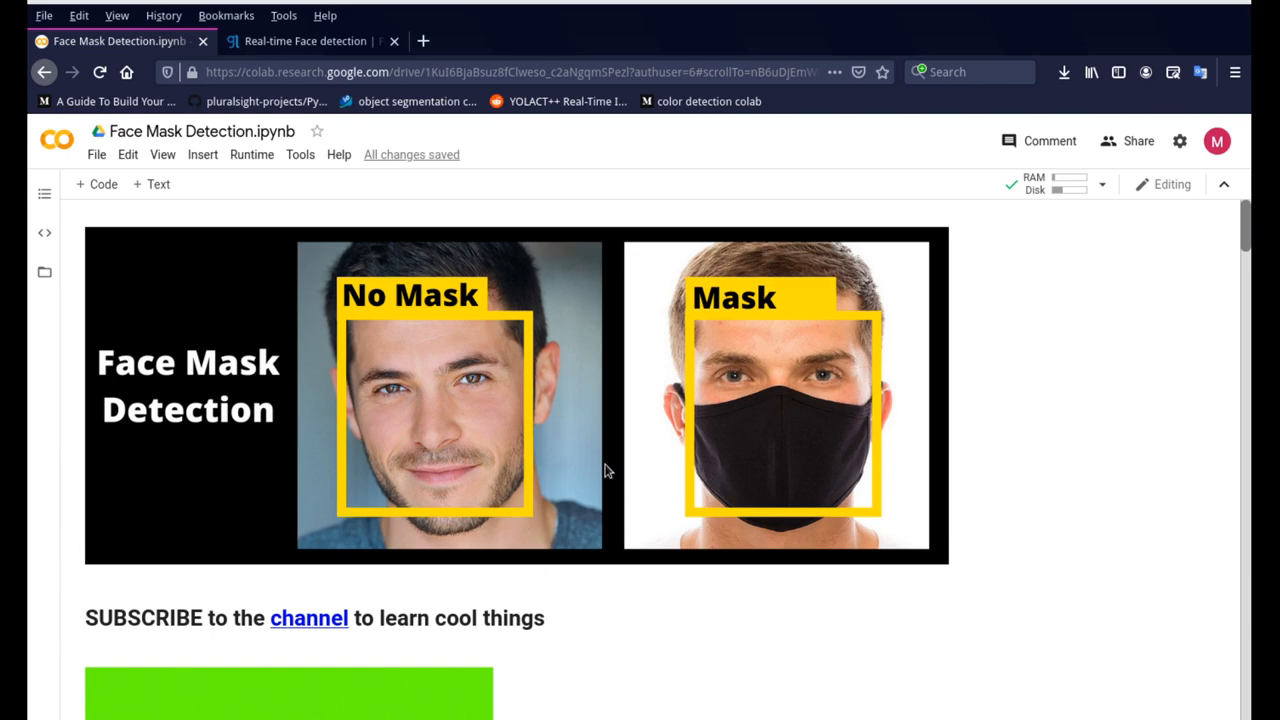
{"action": "mouse_move", "coordinate": [462, 448]}
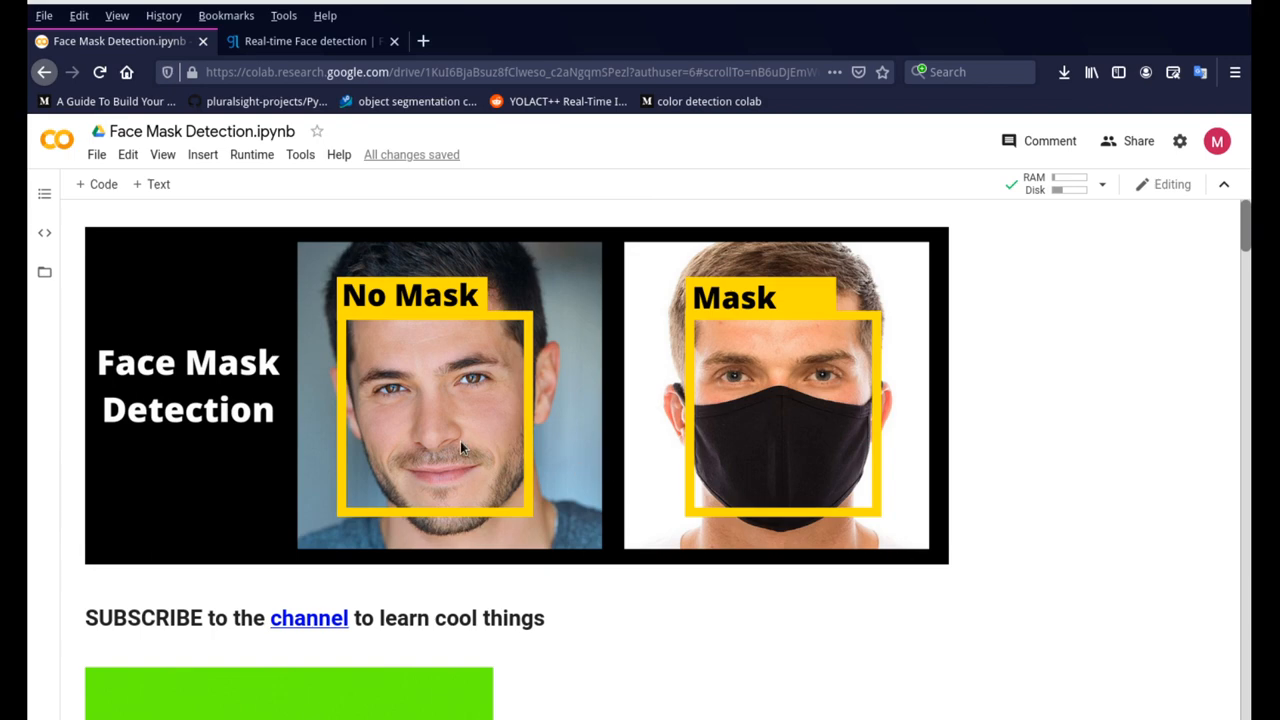
- Scroll down and back up through the currently open article page
{"action": "scroll", "scroll_direction": "down", "scroll_amount": 3}
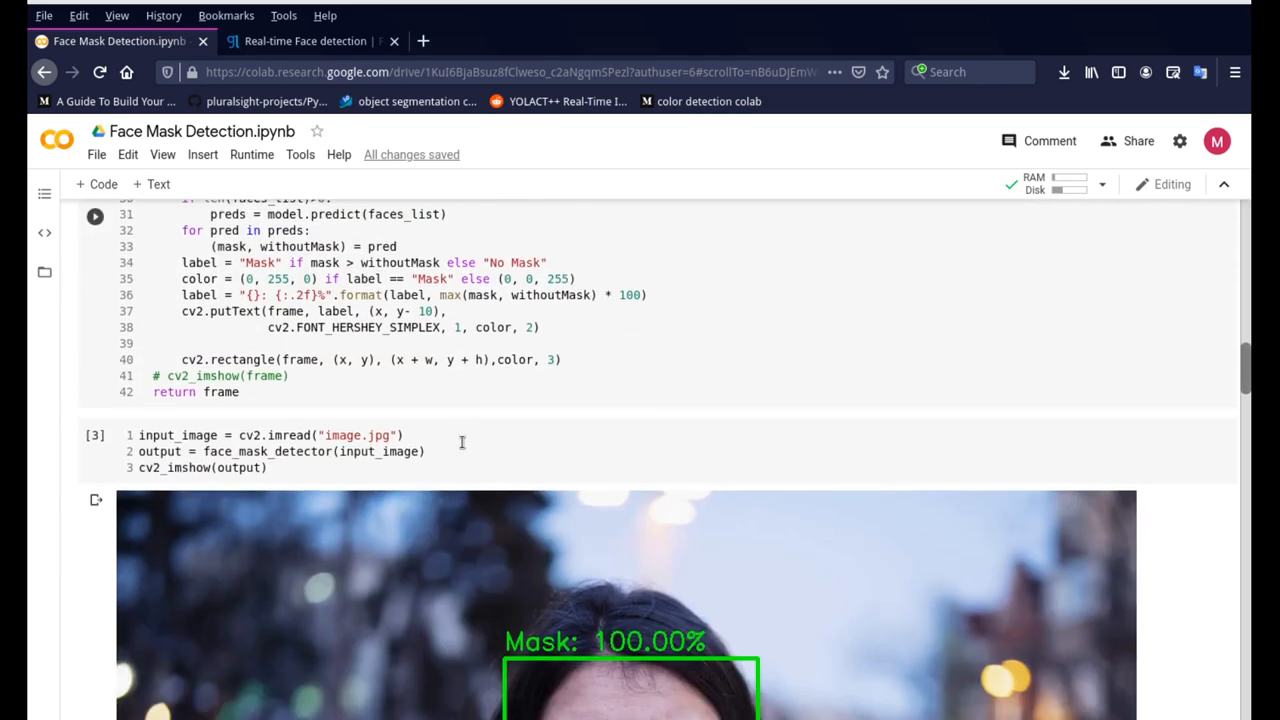
{"action": "scroll", "scroll_direction": "down", "scroll_amount": 3}
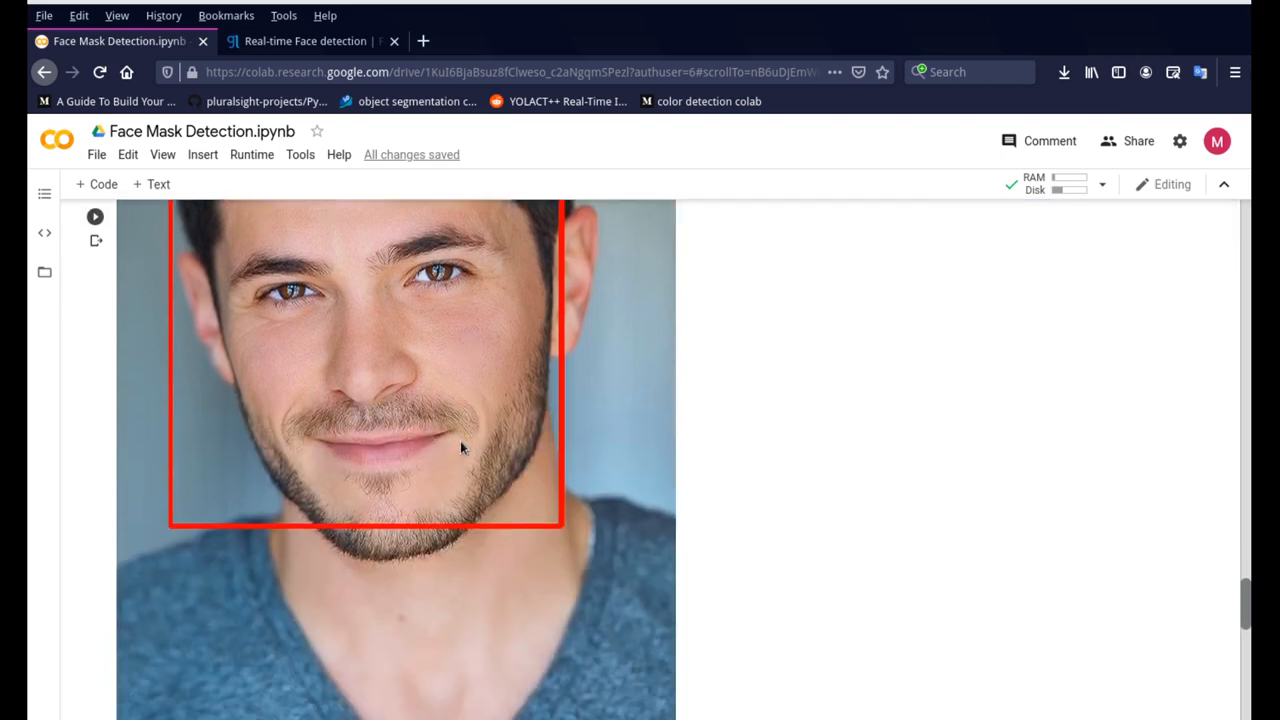
{"action": "scroll", "scroll_direction": "down", "scroll_amount": 3}
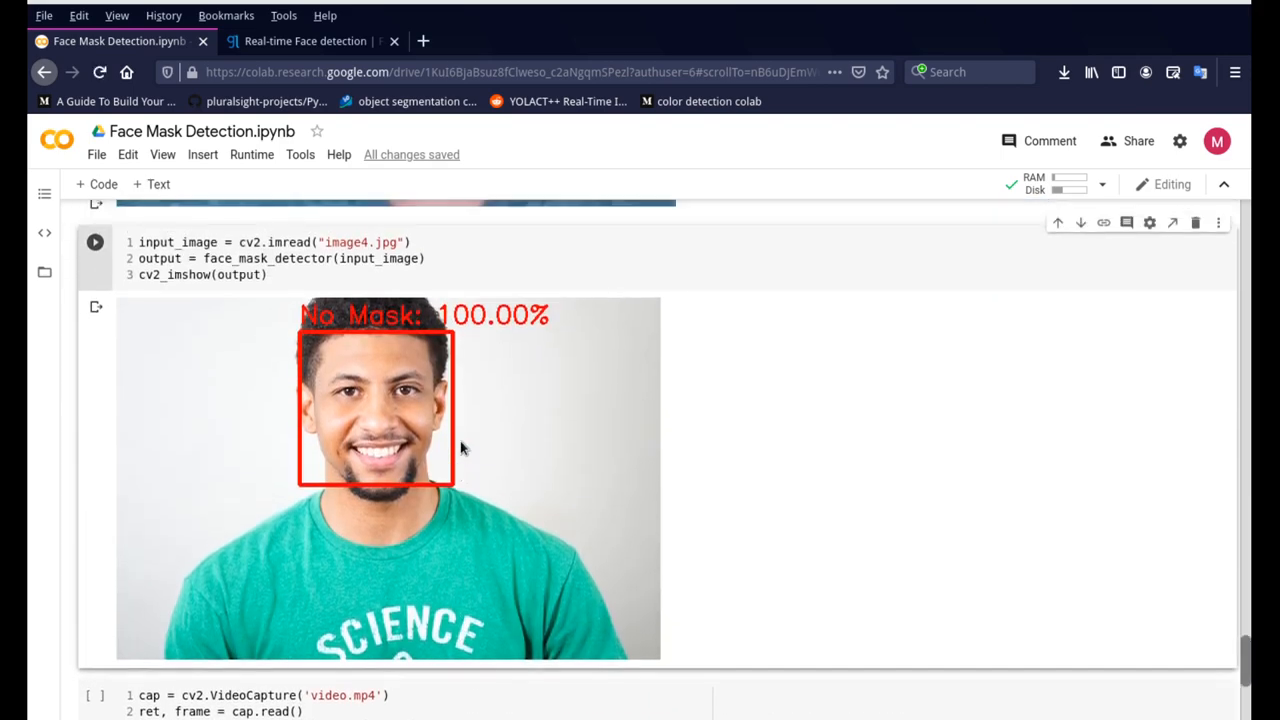
{"action": "scroll", "scroll_direction": "down", "scroll_amount": 3}
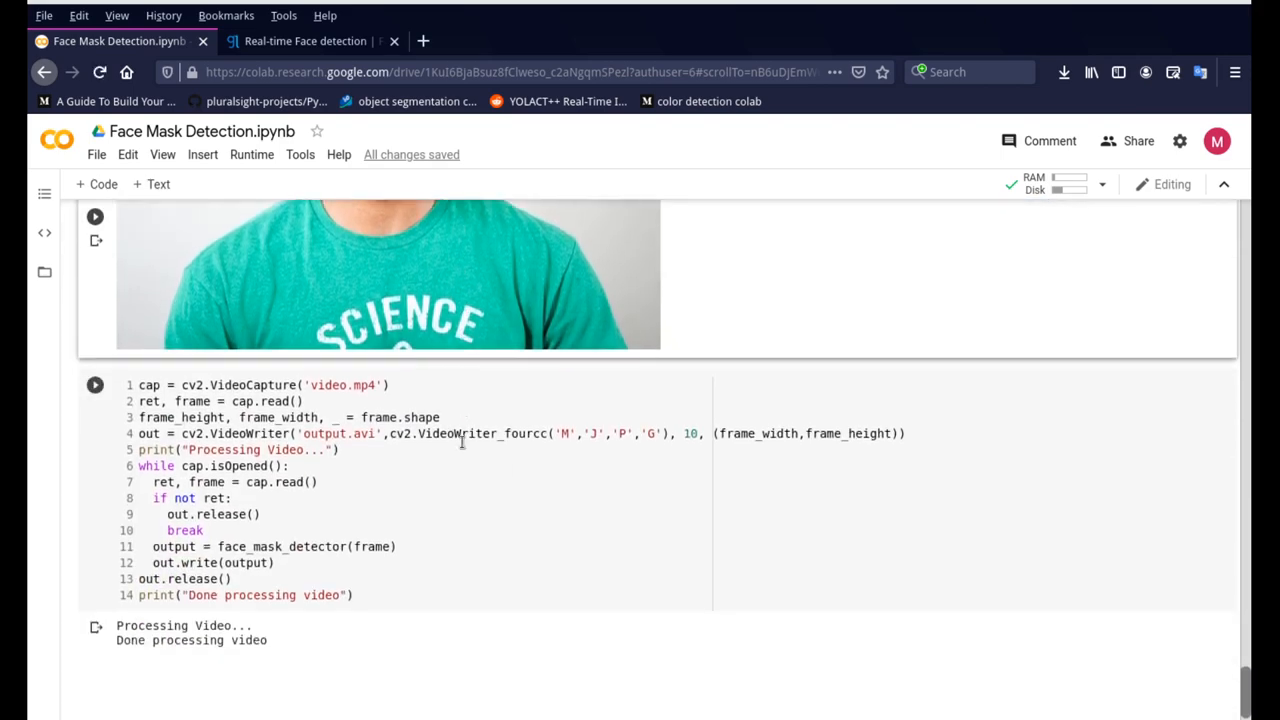
{"action": "scroll", "scroll_direction": "up", "scroll_amount": 3}
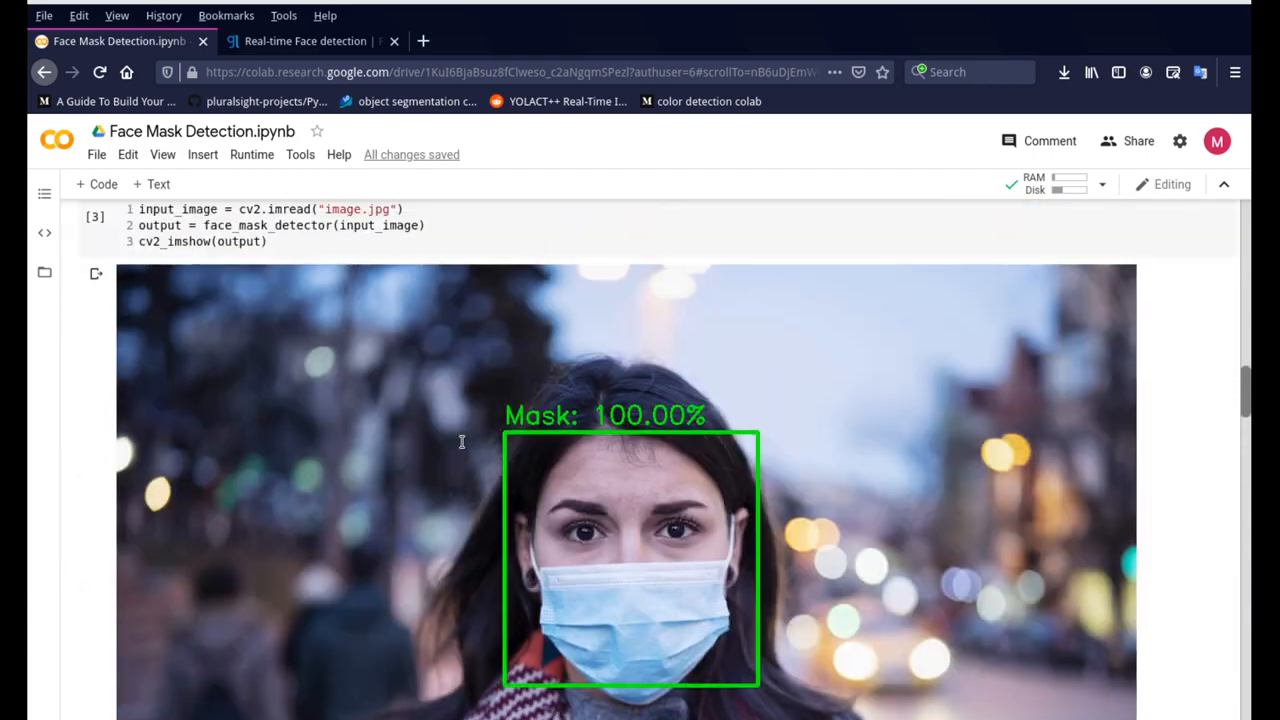
{"action": "scroll", "scroll_direction": "up", "scroll_amount": 3}
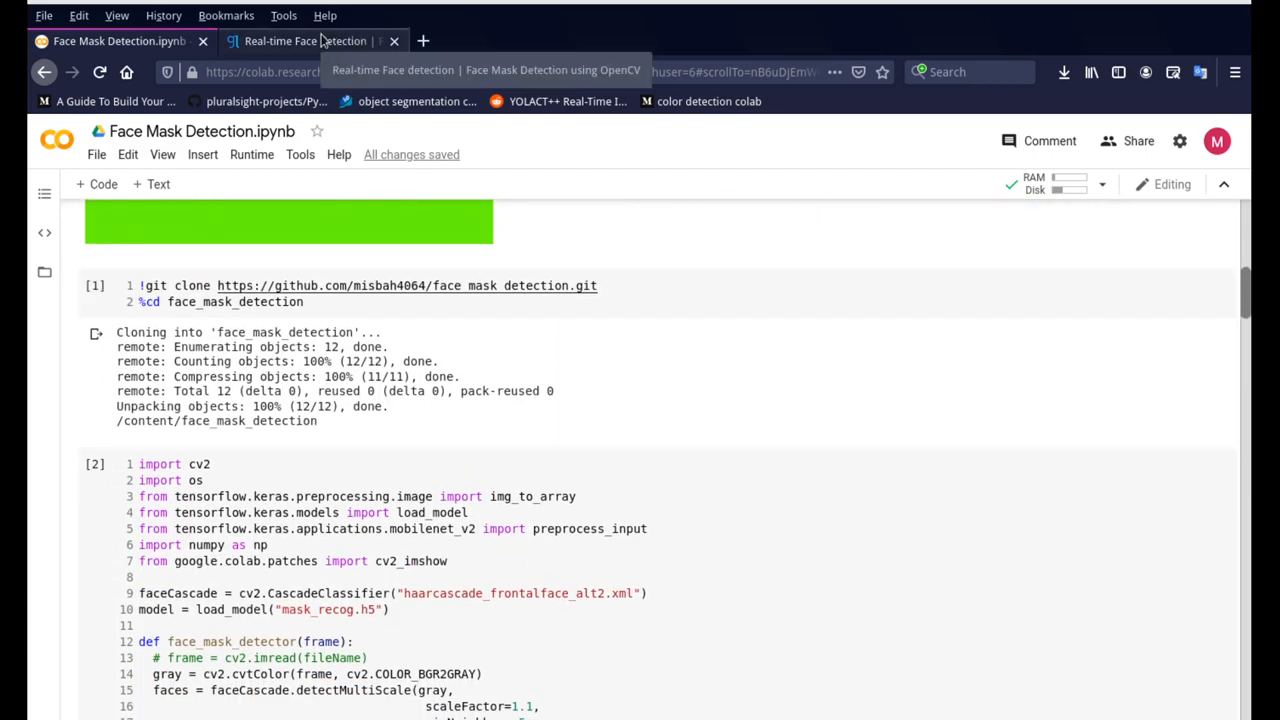
- Switch to the Real-time Face detection blog and scroll to its code snippets
{"action": "left_click", "coordinate": [305, 41]}
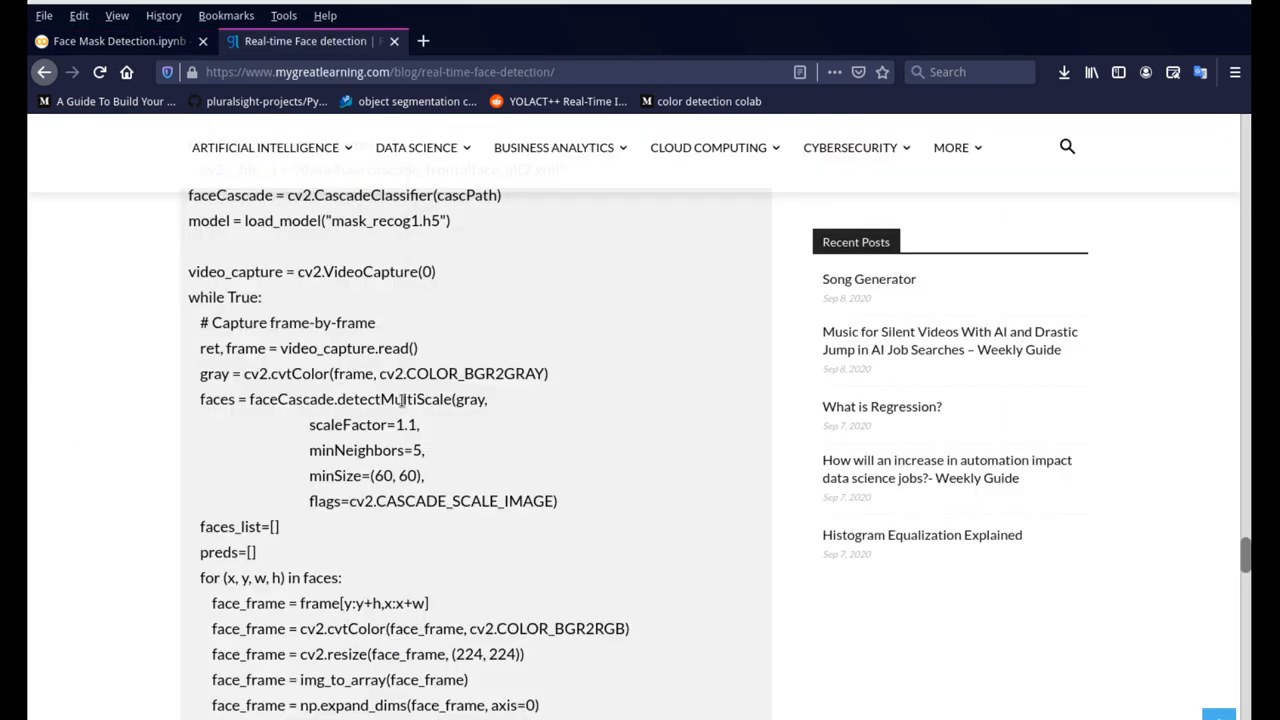
{"action": "scroll", "scroll_direction": "up", "scroll_amount": 3}
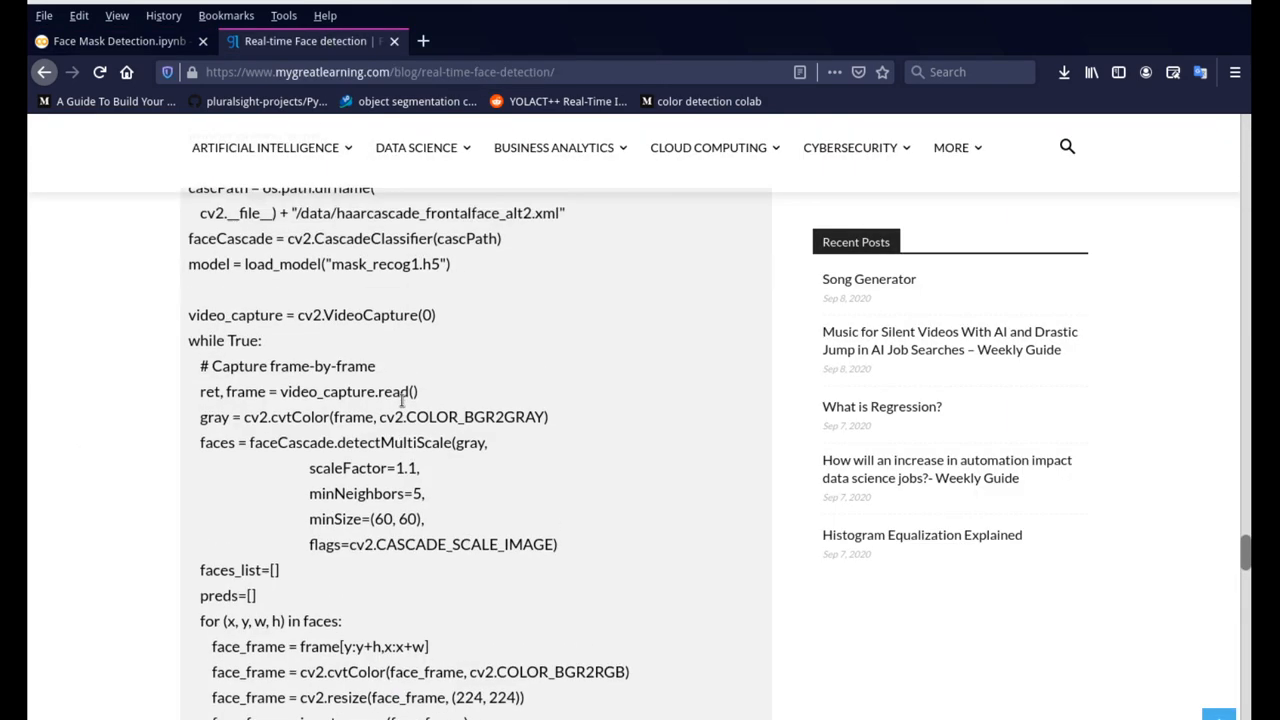
{"action": "scroll", "scroll_direction": "up", "scroll_amount": 3}
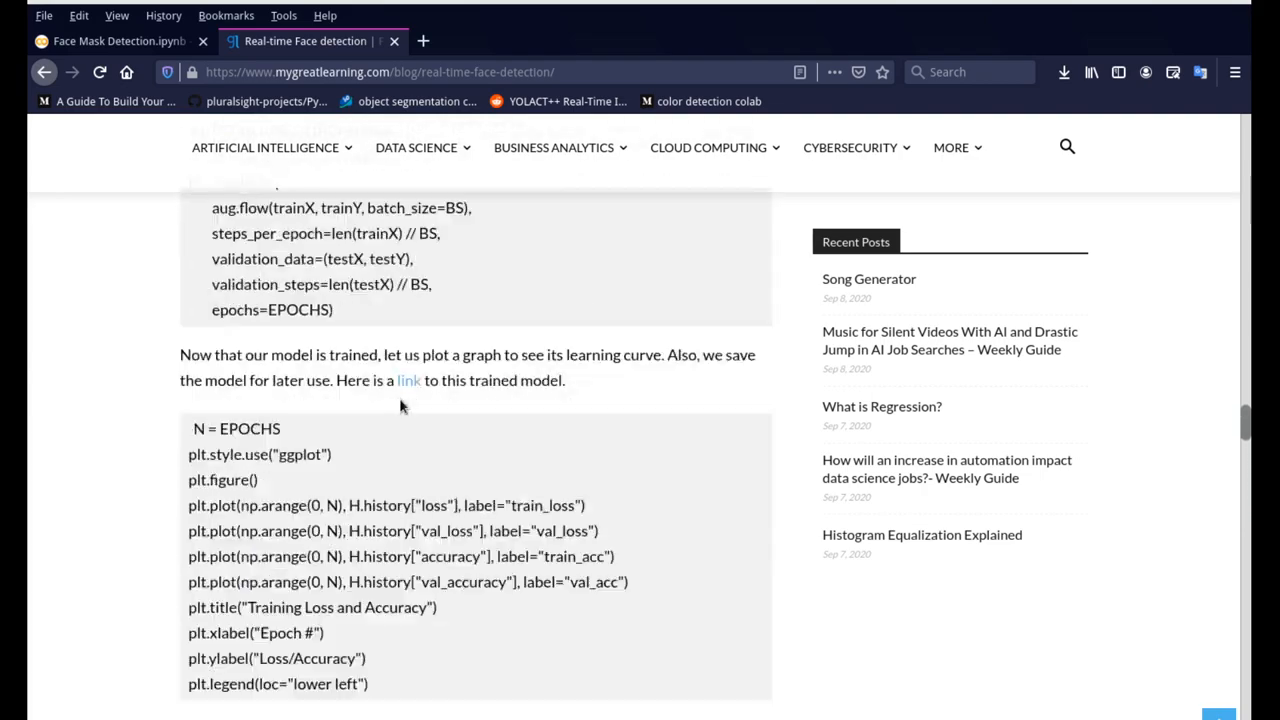
{"action": "scroll", "scroll_direction": "down", "scroll_amount": 3}
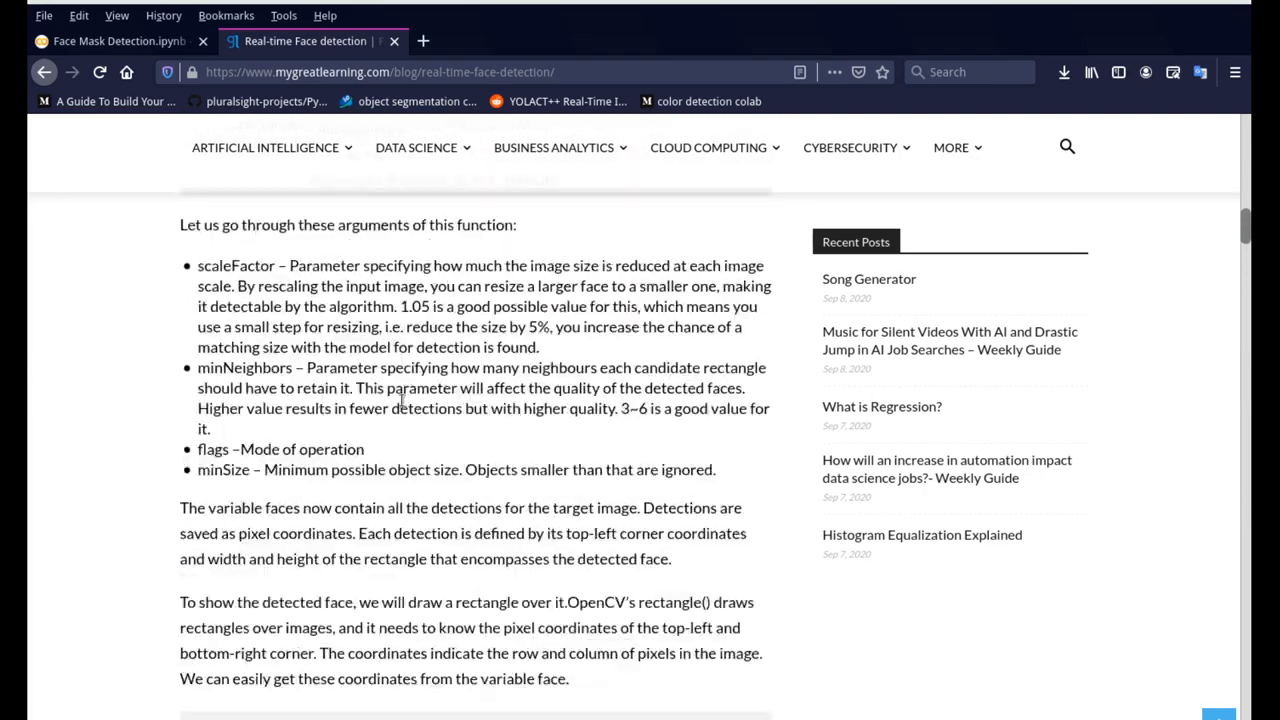
{"action": "scroll", "scroll_direction": "up", "scroll_amount": 3}
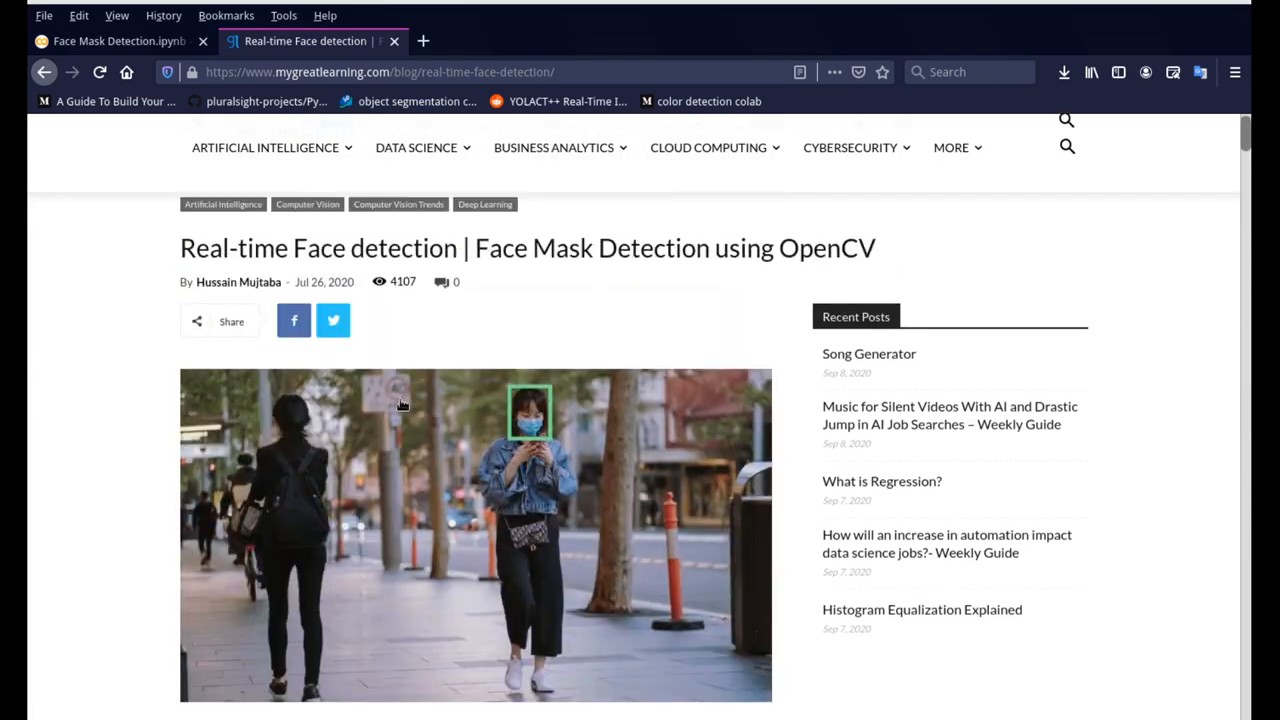
{"action": "scroll", "scroll_direction": "up", "scroll_amount": 3}
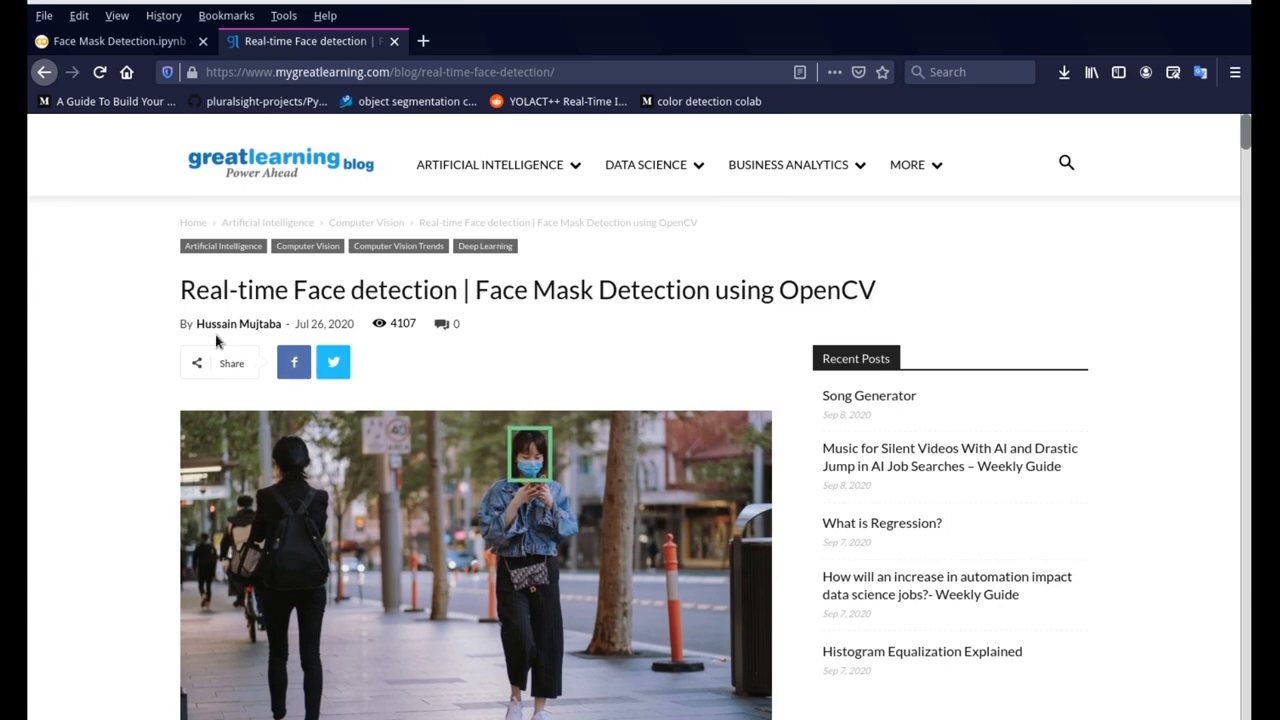
{"action": "mouse_move", "coordinate": [373, 289]}
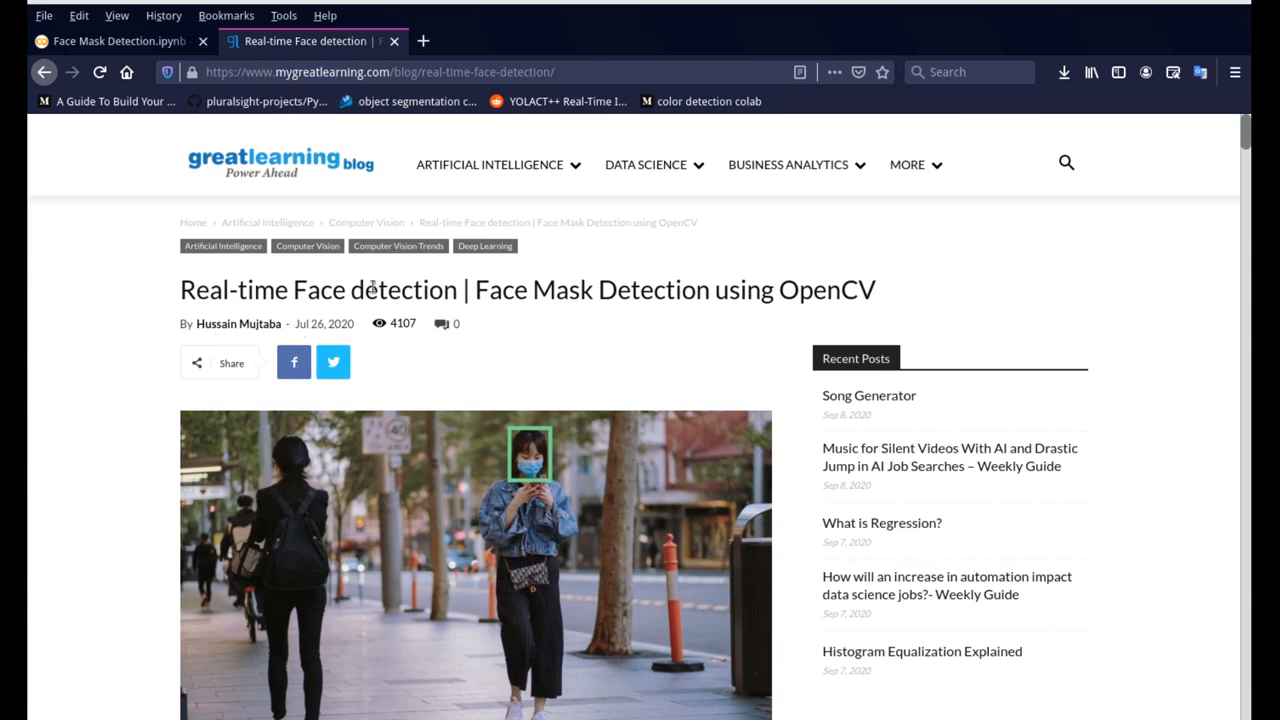
{"action": "scroll", "scroll_direction": "down", "scroll_amount": 3}
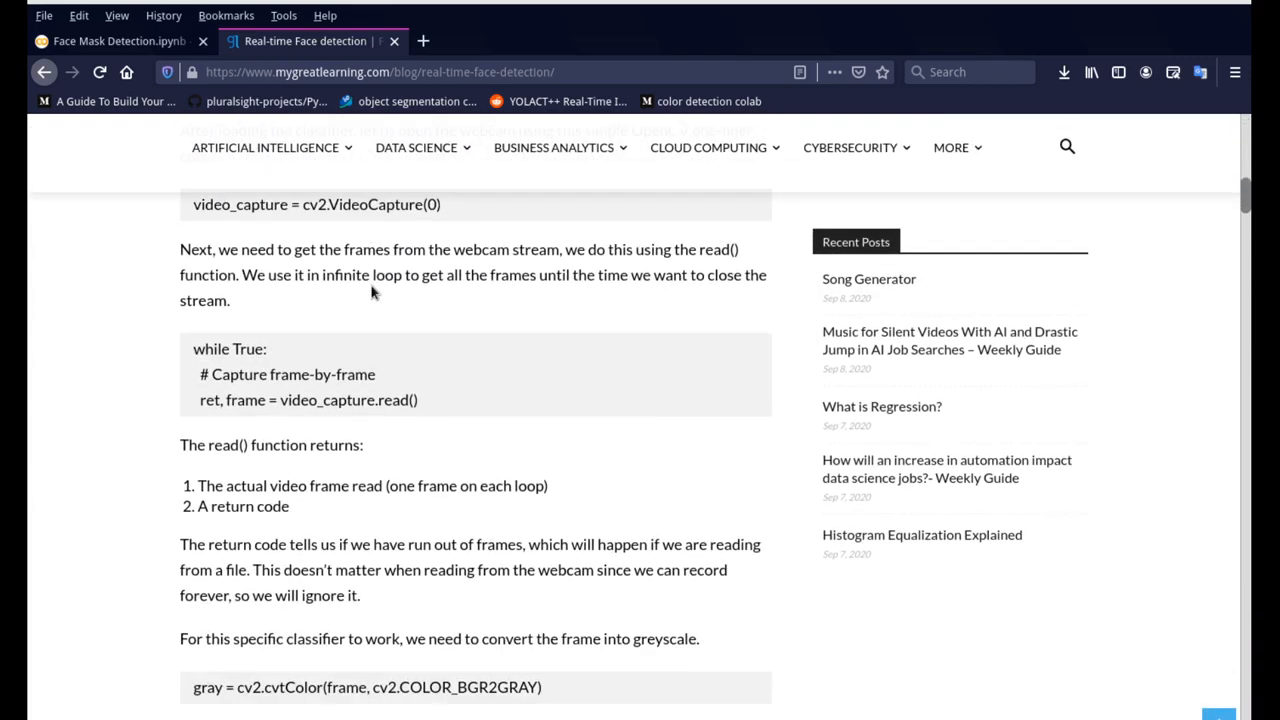
{"action": "scroll", "scroll_direction": "down", "scroll_amount": 3}
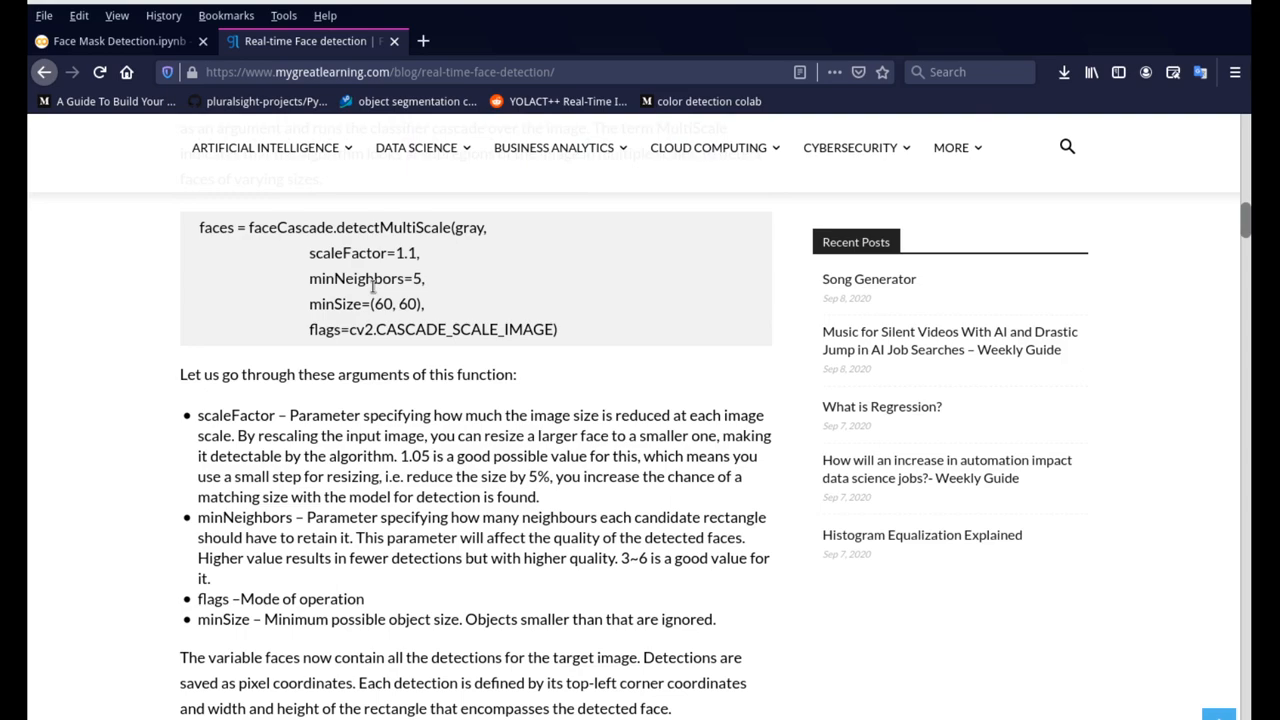
{"action": "scroll", "scroll_direction": "down", "scroll_amount": 3}
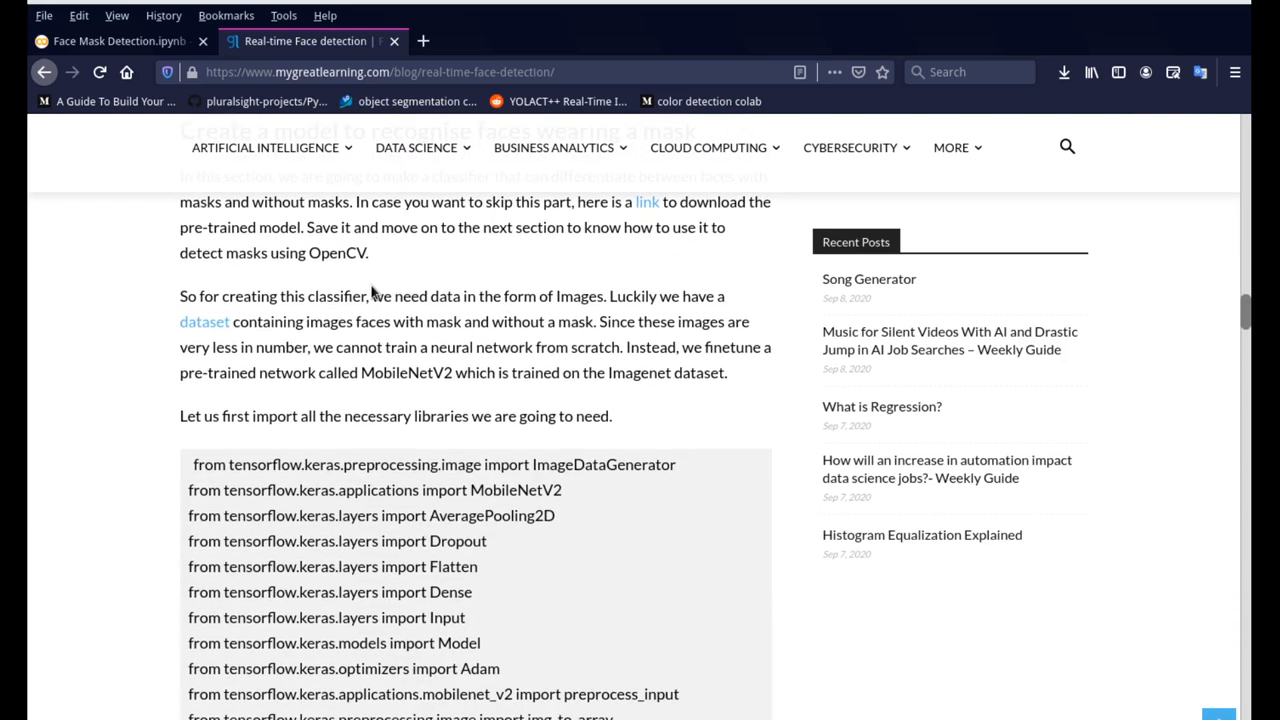
- Read down through the detection loop that draws Mask / No Mask labels and rectangles
{"action": "scroll", "scroll_direction": "down", "scroll_amount": 3}
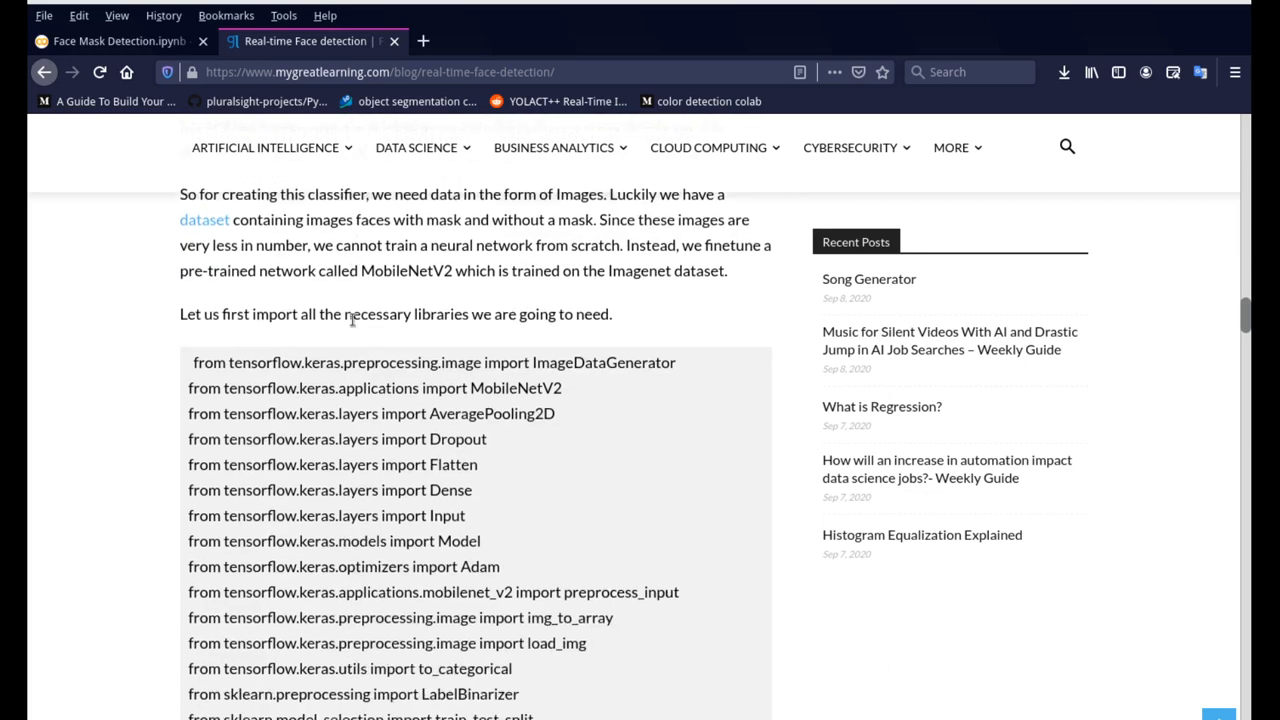
{"action": "scroll", "scroll_direction": "down", "scroll_amount": 3}
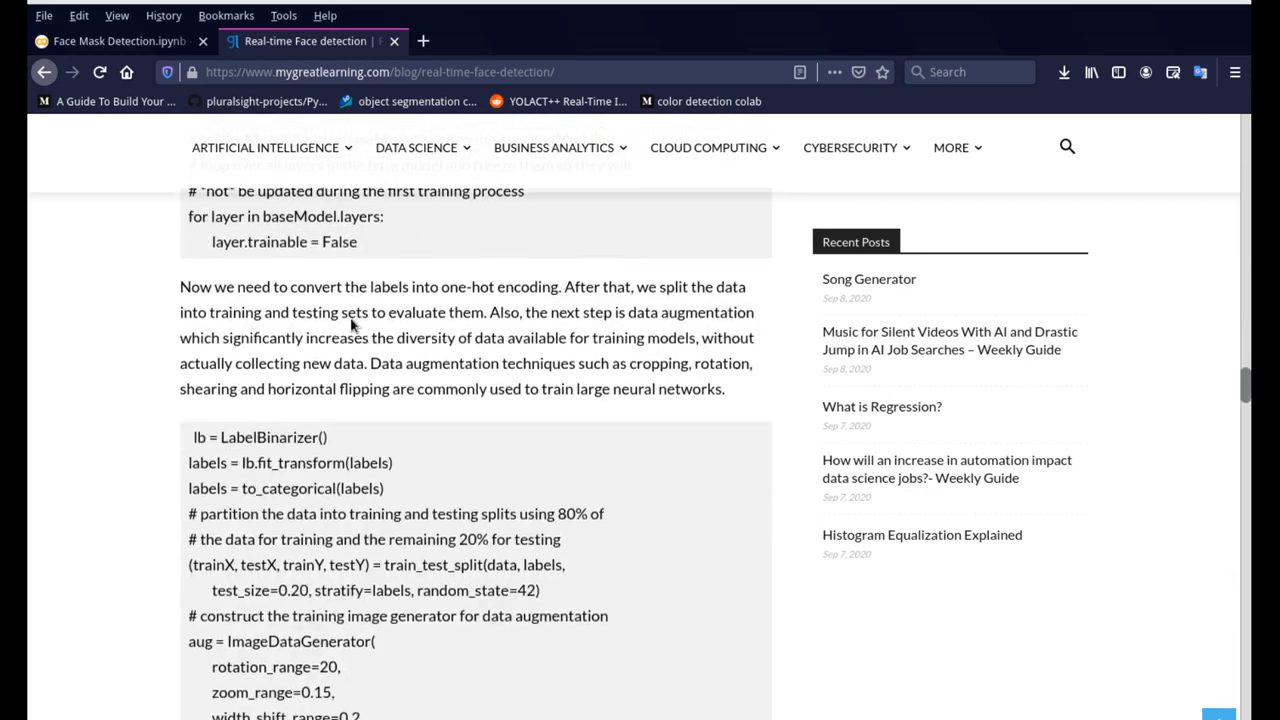
{"action": "scroll", "scroll_direction": "down", "scroll_amount": 3}
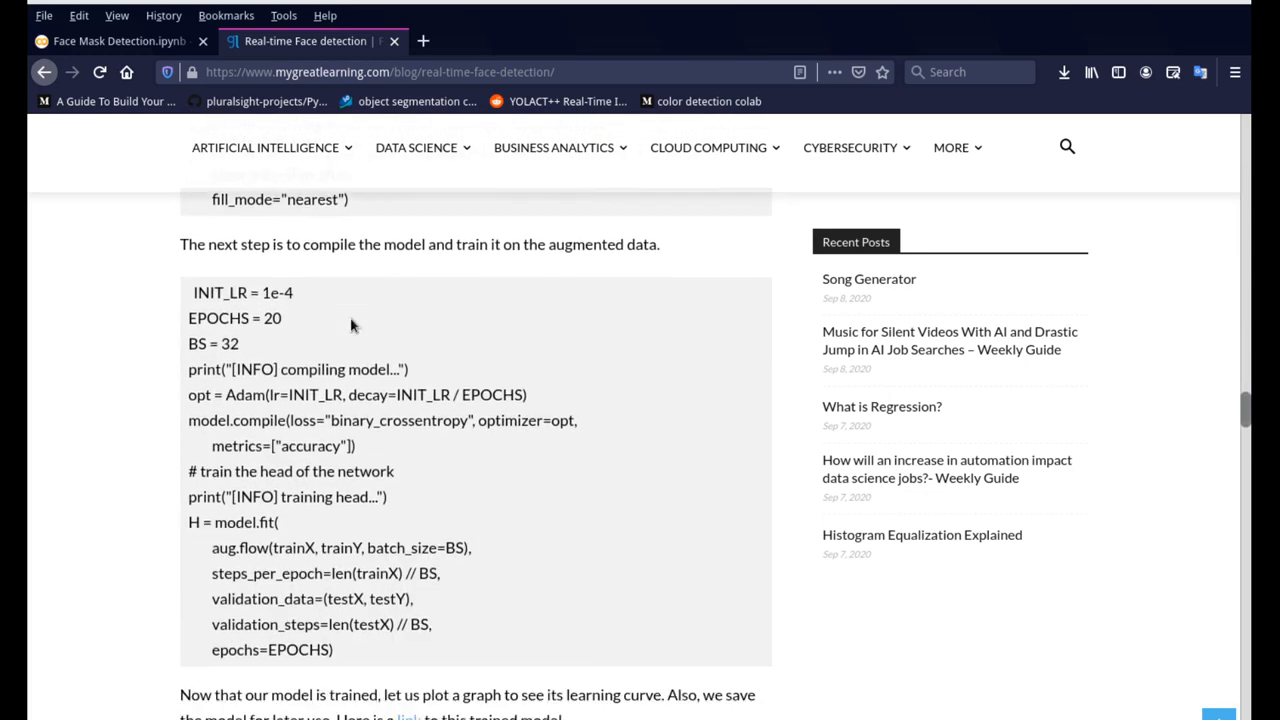
{"action": "scroll", "scroll_direction": "down", "scroll_amount": 3}
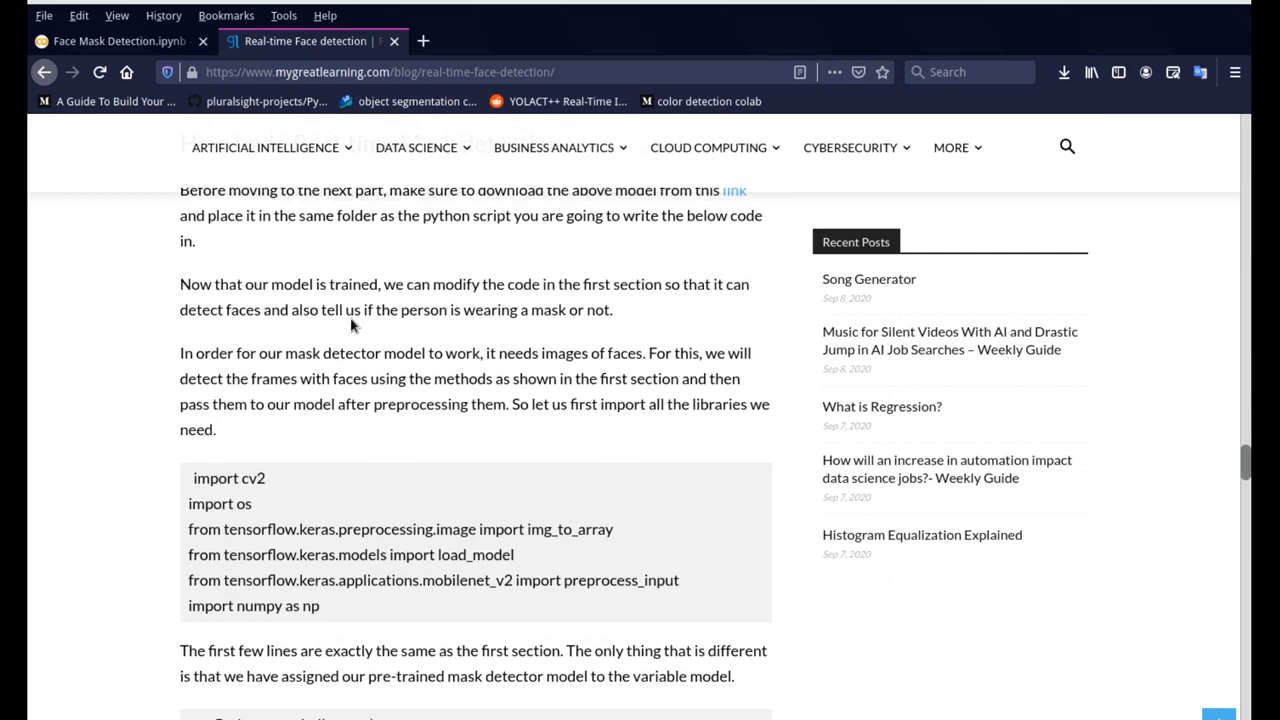
{"action": "scroll", "scroll_direction": "down", "scroll_amount": 3}
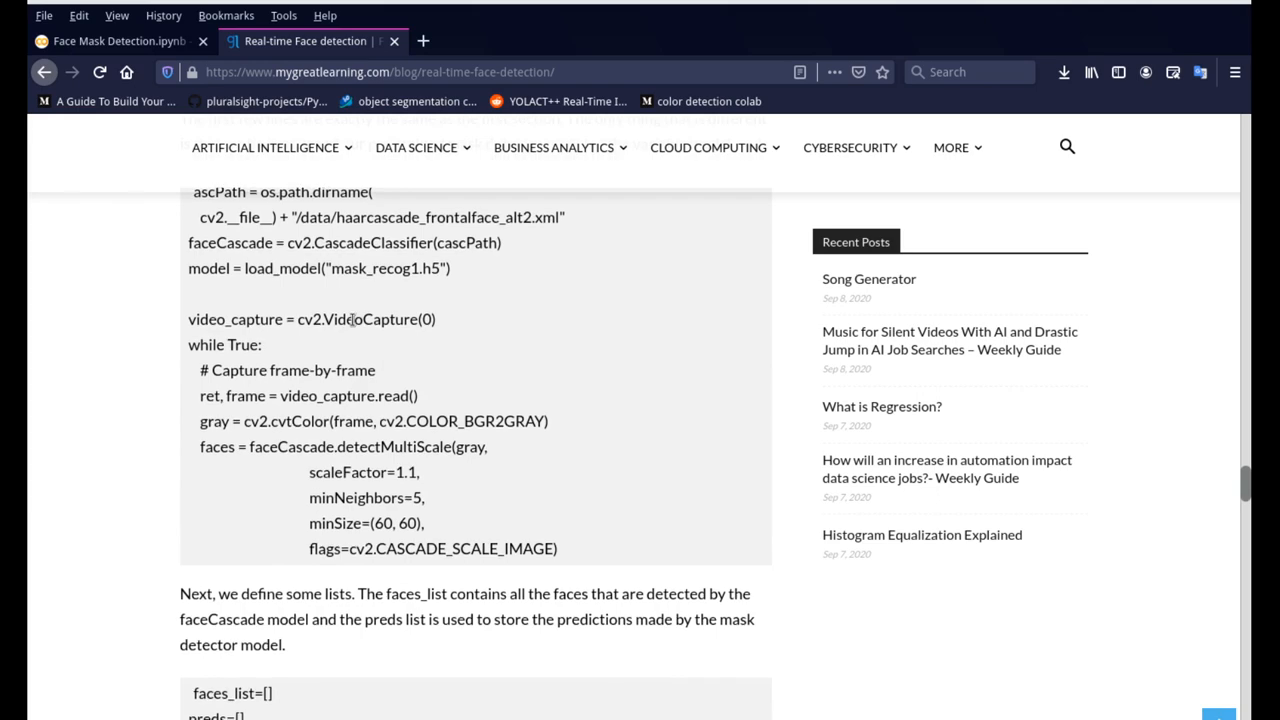
{"action": "scroll", "scroll_direction": "down", "scroll_amount": 3}
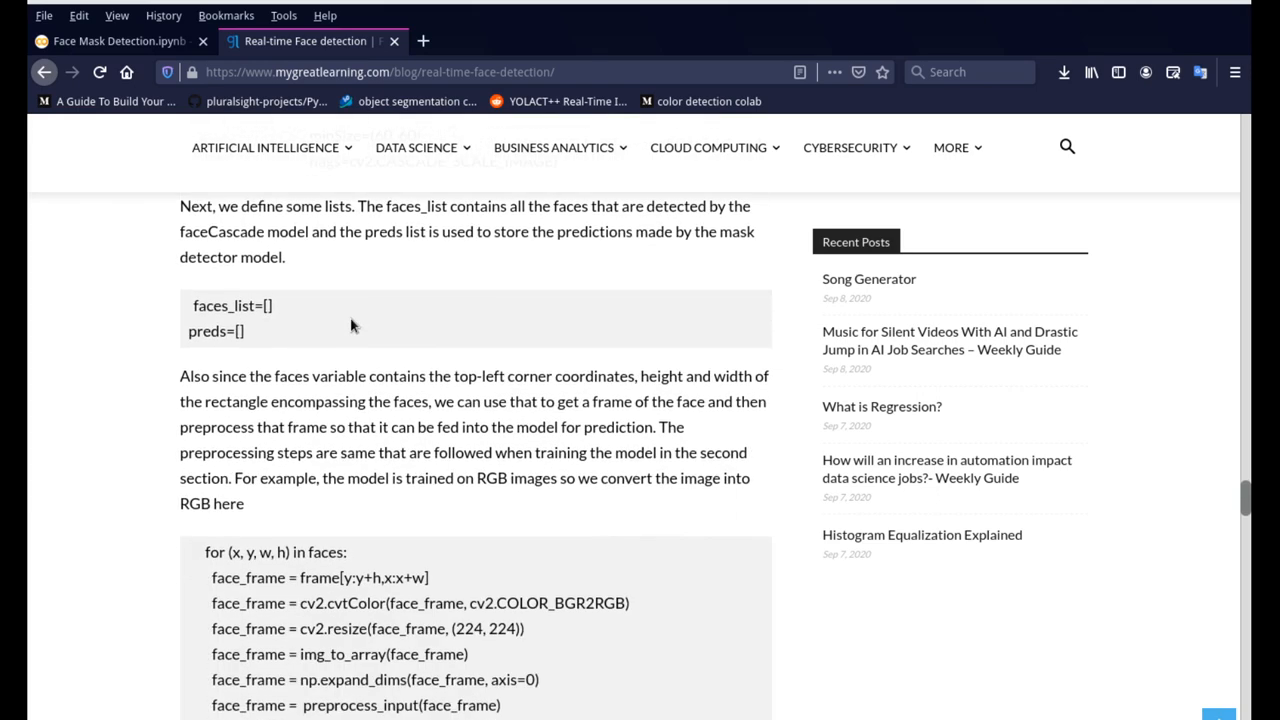
{"action": "scroll", "scroll_direction": "down", "scroll_amount": 3}
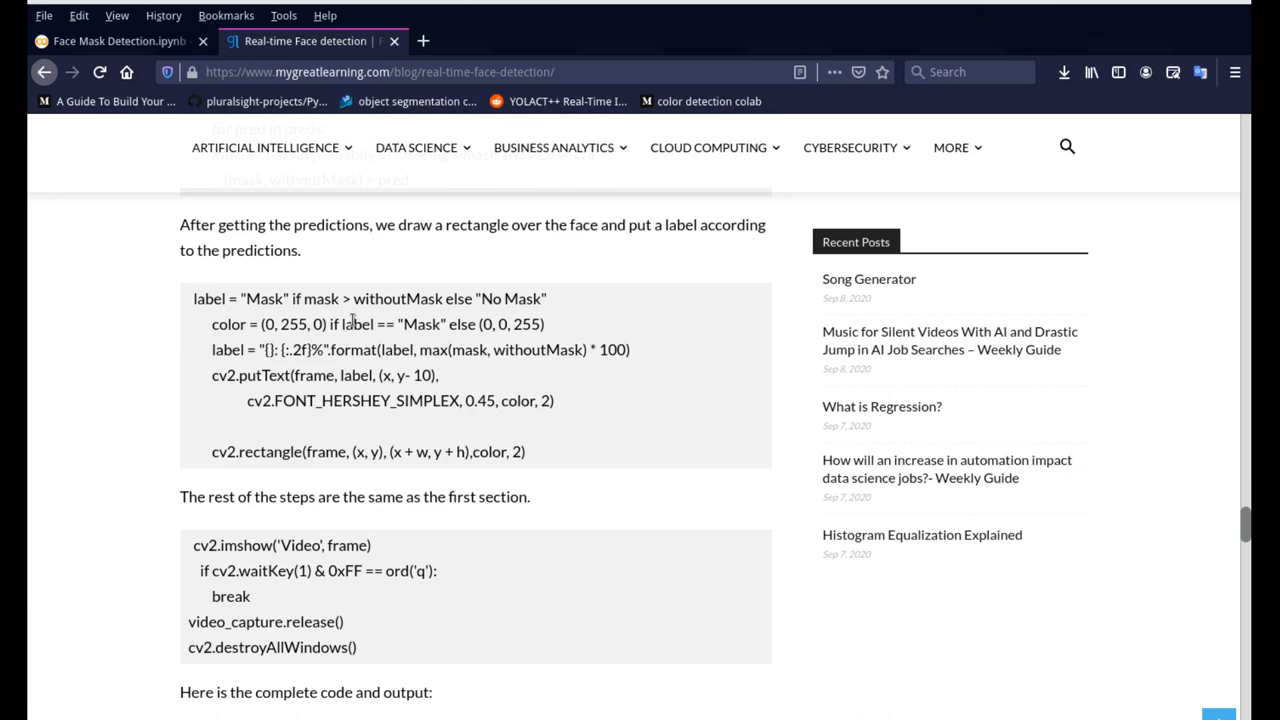
{"action": "scroll", "scroll_direction": "up", "scroll_amount": 3}
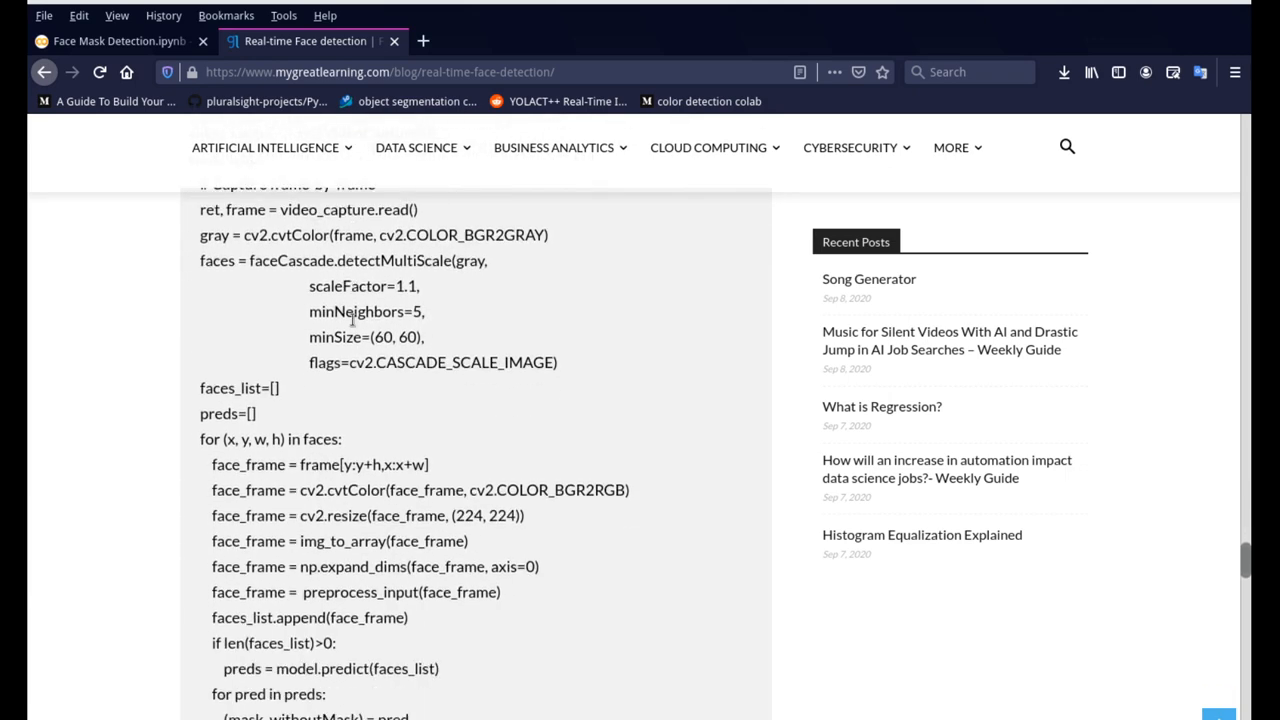
{"action": "scroll", "scroll_direction": "down", "scroll_amount": 3}
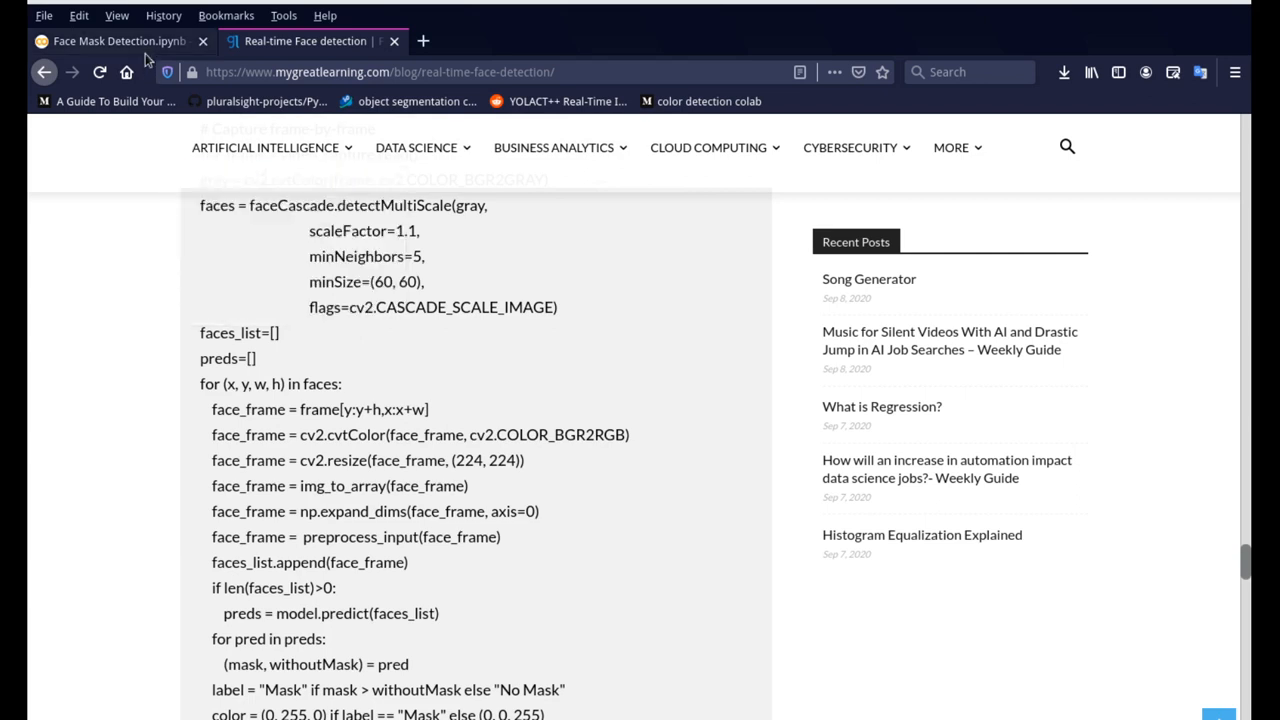
- Return to the Face Mask Detection.ipynb notebook and review the clone and import cells
{"action": "left_click", "coordinate": [115, 41]}
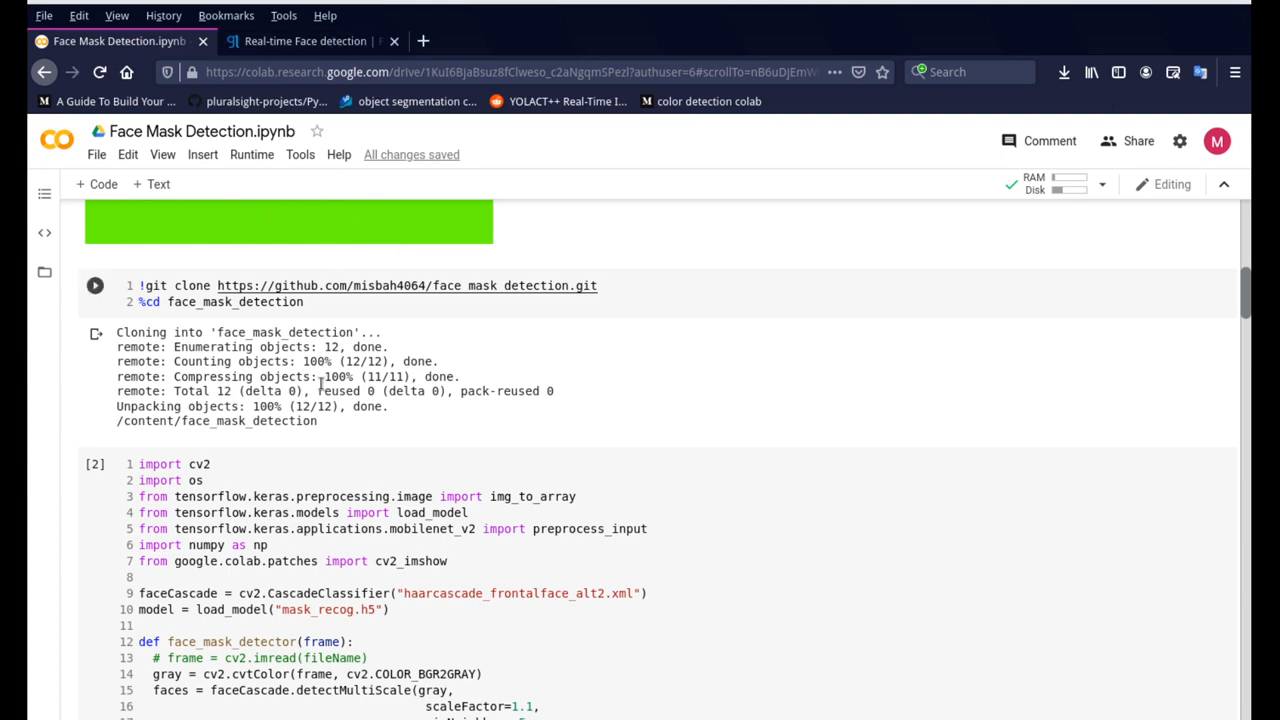
{"action": "scroll", "scroll_direction": "down", "scroll_amount": 3}
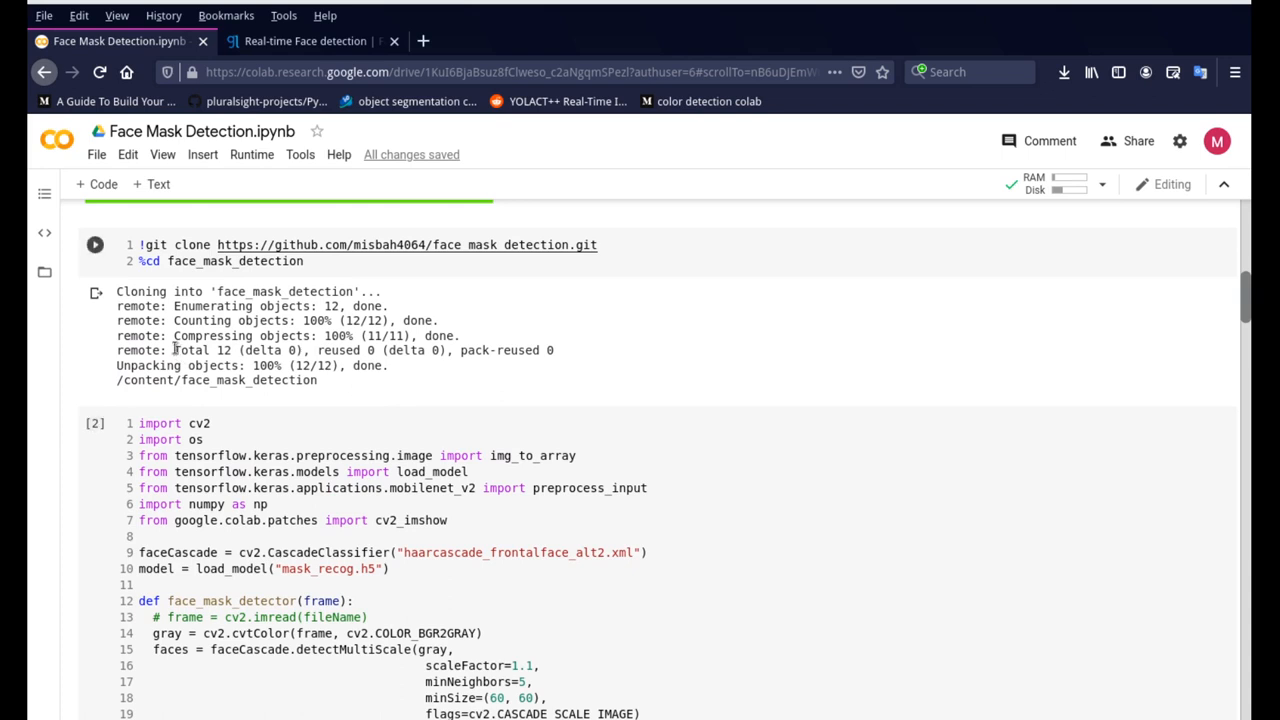
{"action": "scroll", "scroll_direction": "up", "scroll_amount": 3}
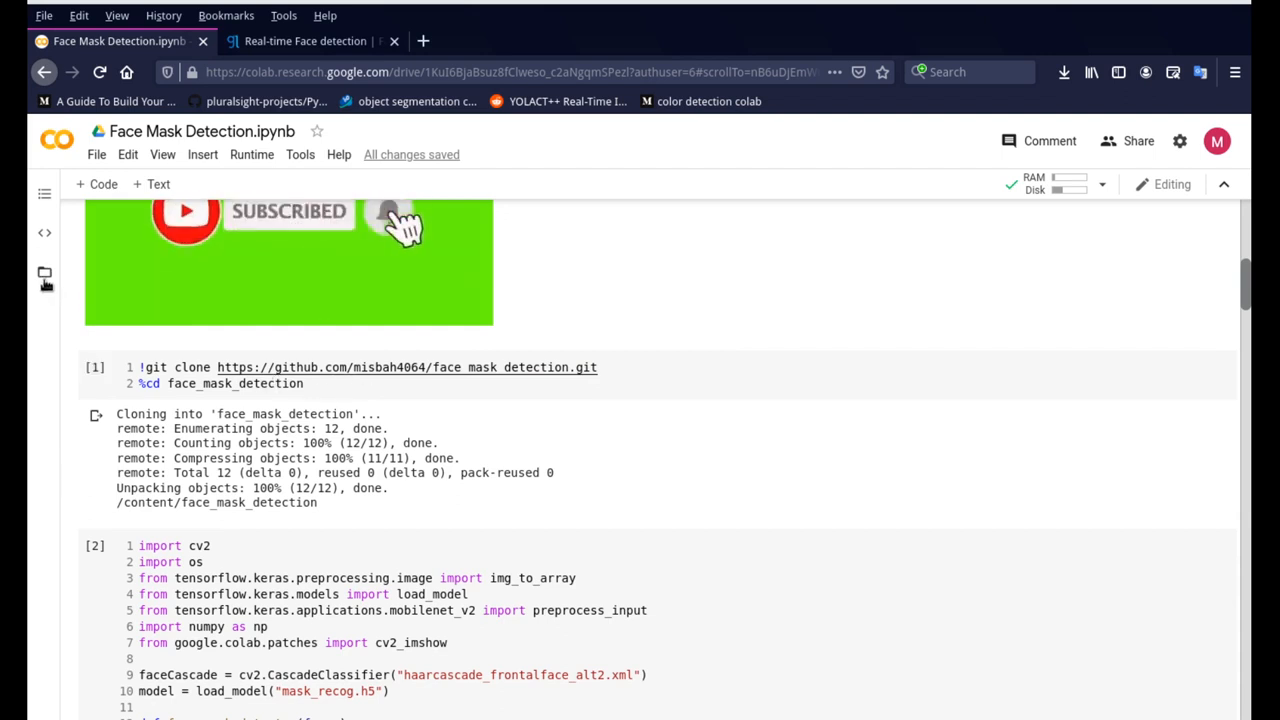
- Expand face_mask_detection in the Files sidebar to list the cascade XML, images, mask_recog.h5 and video
{"action": "left_click", "coordinate": [44, 277]}
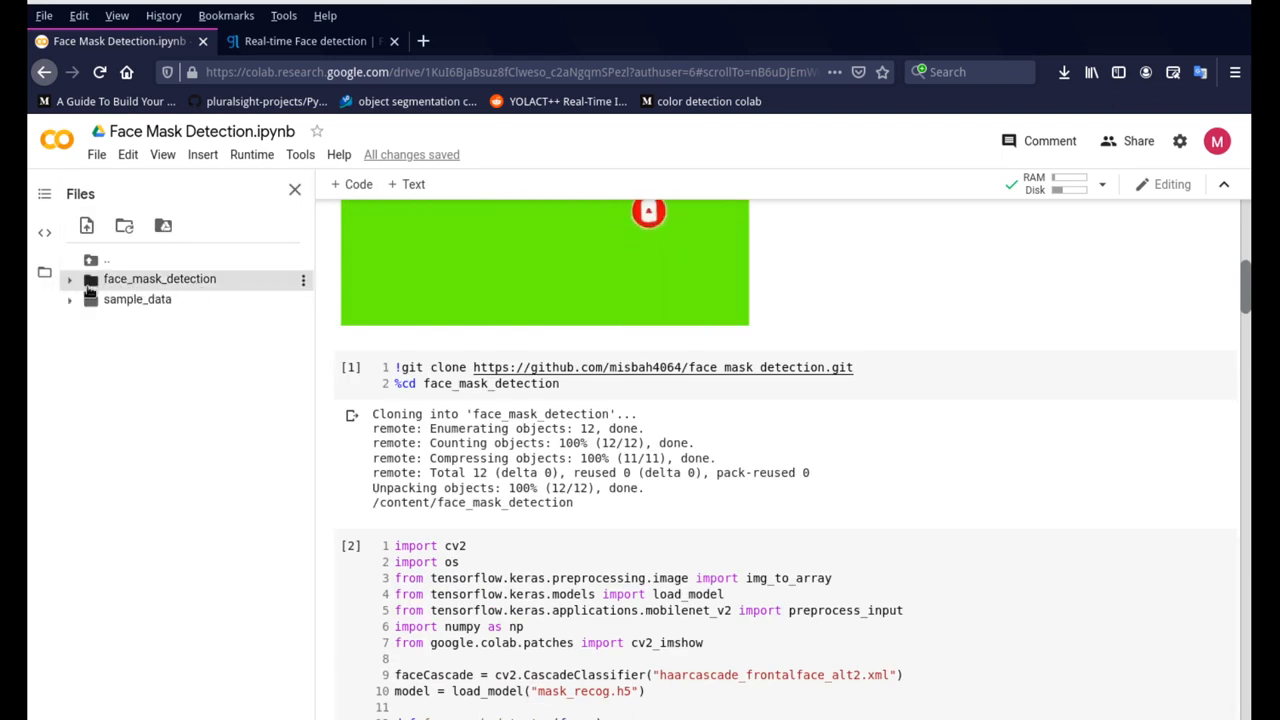
{"action": "left_click", "coordinate": [69, 279]}
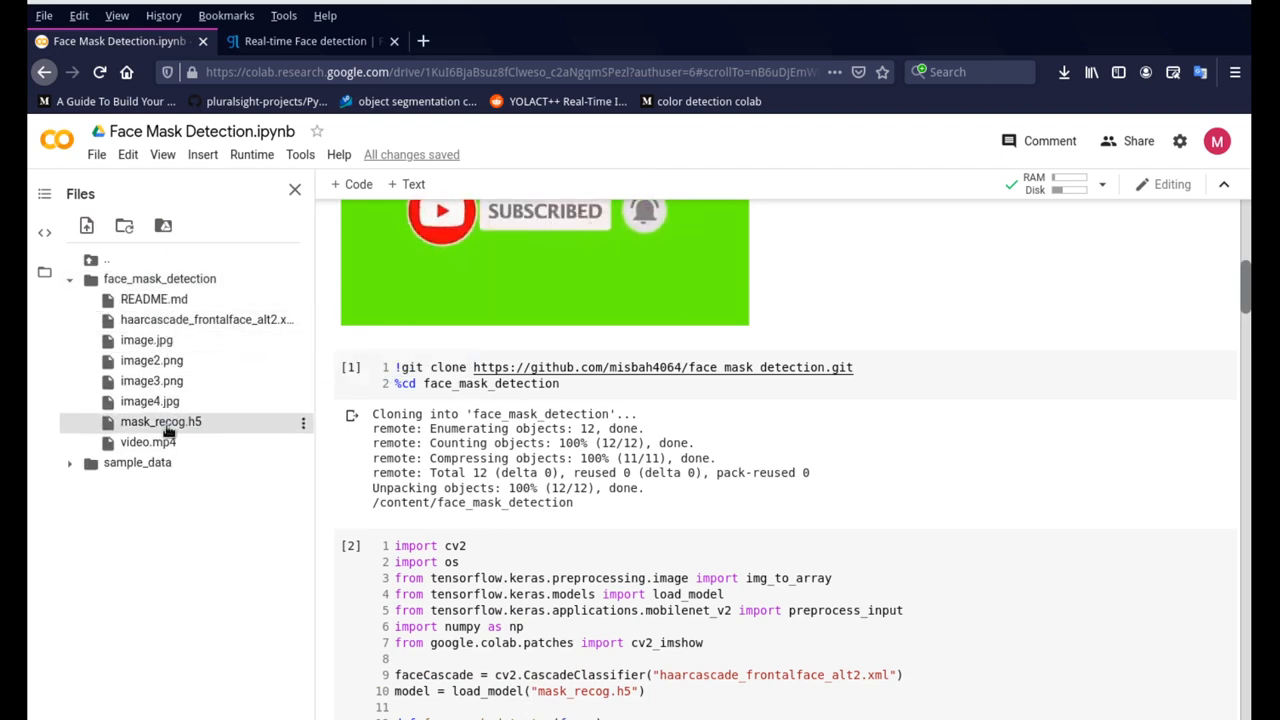
{"action": "mouse_move", "coordinate": [160, 421]}
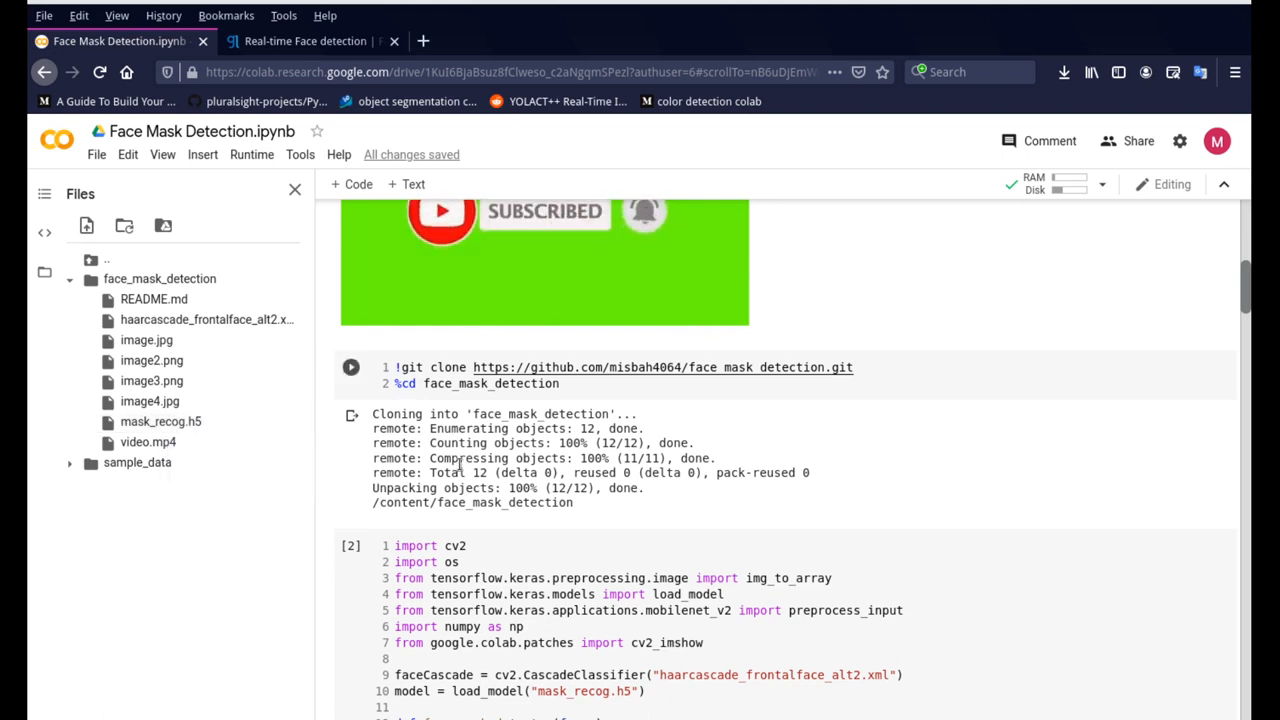
{"action": "scroll", "scroll_direction": "up", "scroll_amount": 3}
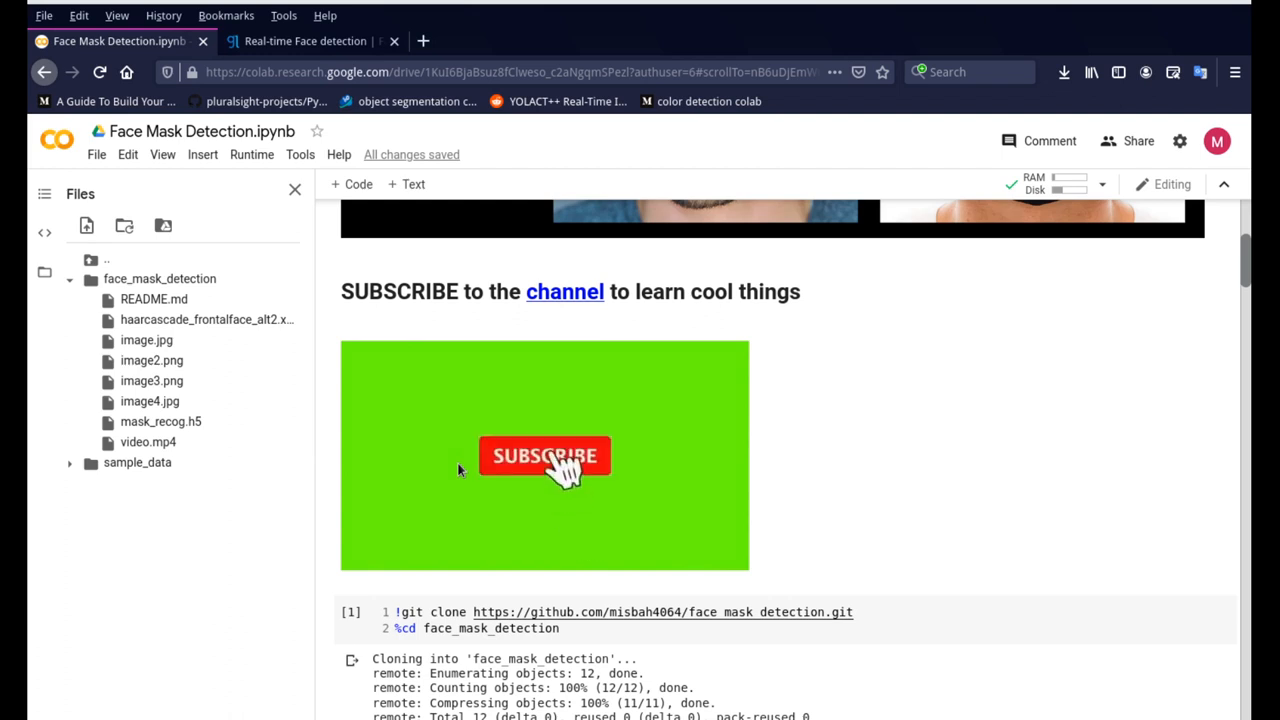
{"action": "scroll", "scroll_direction": "down", "scroll_amount": 3}
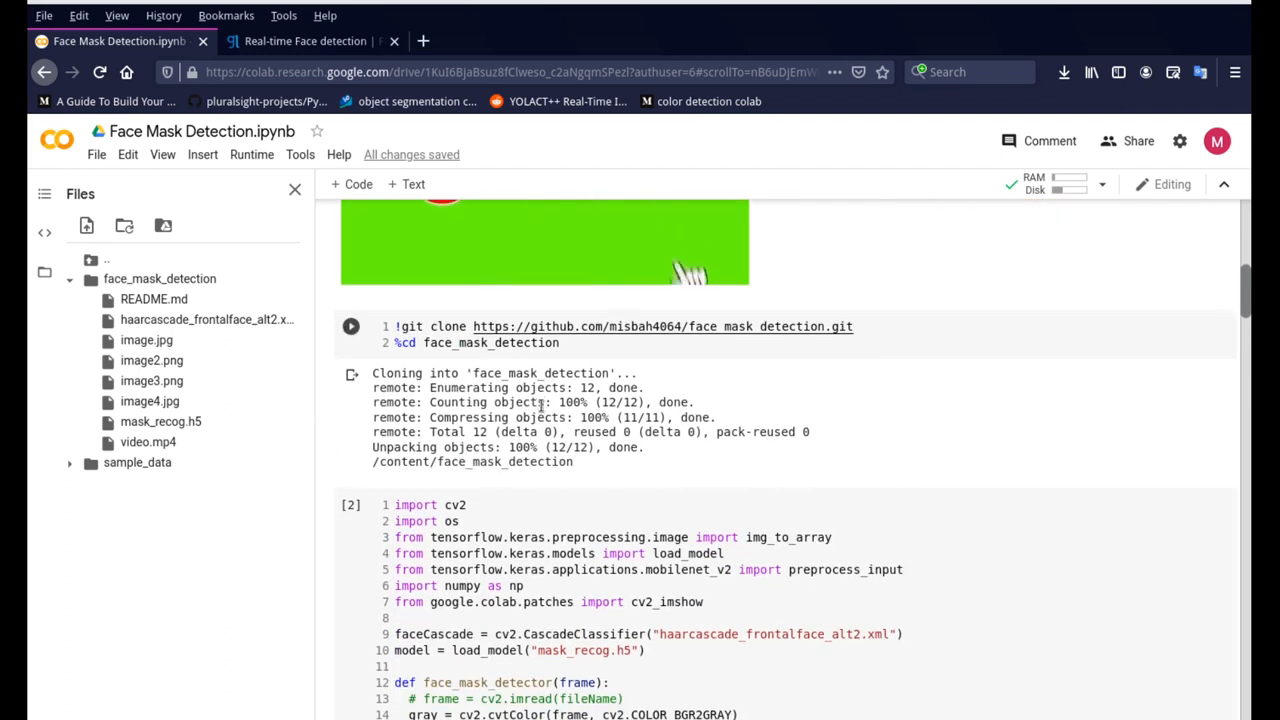
{"action": "scroll", "scroll_direction": "down", "scroll_amount": 3}
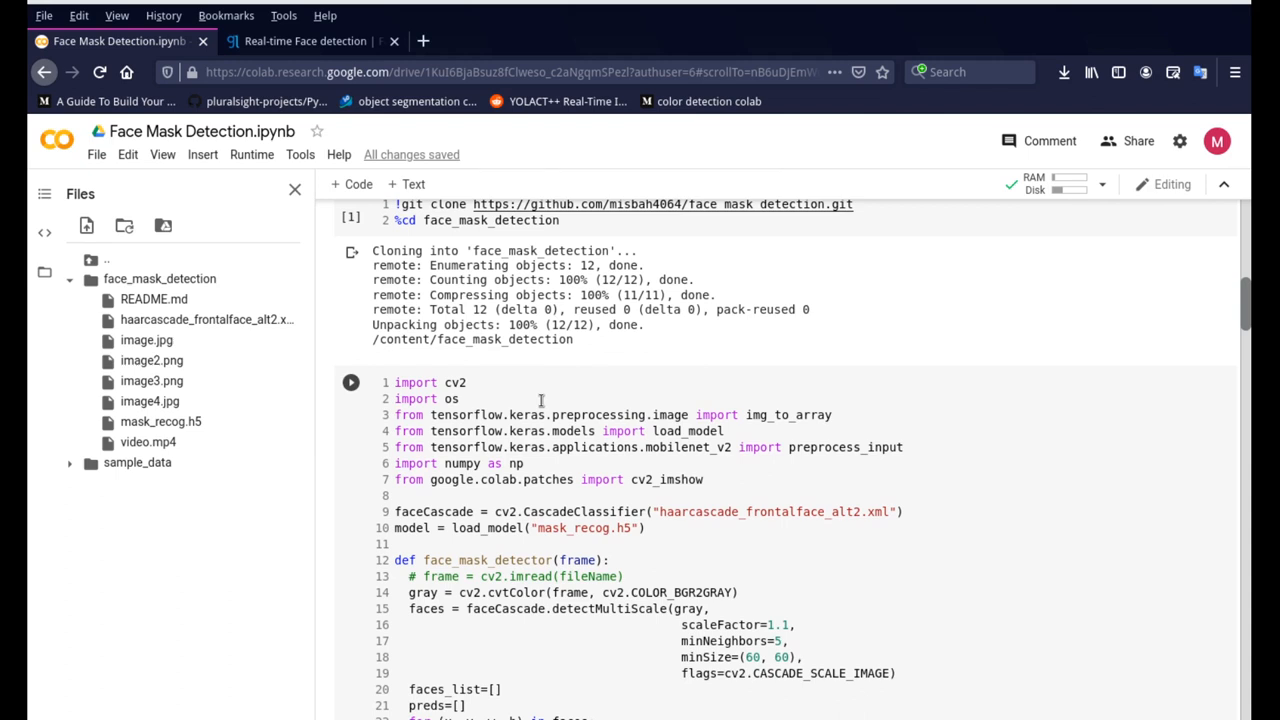
{"action": "mouse_move", "coordinate": [713, 520]}
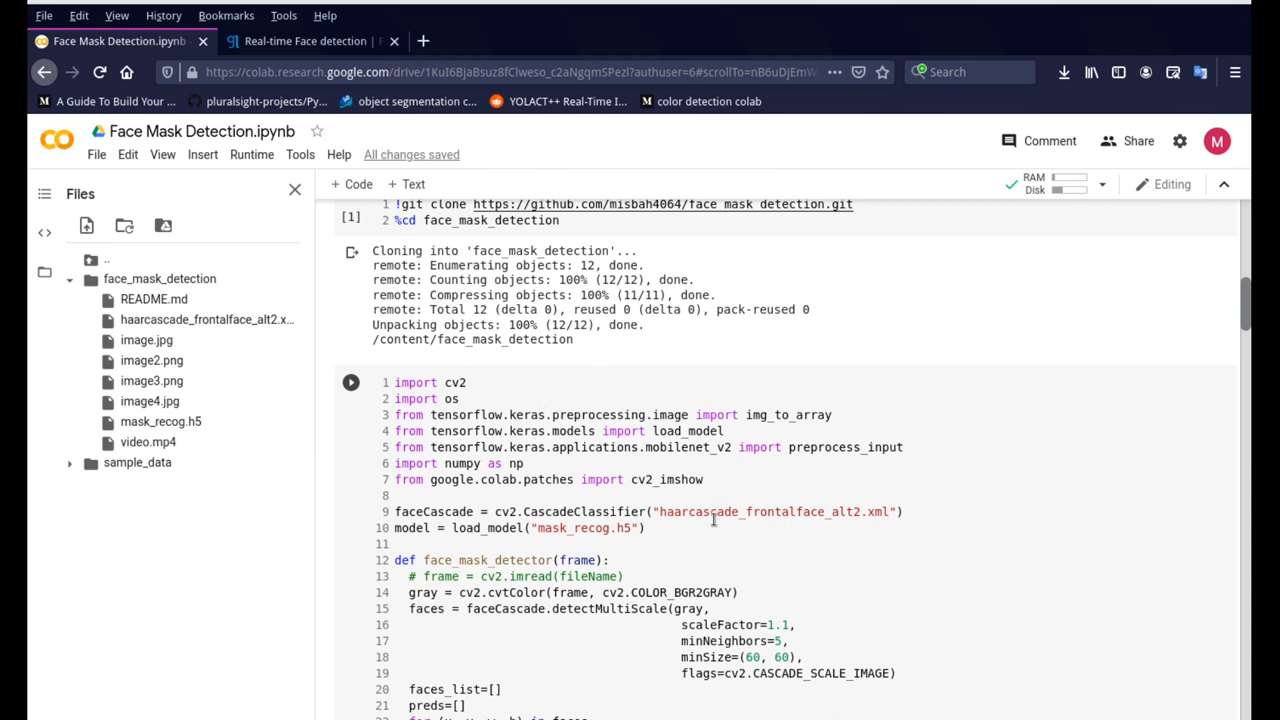
{"action": "mouse_move", "coordinate": [822, 522]}
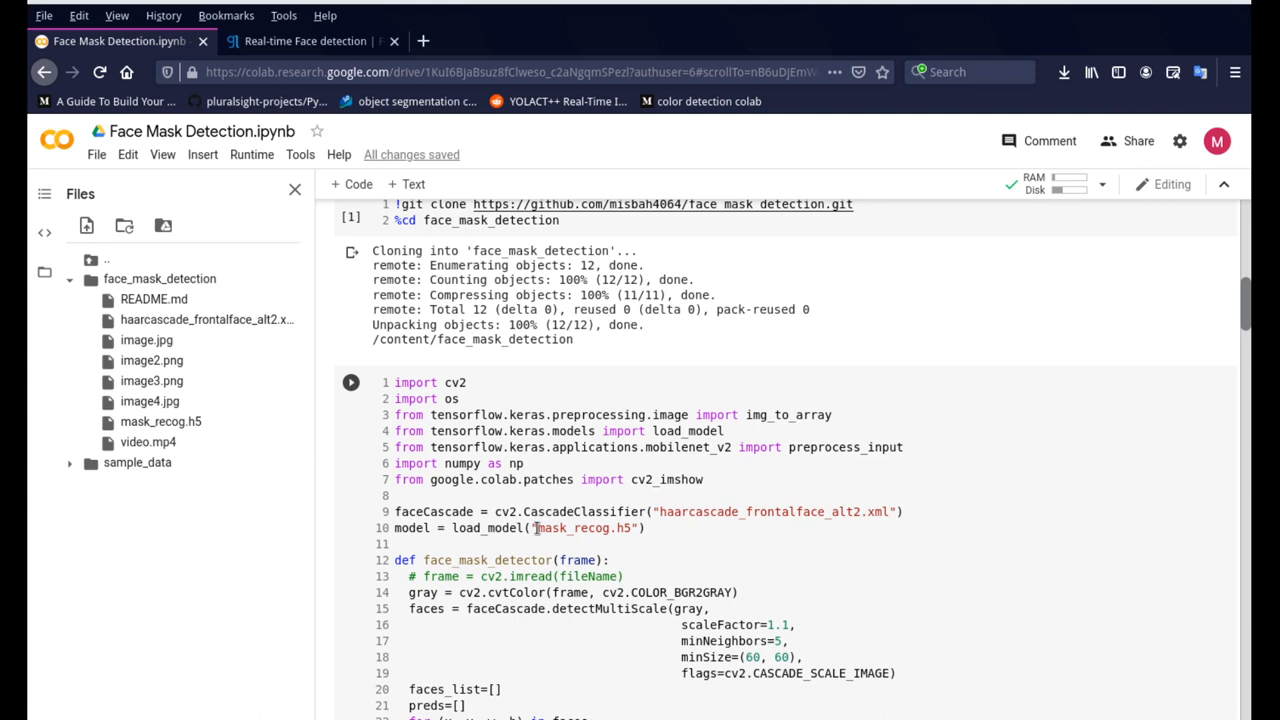
{"action": "scroll", "scroll_direction": "down", "scroll_amount": 3}
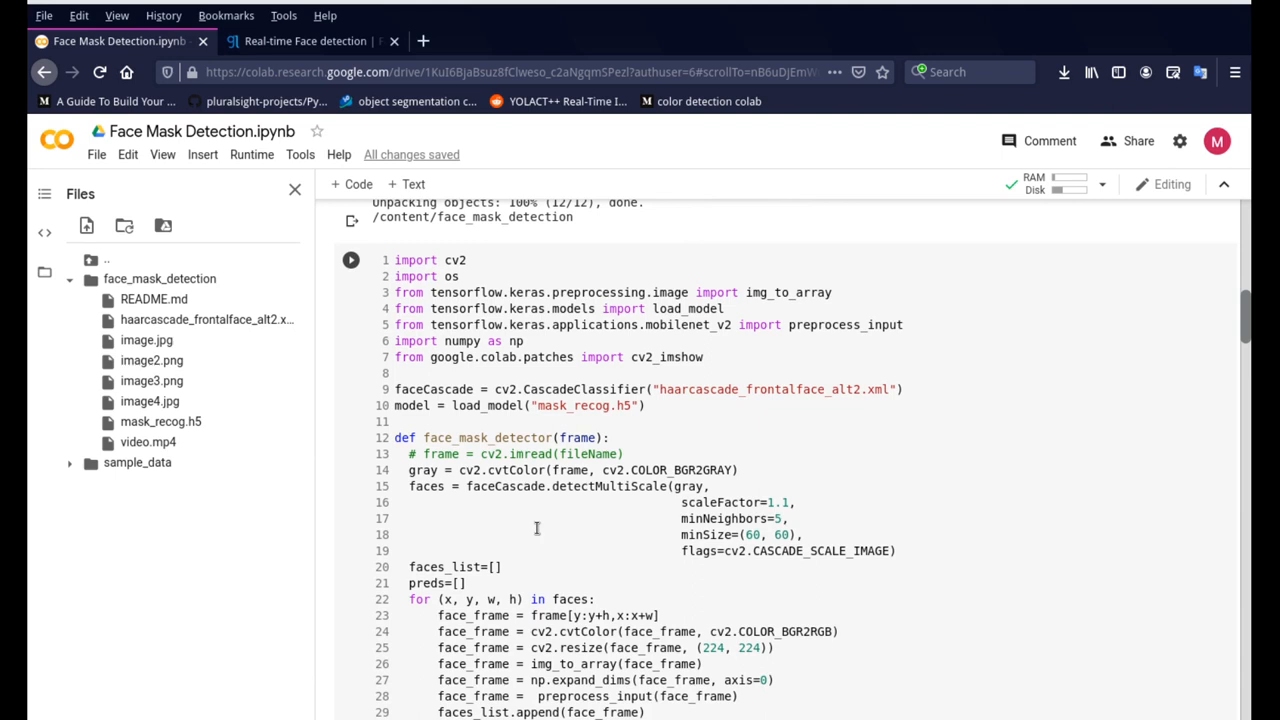
{"action": "scroll", "scroll_direction": "down", "scroll_amount": 3}
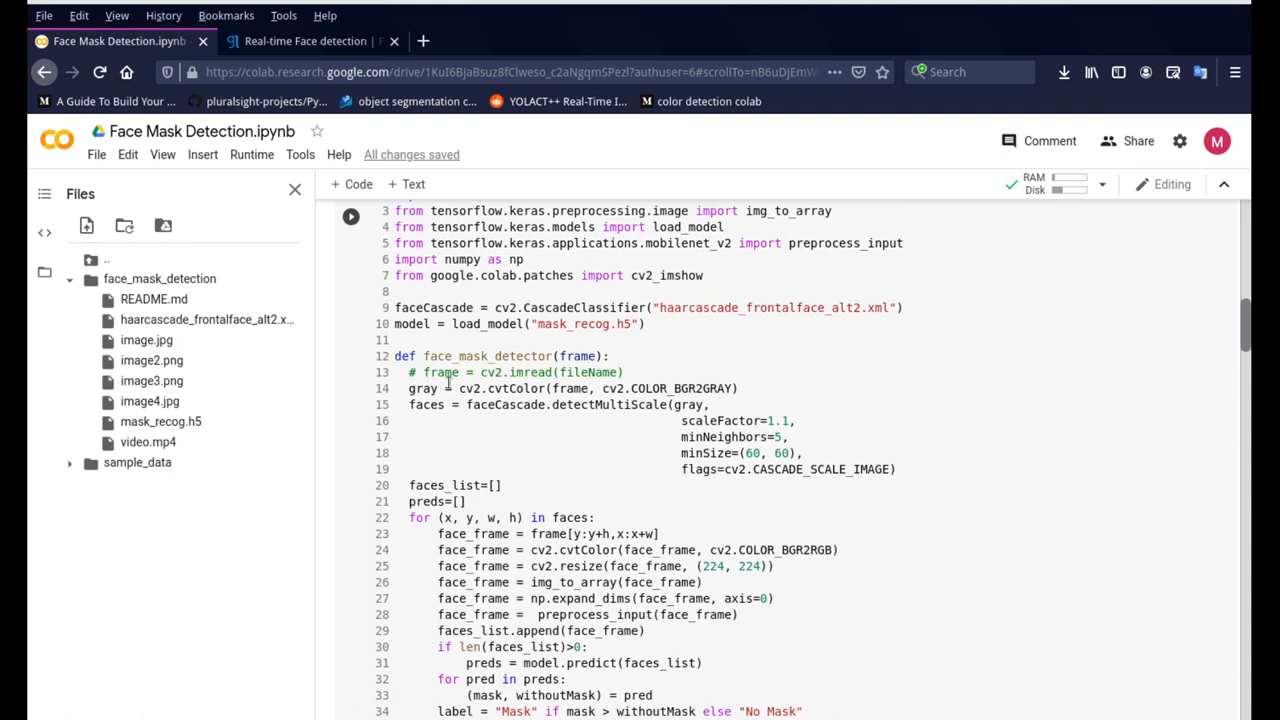
{"action": "mouse_move", "coordinate": [603, 413]}
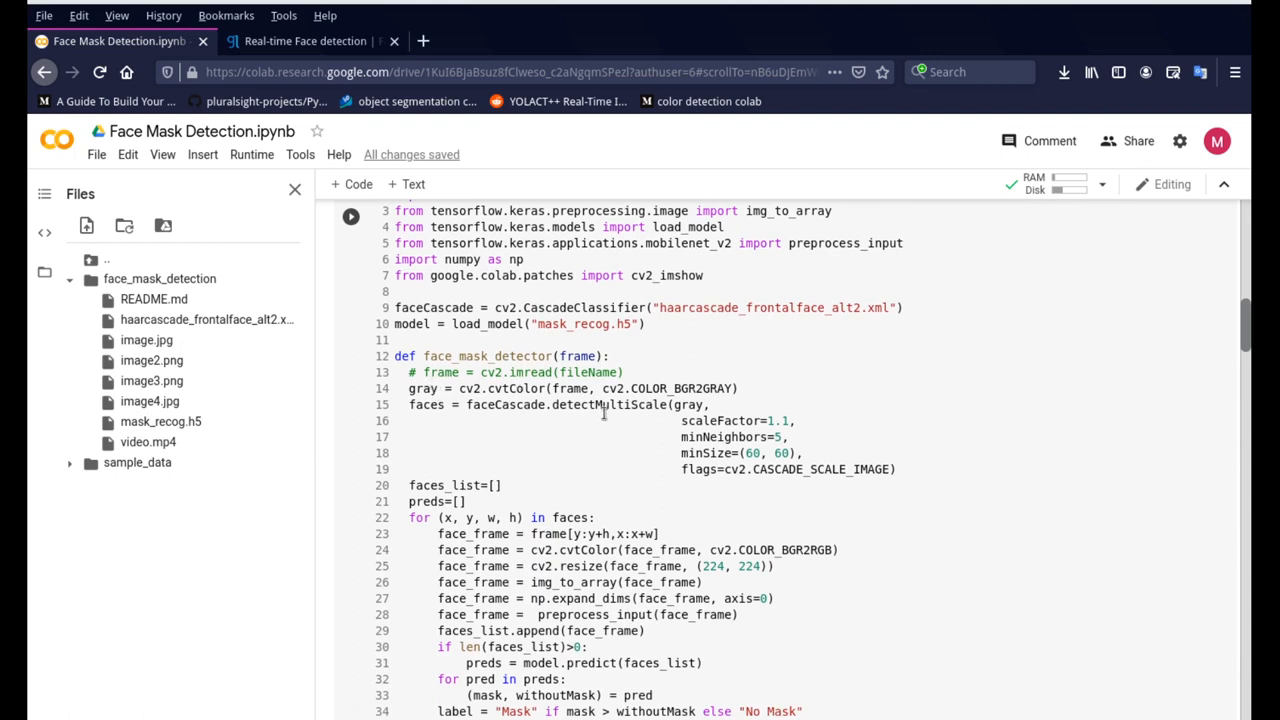
{"action": "mouse_move", "coordinate": [768, 287]}
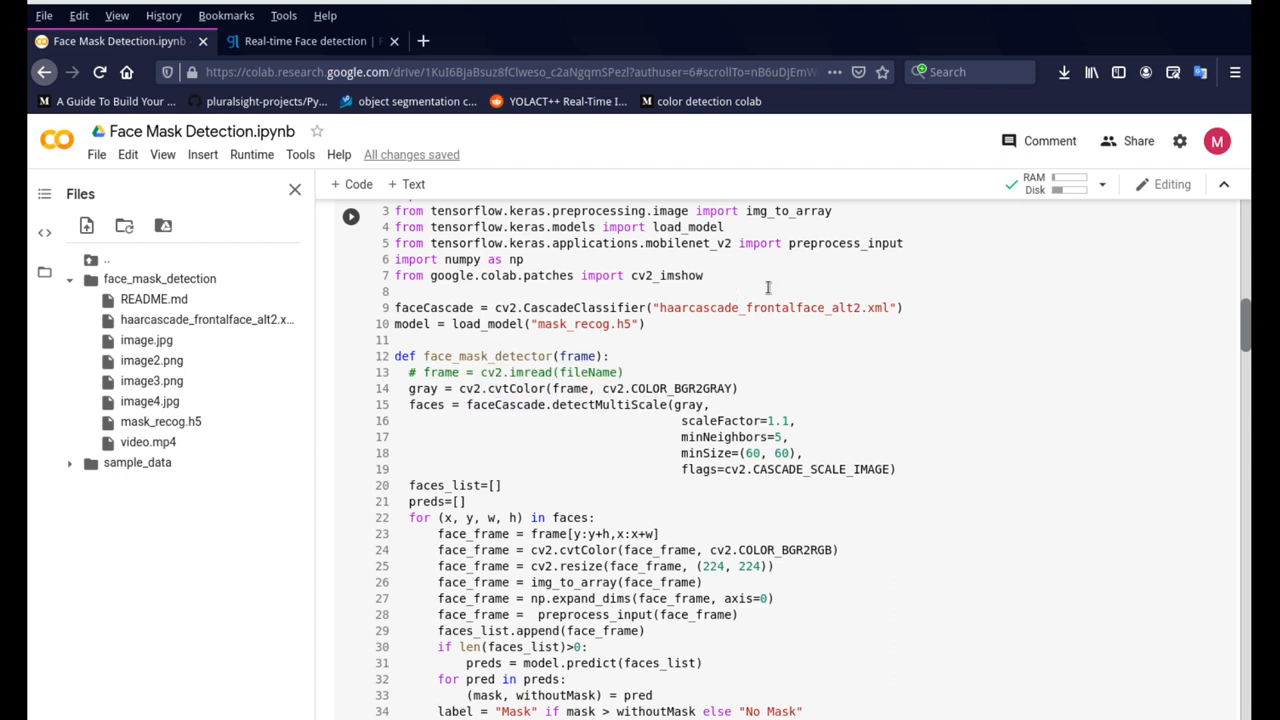
{"action": "mouse_move", "coordinate": [579, 464]}
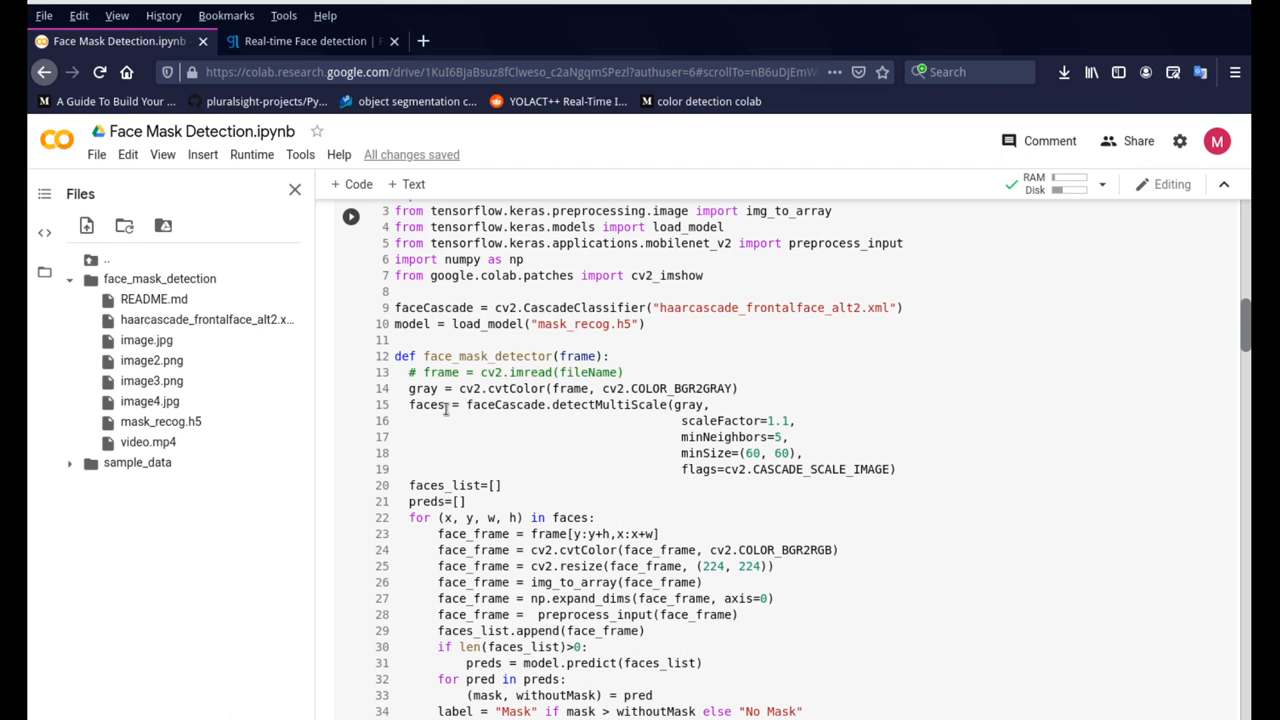
{"action": "scroll", "scroll_direction": "down", "scroll_amount": 3}
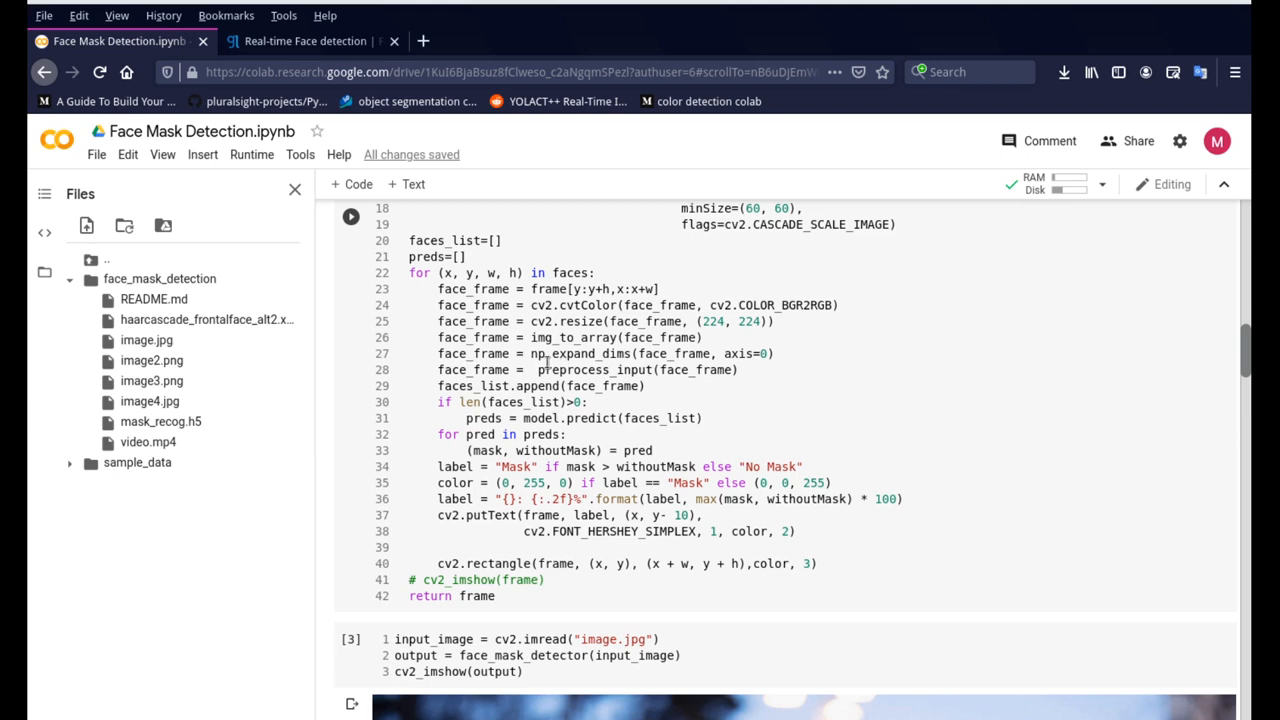
{"action": "mouse_move", "coordinate": [533, 353]}
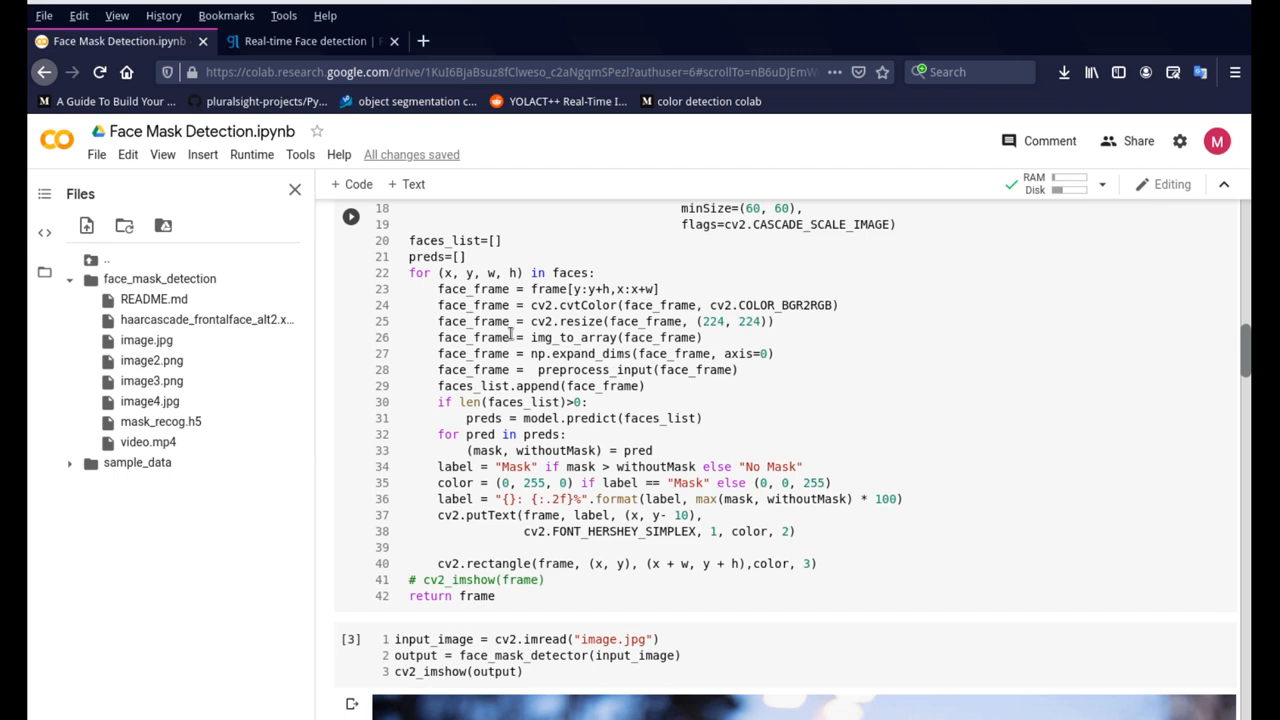
{"action": "left_click", "coordinate": [305, 41]}
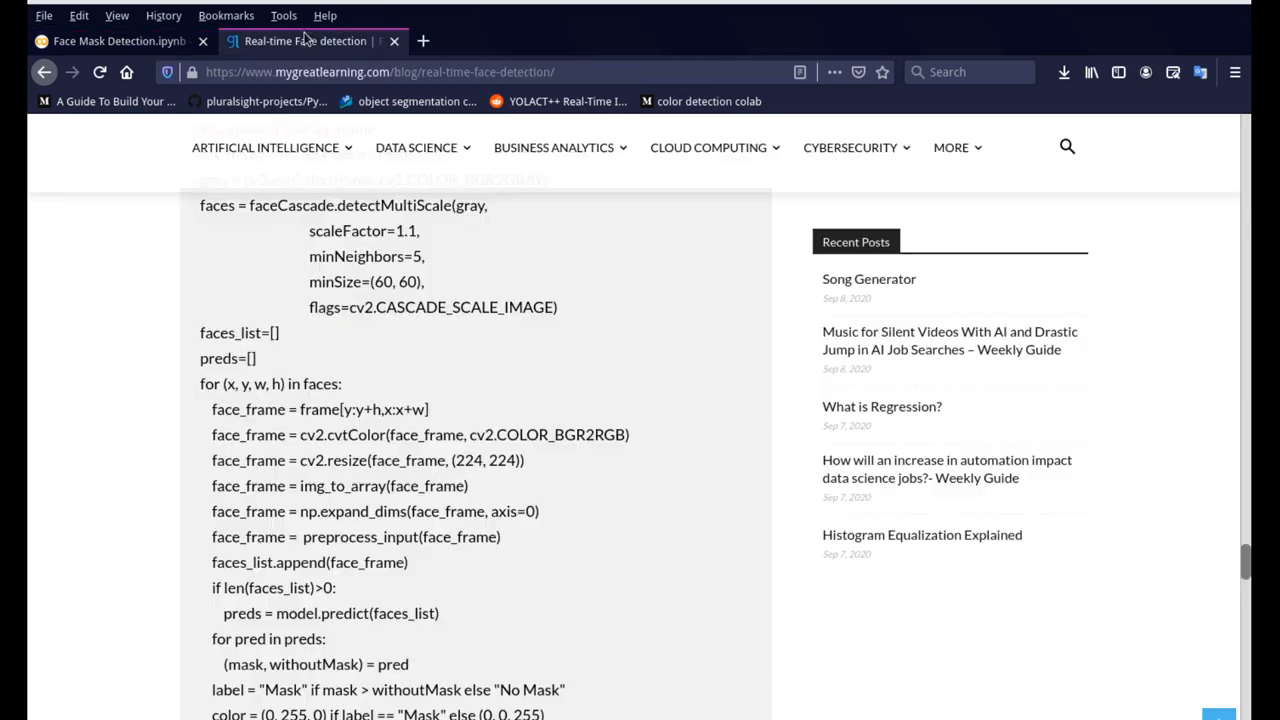
{"action": "left_click", "coordinate": [118, 41]}
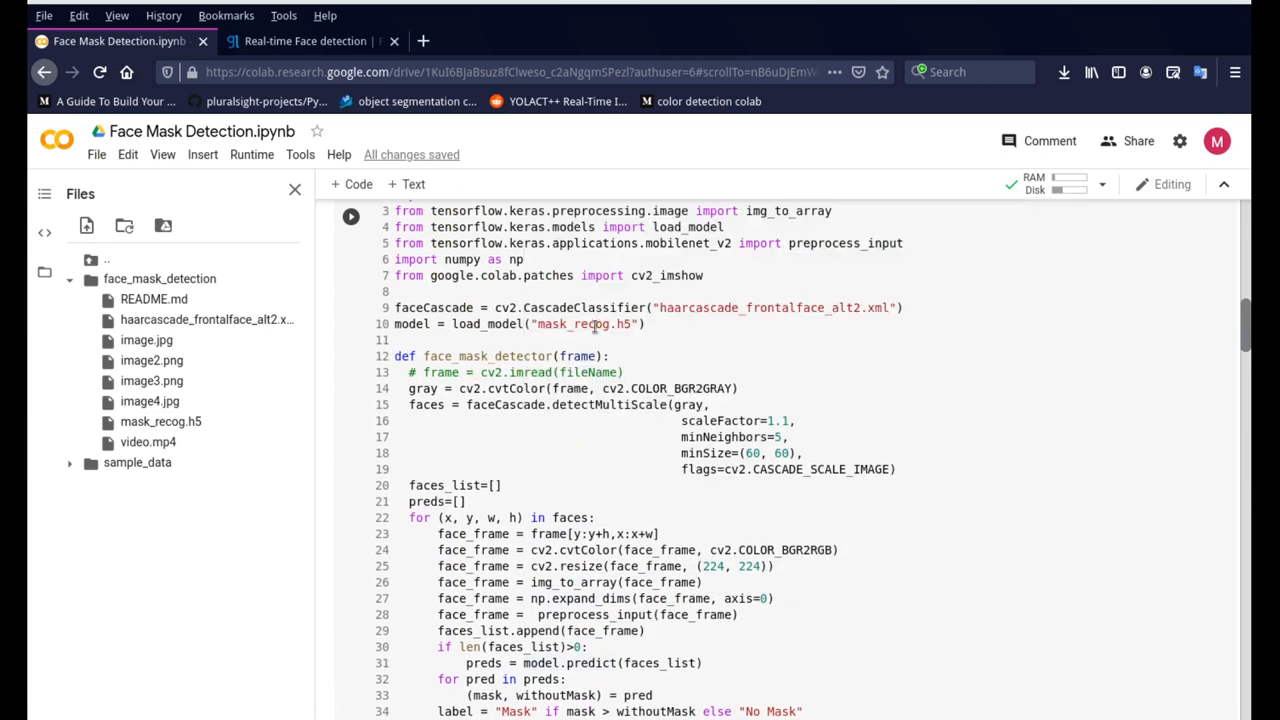
- Scroll through face_mask_detector down to the image.jpg test showing 'Mask: 100.00%'
{"action": "scroll", "scroll_direction": "down", "scroll_amount": 3}
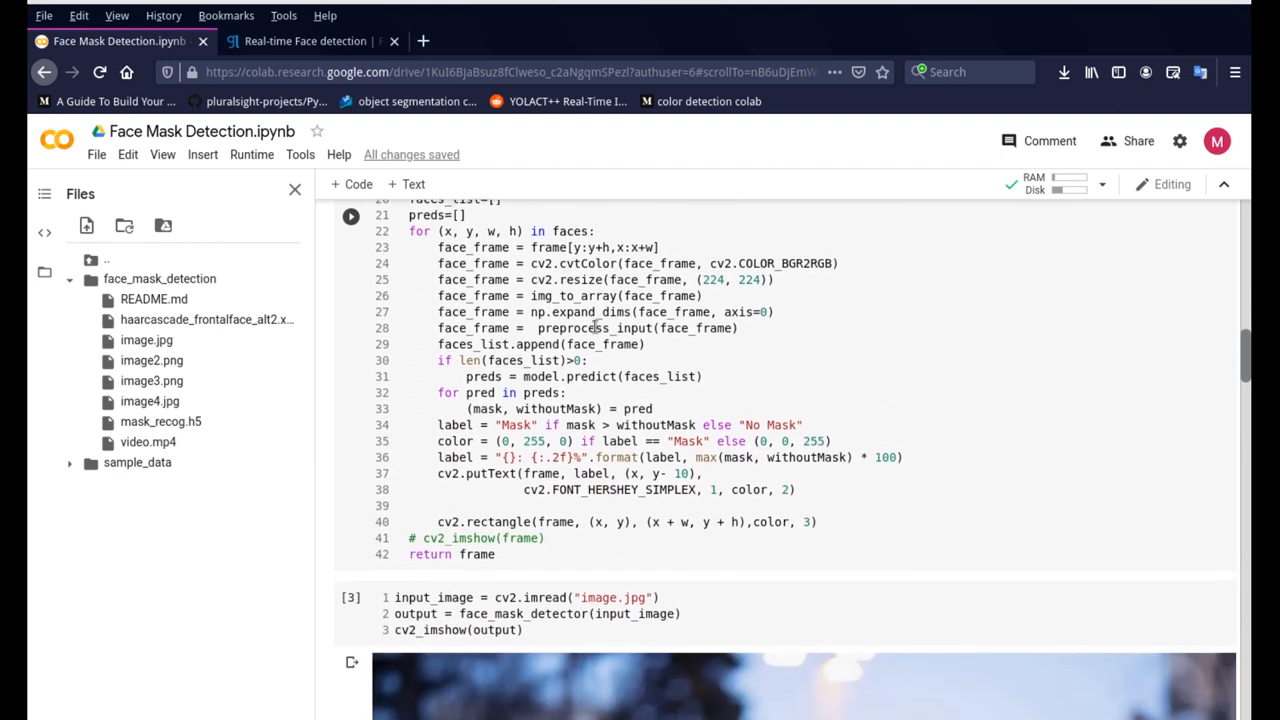
{"action": "scroll", "scroll_direction": "down", "scroll_amount": 3}
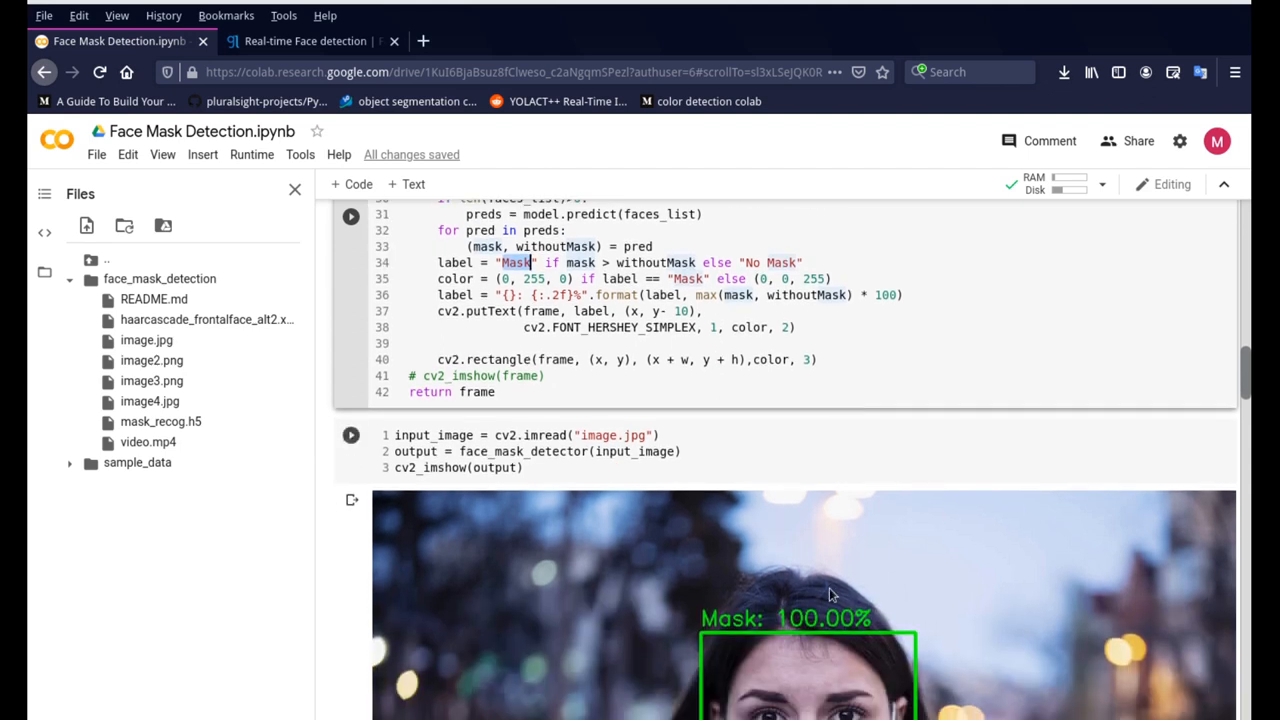
{"action": "mouse_move", "coordinate": [617, 547]}
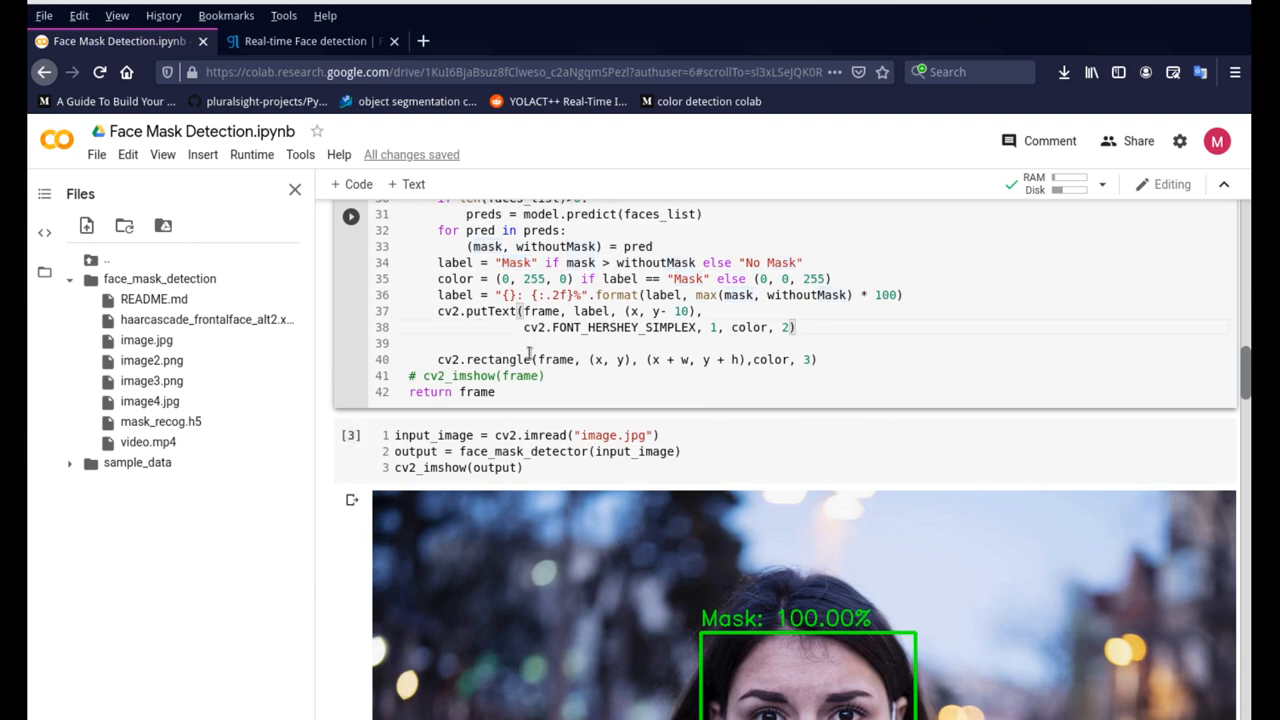
{"action": "scroll", "scroll_direction": "up", "scroll_amount": 3}
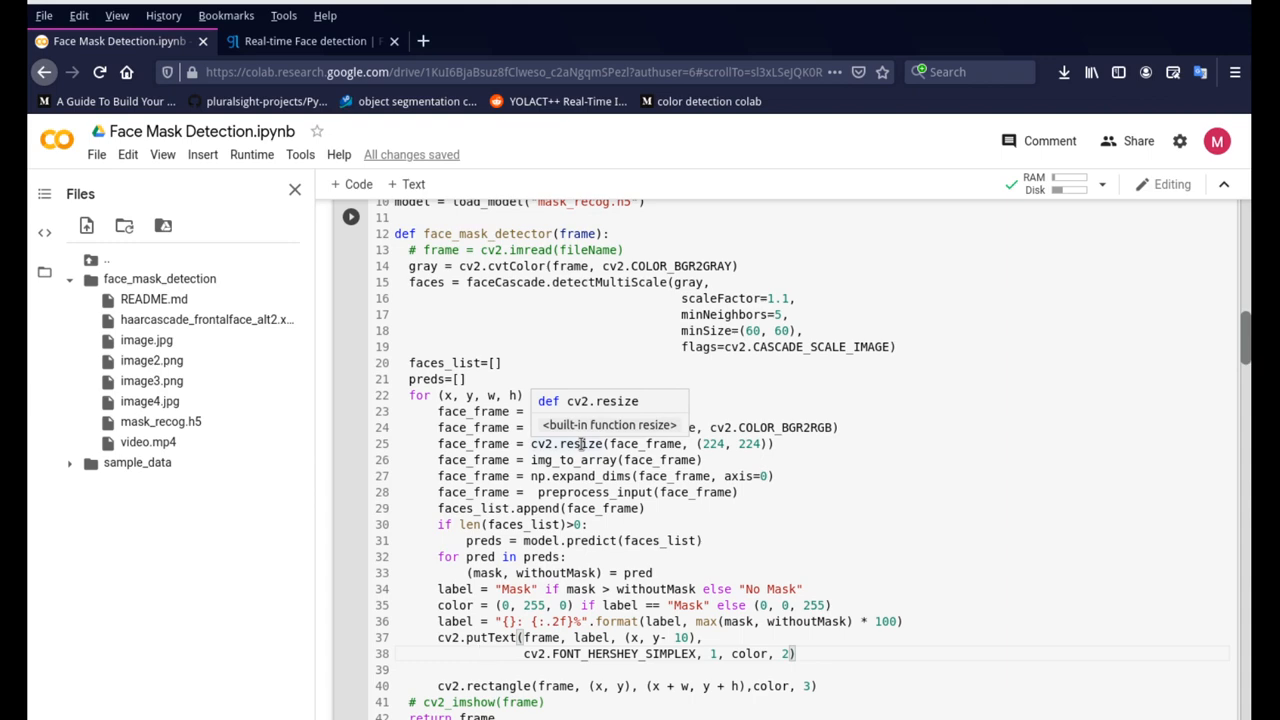
{"action": "scroll", "scroll_direction": "down", "scroll_amount": 3}
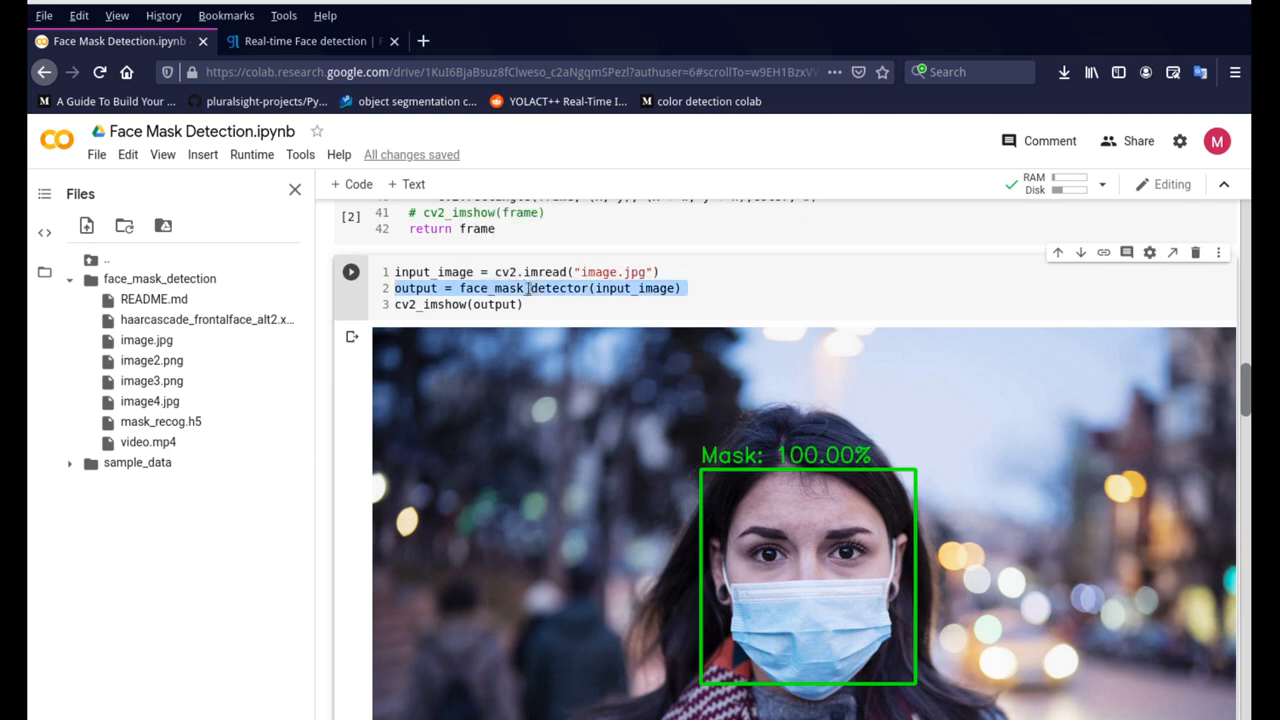
- Highlight cv2_imshow in the image.jpg cell, then move to the image2.png test labelled 'Mask: 99.98%'
{"action": "left_click", "coordinate": [451, 304]}
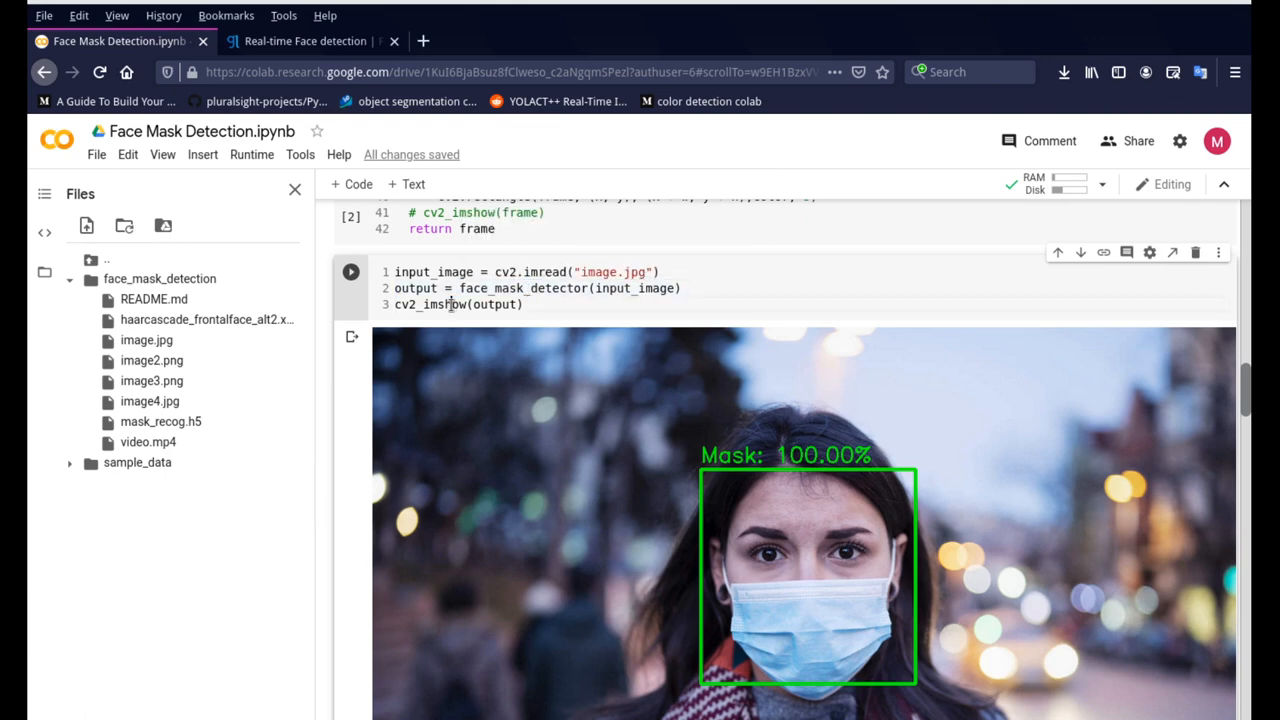
{"action": "triple_click", "coordinate": [458, 304]}
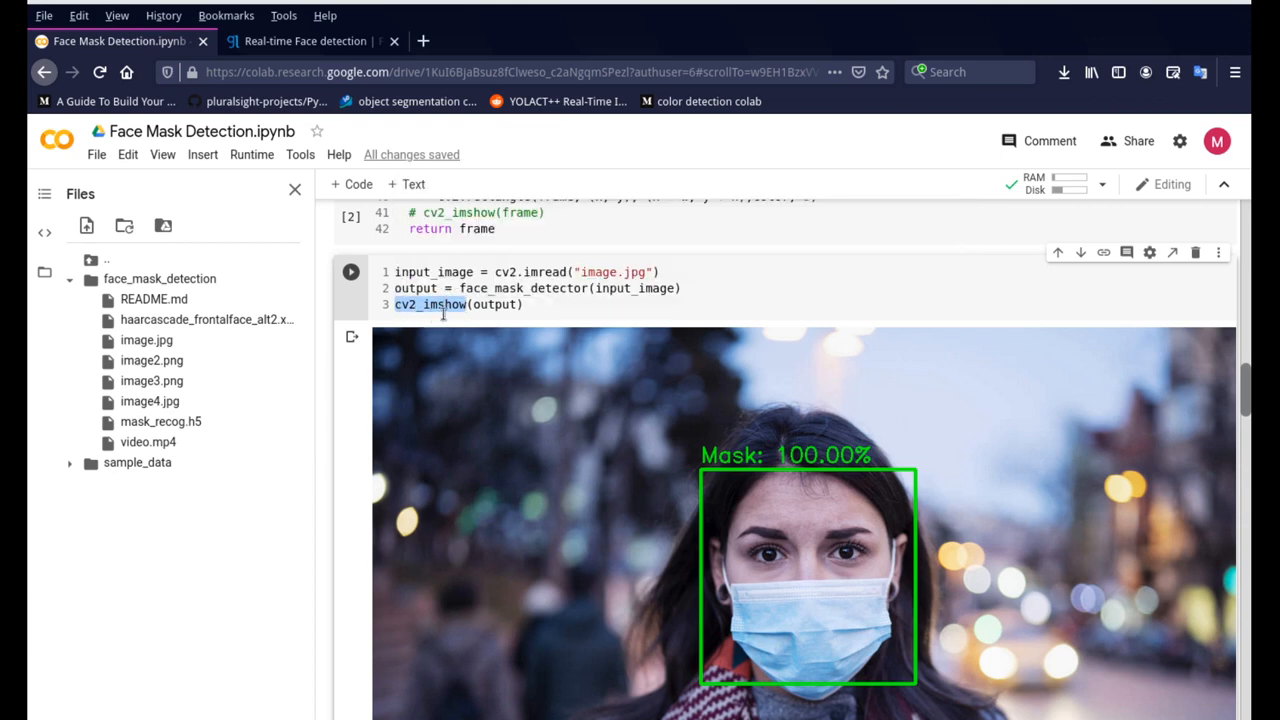
{"action": "scroll", "scroll_direction": "down", "scroll_amount": 3}
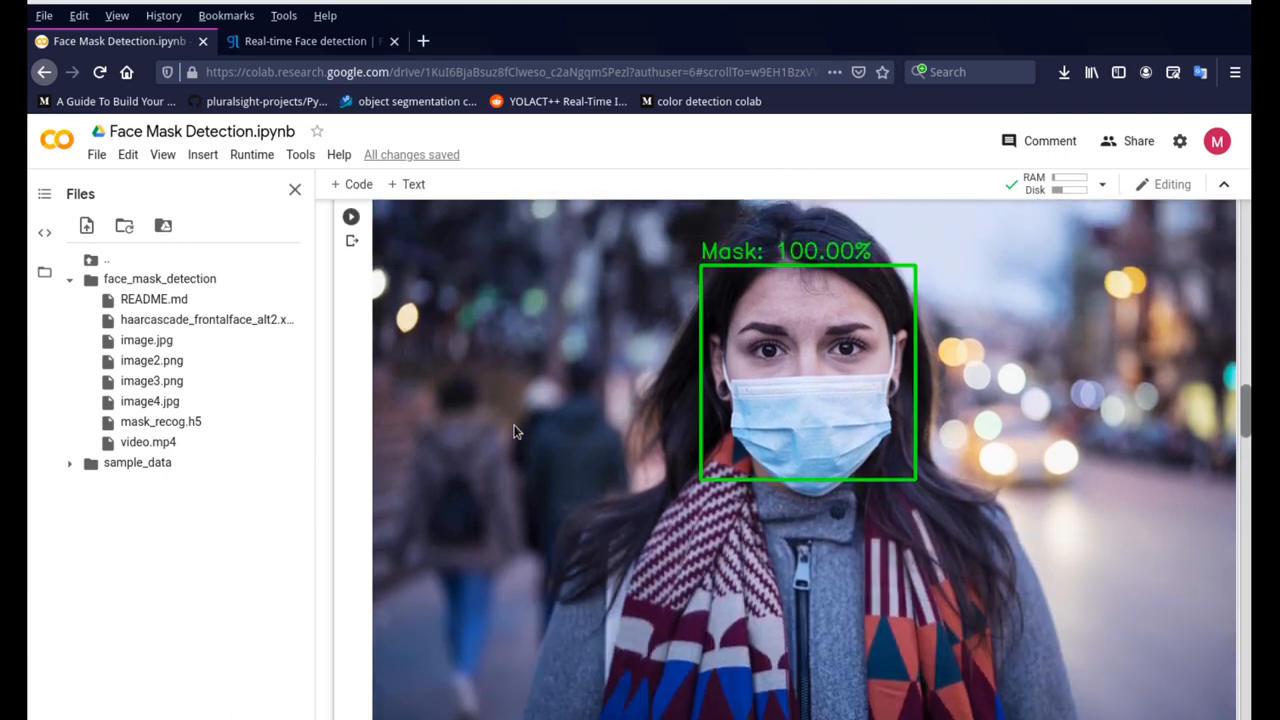
{"action": "scroll", "scroll_direction": "down", "scroll_amount": 3}
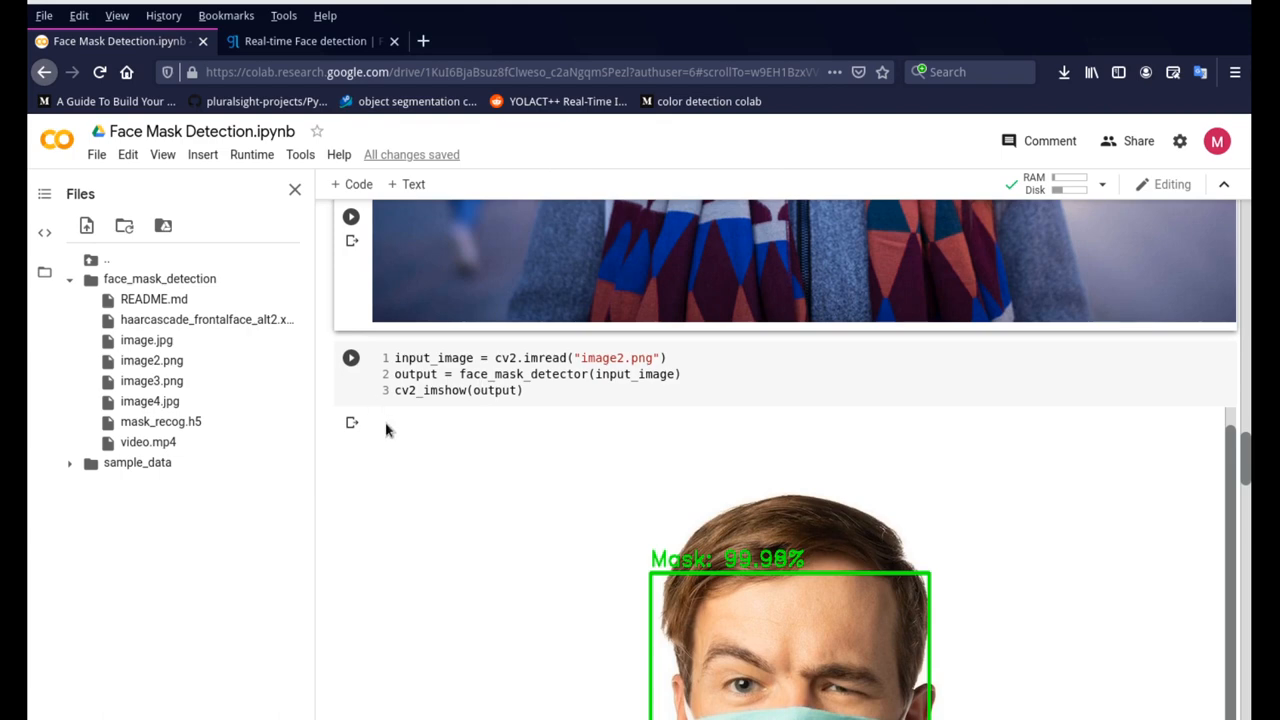
- Scroll past the image3.png and image4.jpg No Mask results to the video-processing cell
{"action": "scroll", "scroll_direction": "down", "scroll_amount": 3}
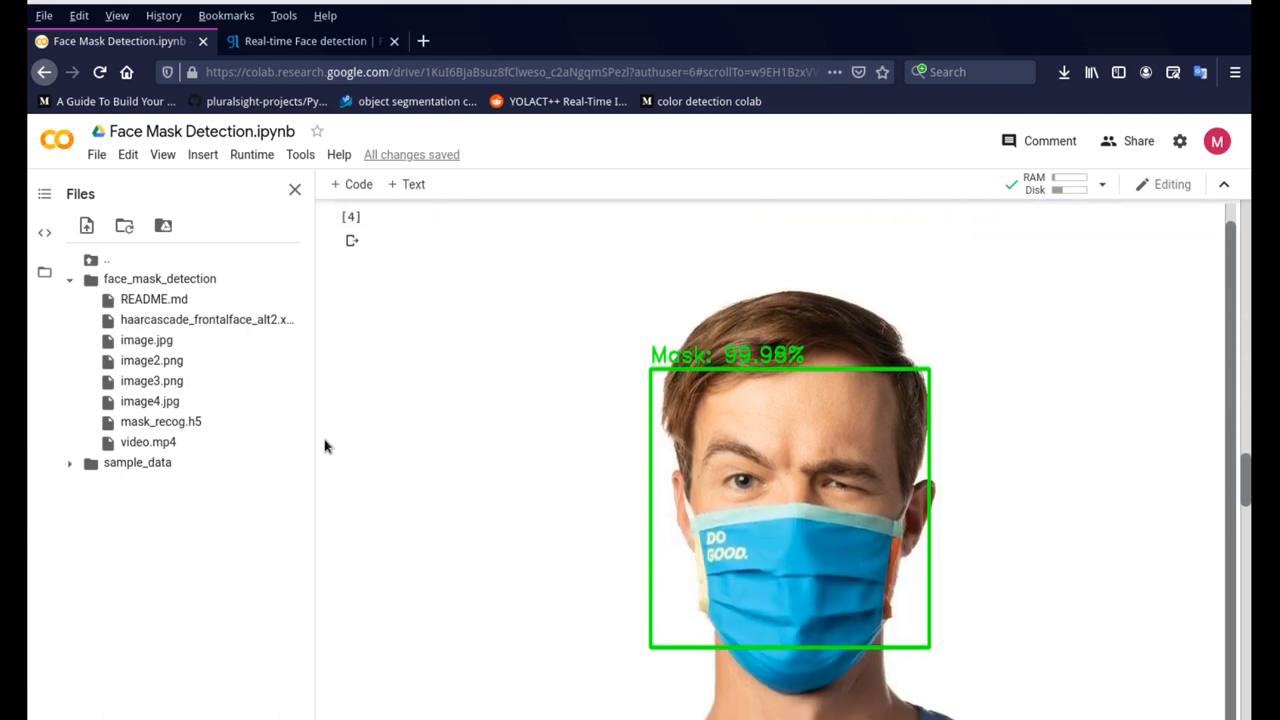
{"action": "scroll", "scroll_direction": "down", "scroll_amount": 3}
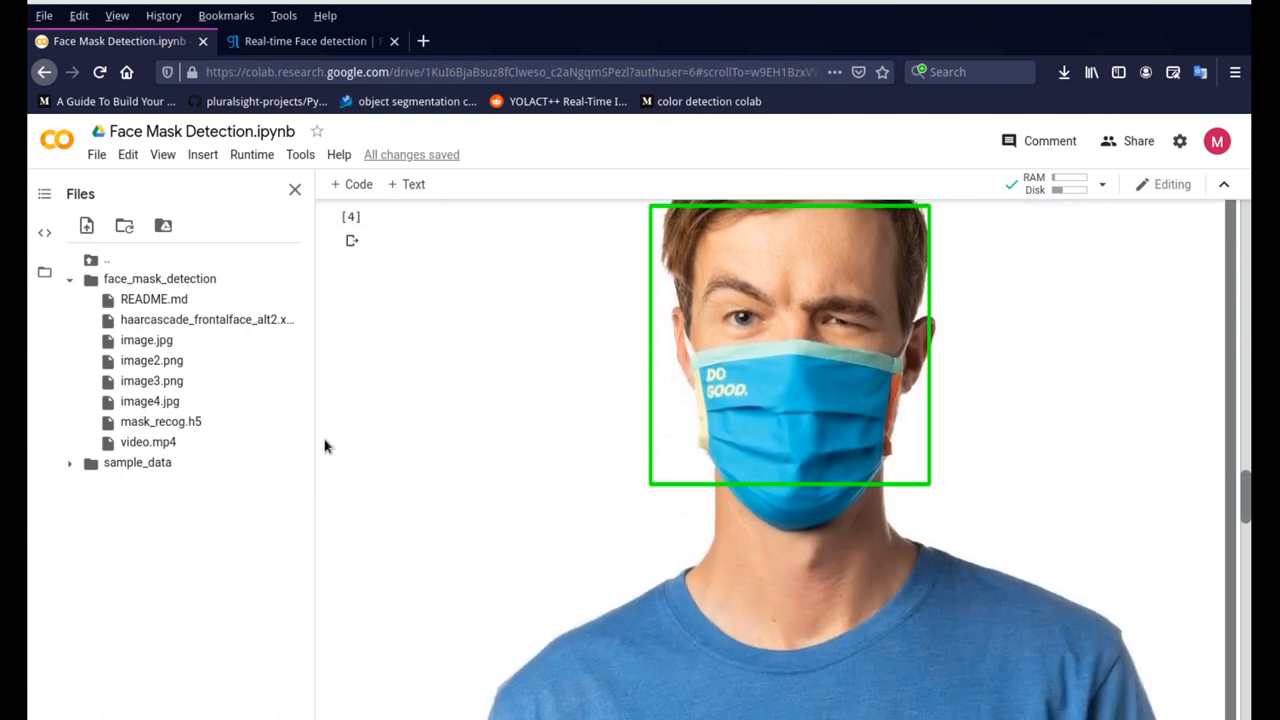
{"action": "scroll", "scroll_direction": "down", "scroll_amount": 3}
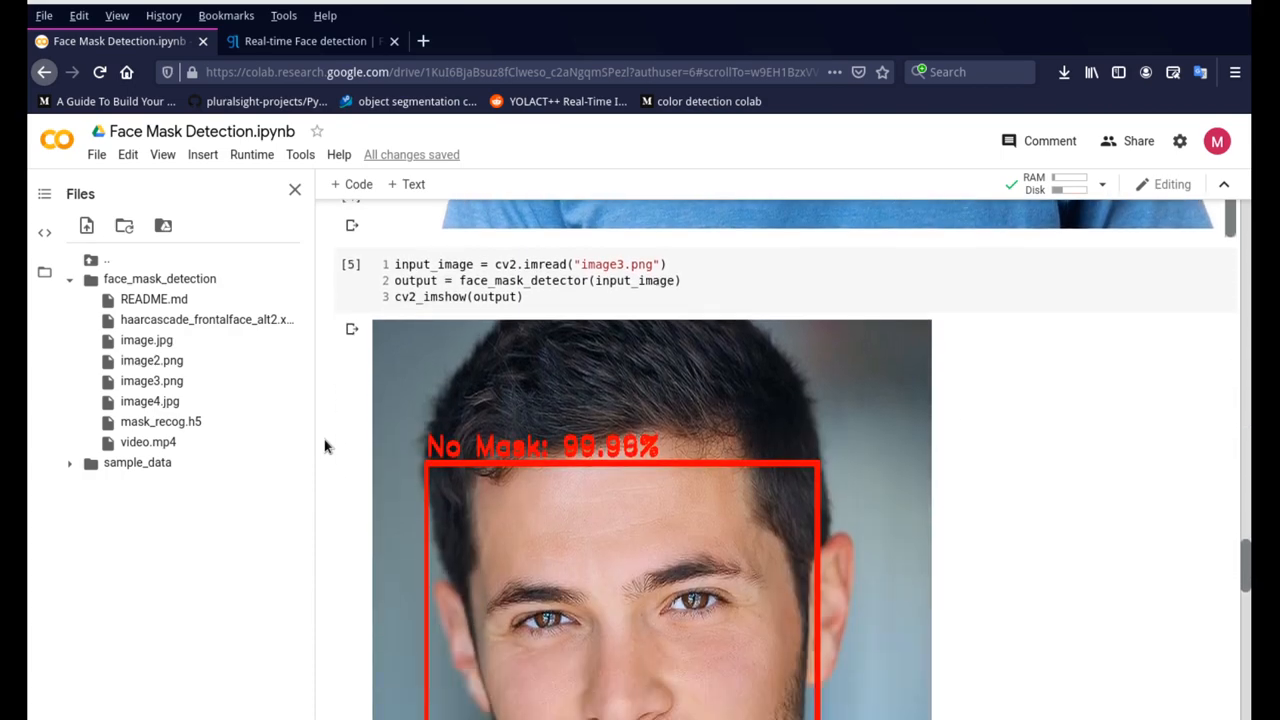
{"action": "mouse_move", "coordinate": [363, 443]}
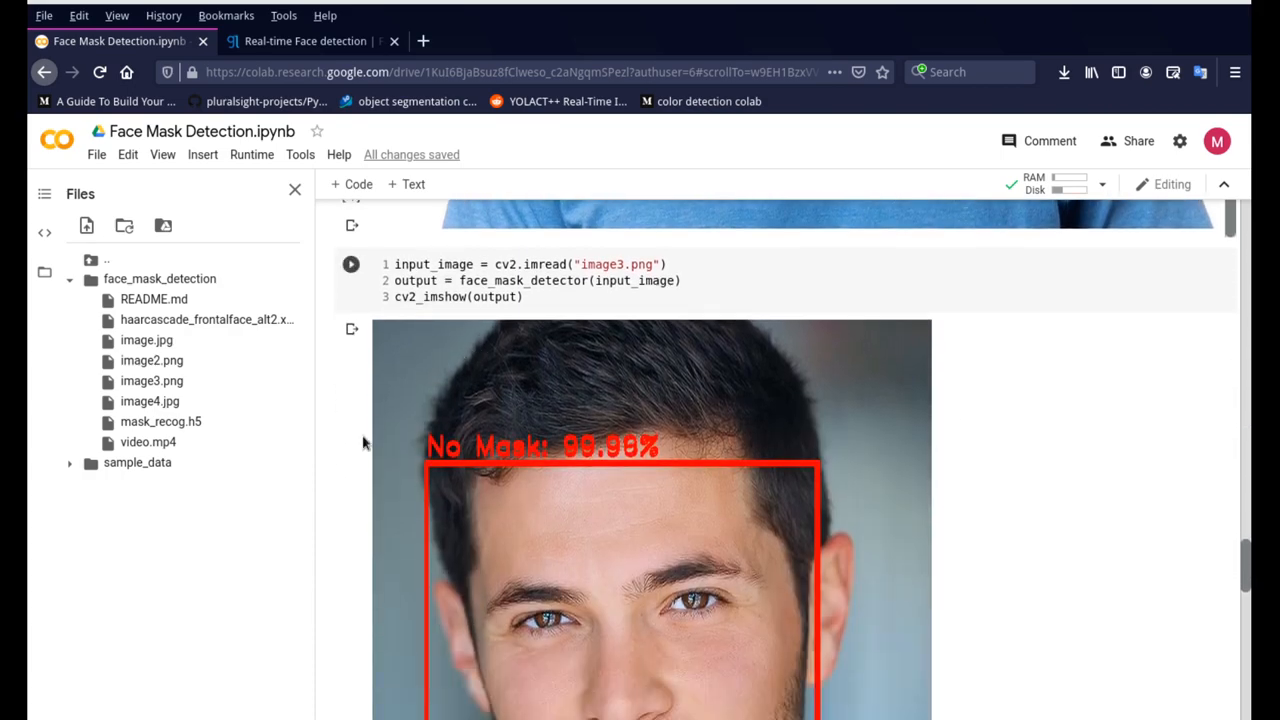
{"action": "scroll", "scroll_direction": "down", "scroll_amount": 3}
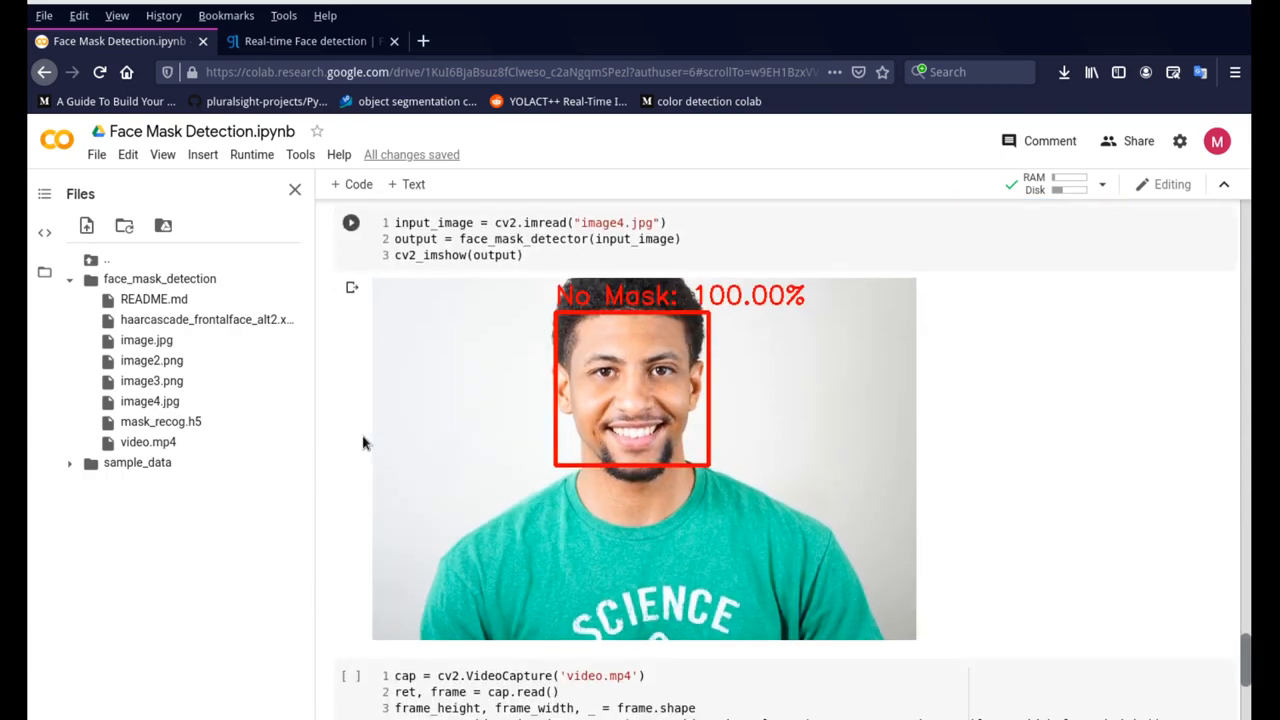
{"action": "scroll", "scroll_direction": "down", "scroll_amount": 3}
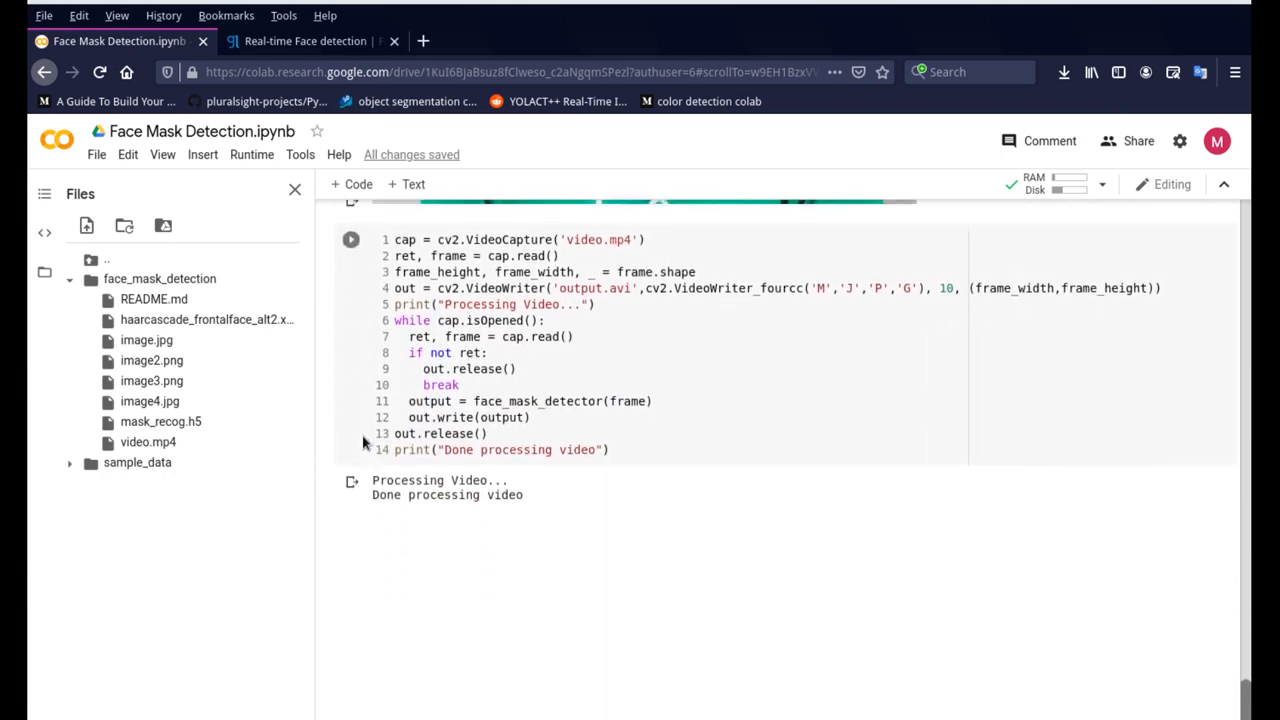
{"action": "scroll", "scroll_direction": "up", "scroll_amount": 3}
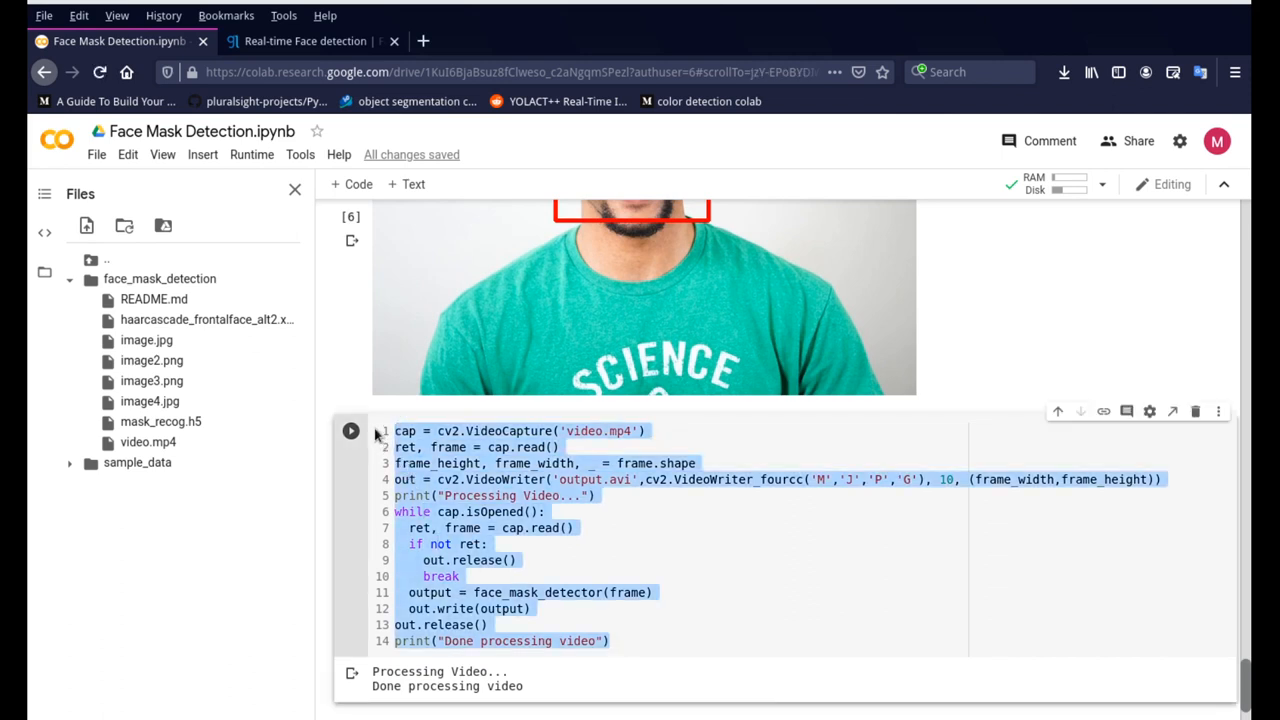
{"action": "double_click", "coordinate": [582, 431]}
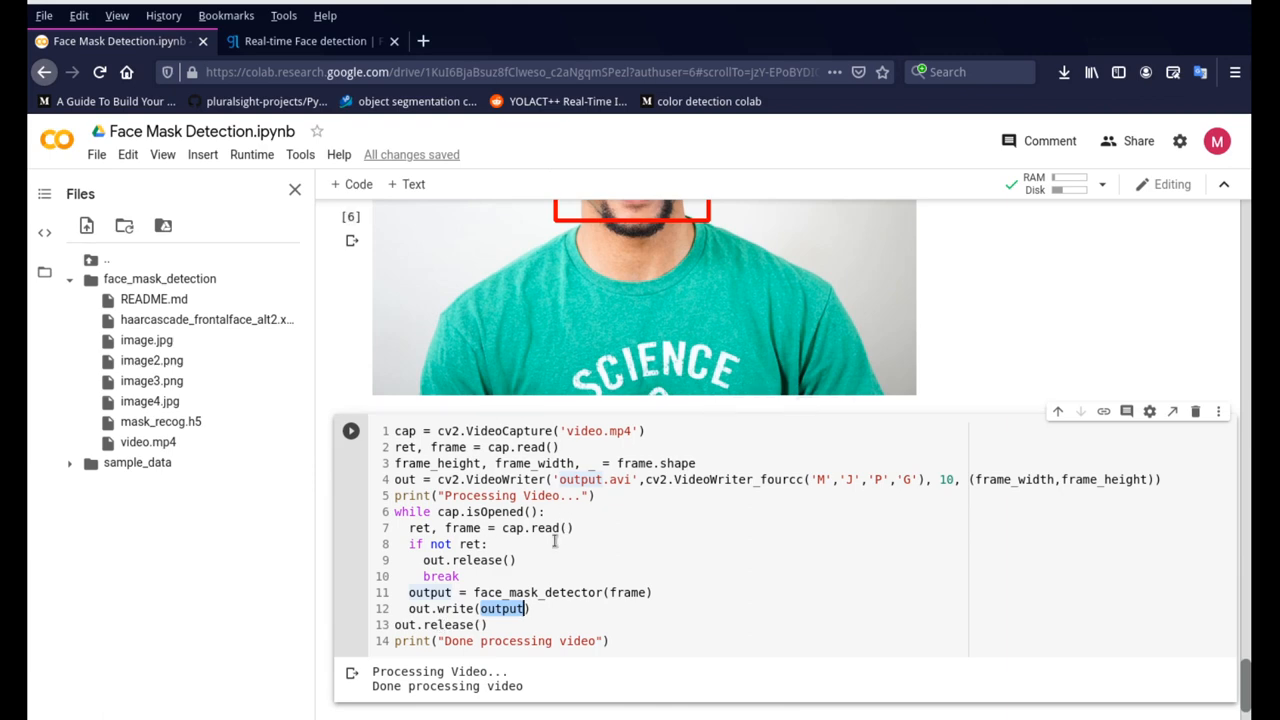
{"action": "mouse_move", "coordinate": [568, 483]}
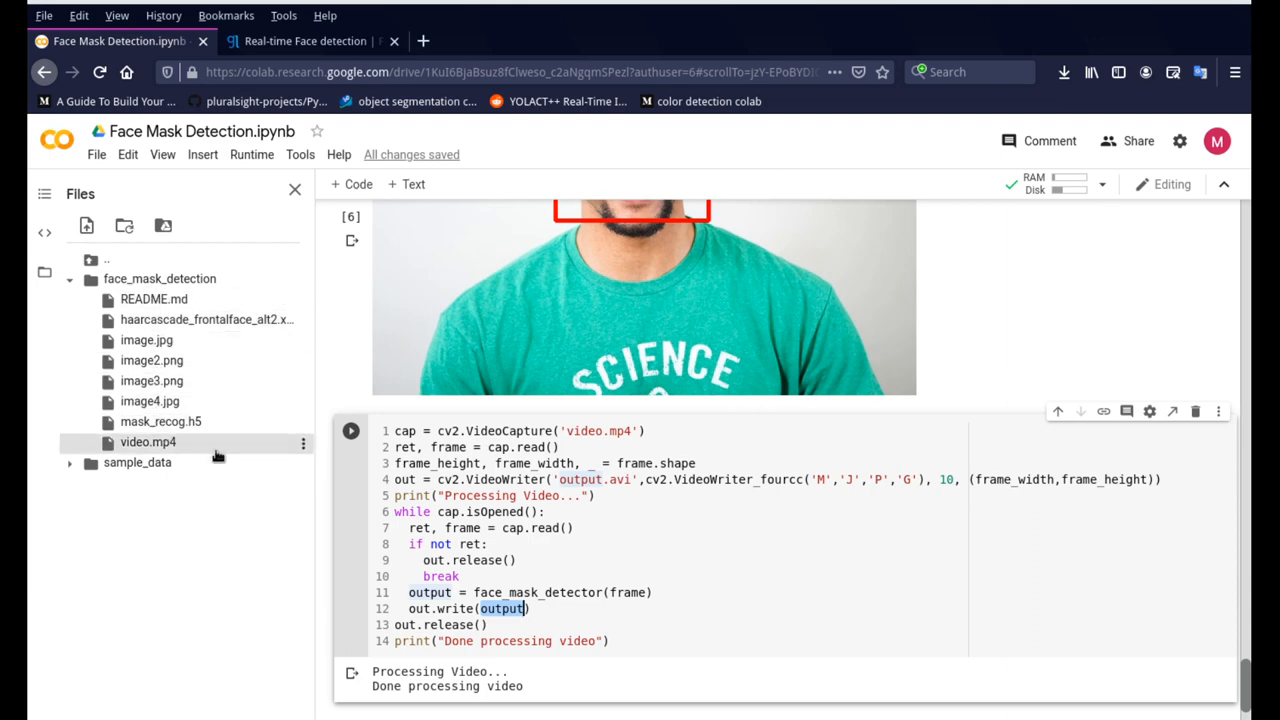
- Rerun the video cell so it prints 'Processing Video...' and creates output.avi
{"action": "left_click", "coordinate": [351, 430]}
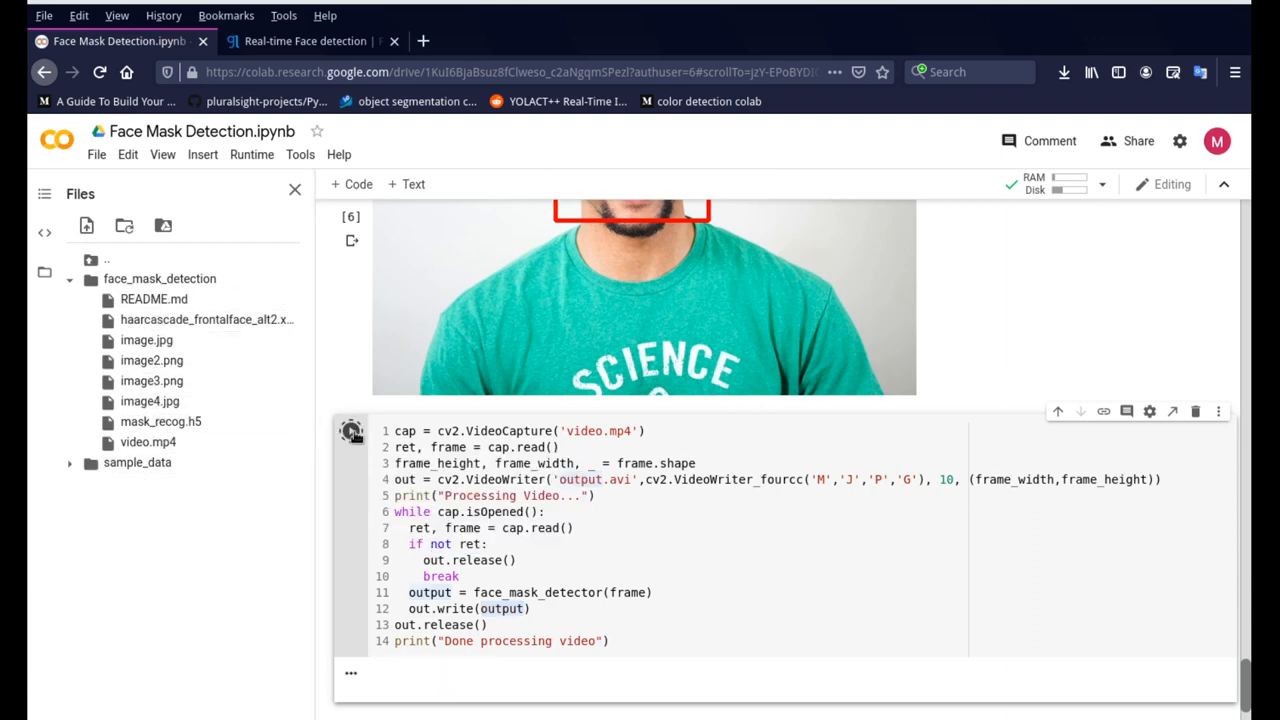
{"action": "left_click", "coordinate": [351, 430]}
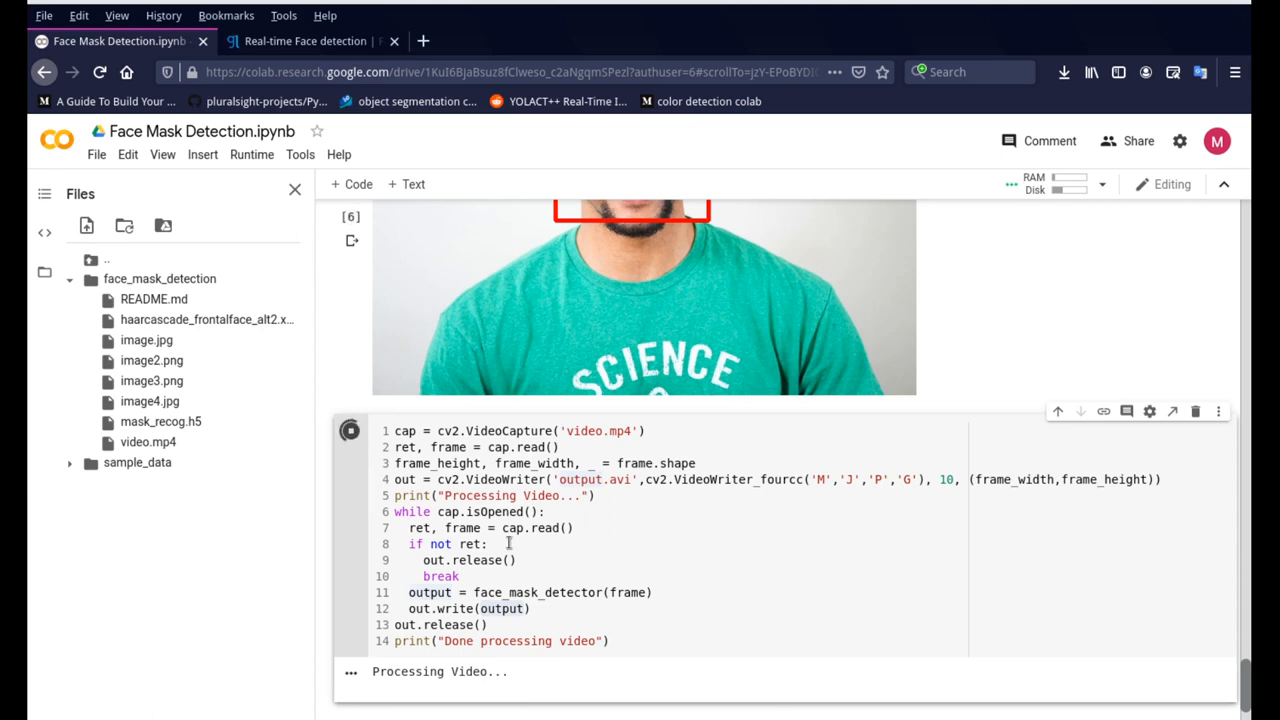
{"action": "scroll", "scroll_direction": "down", "scroll_amount": 3}
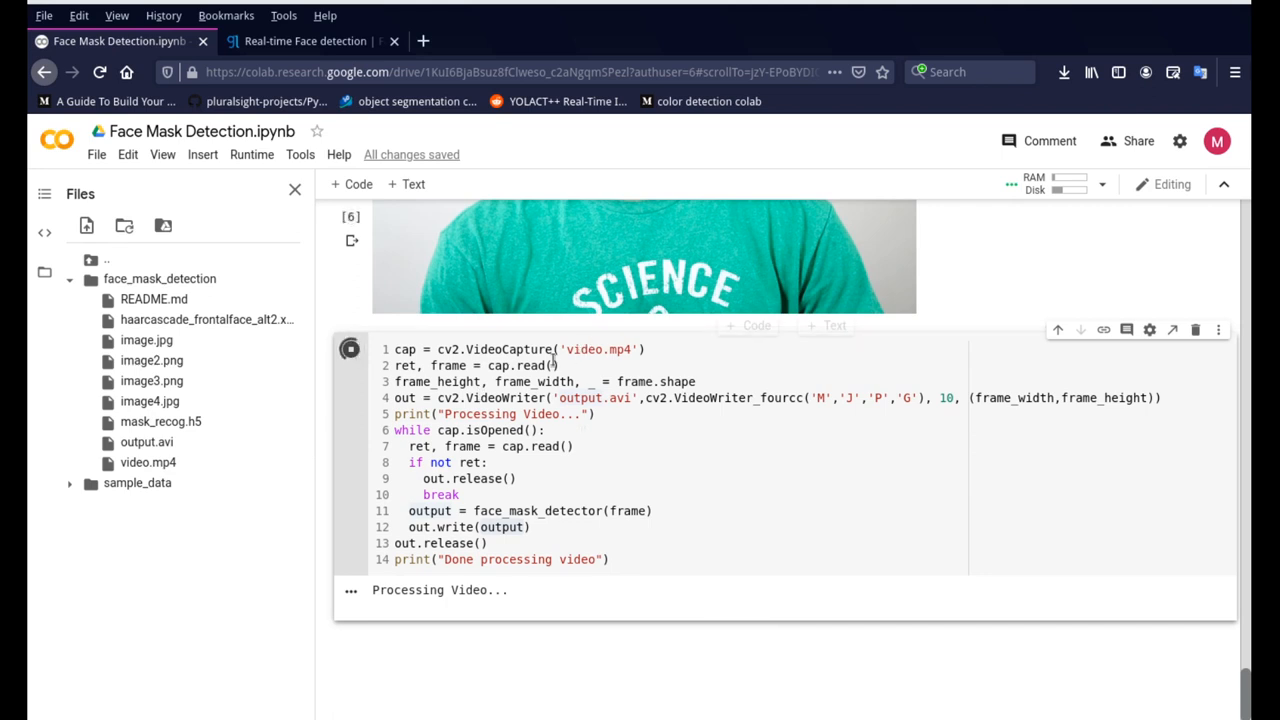
{"action": "mouse_move", "coordinate": [518, 349]}
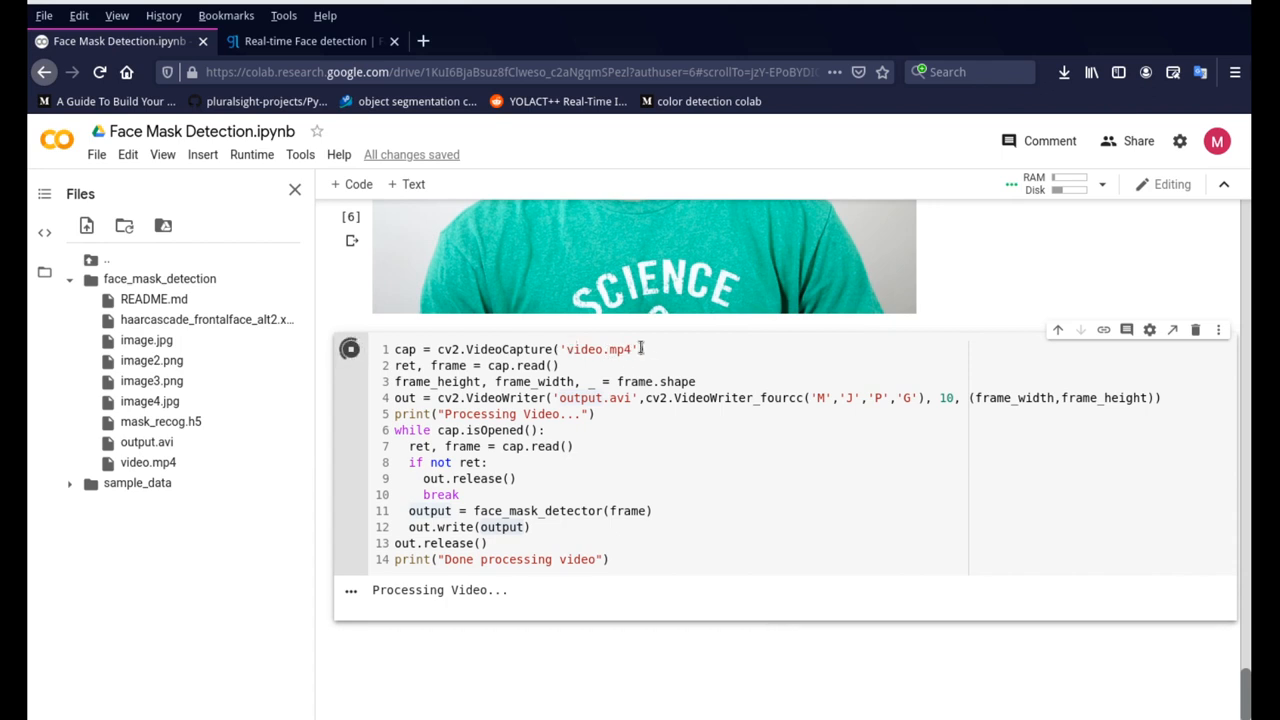
{"action": "double_click", "coordinate": [597, 349]}
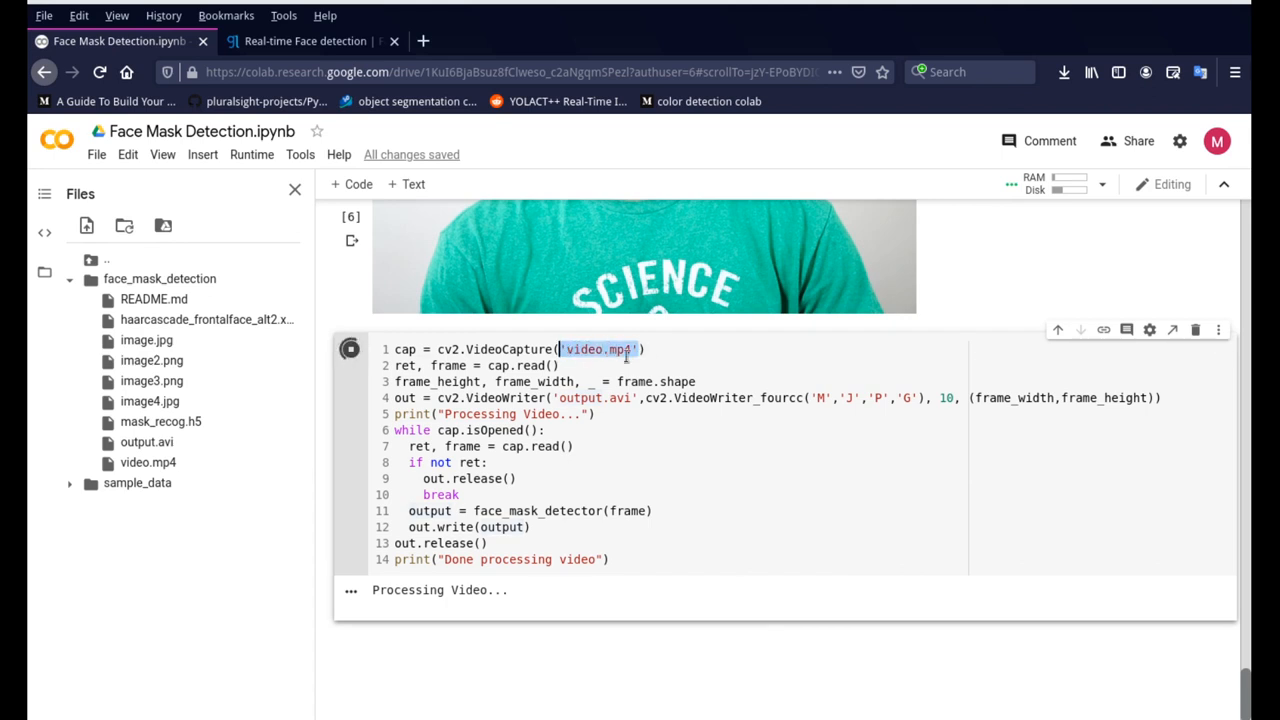
{"action": "type", "text": "0"}
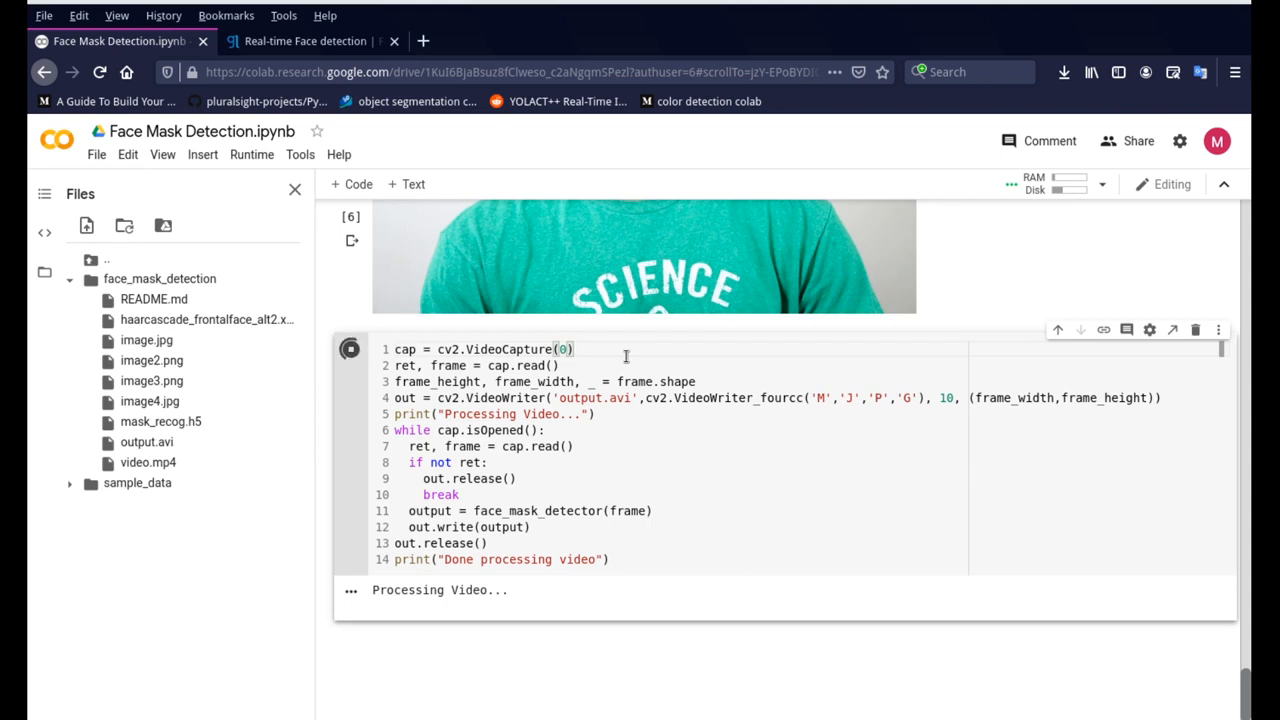
{"action": "key", "text": "ctrl+s"}
{"action": "type", "text": "'video.mp4'"}
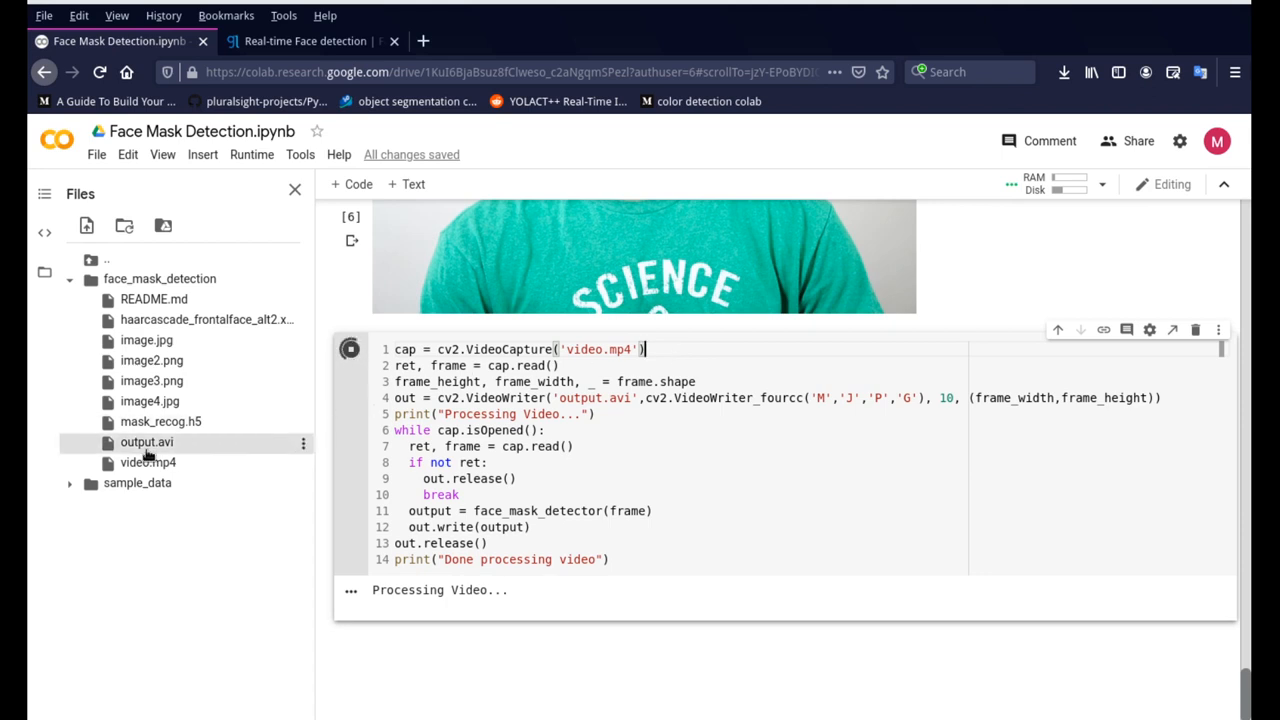
{"action": "mouse_move", "coordinate": [303, 444]}
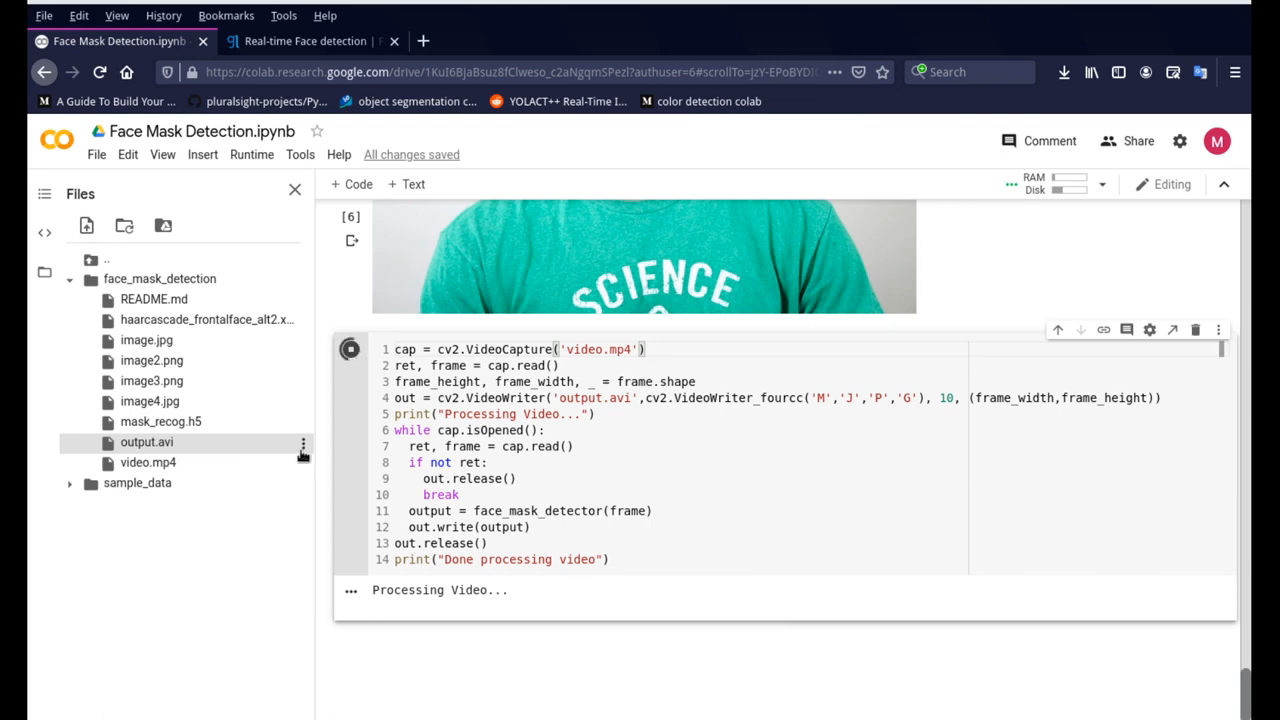
- Show the three-dot file menu for output.avi in the Files pane
{"action": "left_click", "coordinate": [303, 445]}
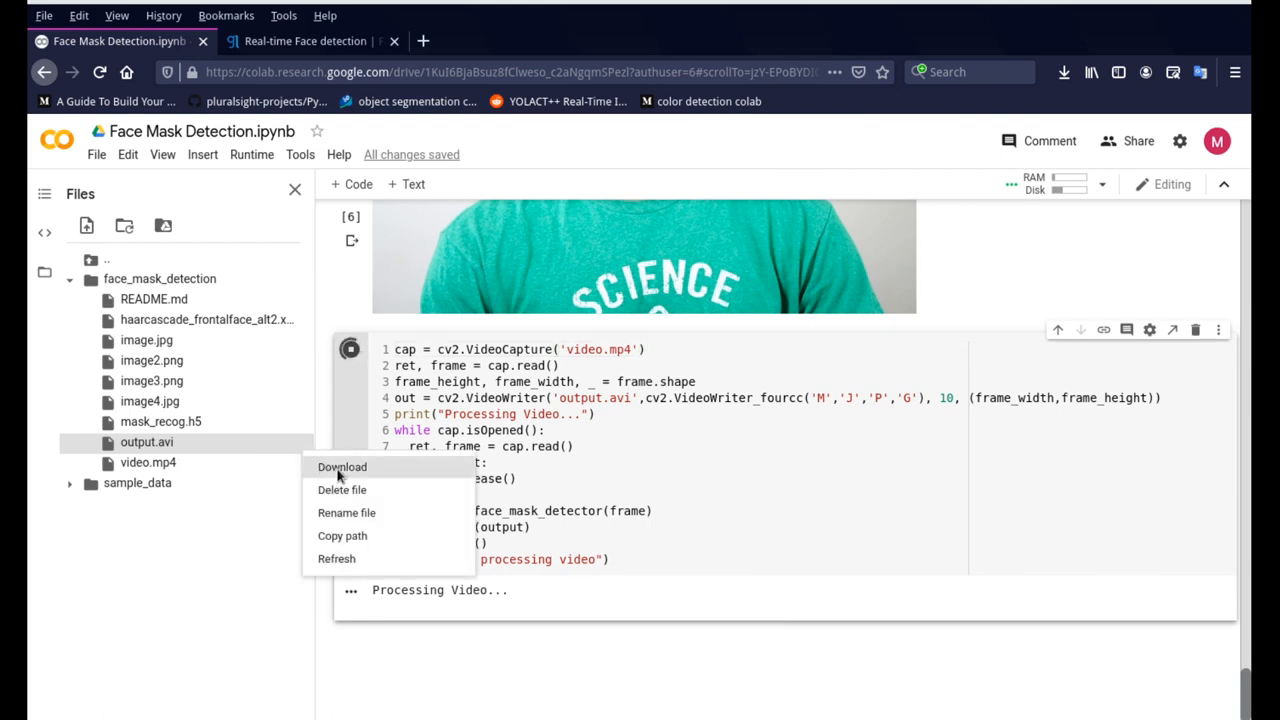
{"action": "mouse_move", "coordinate": [210, 626]}
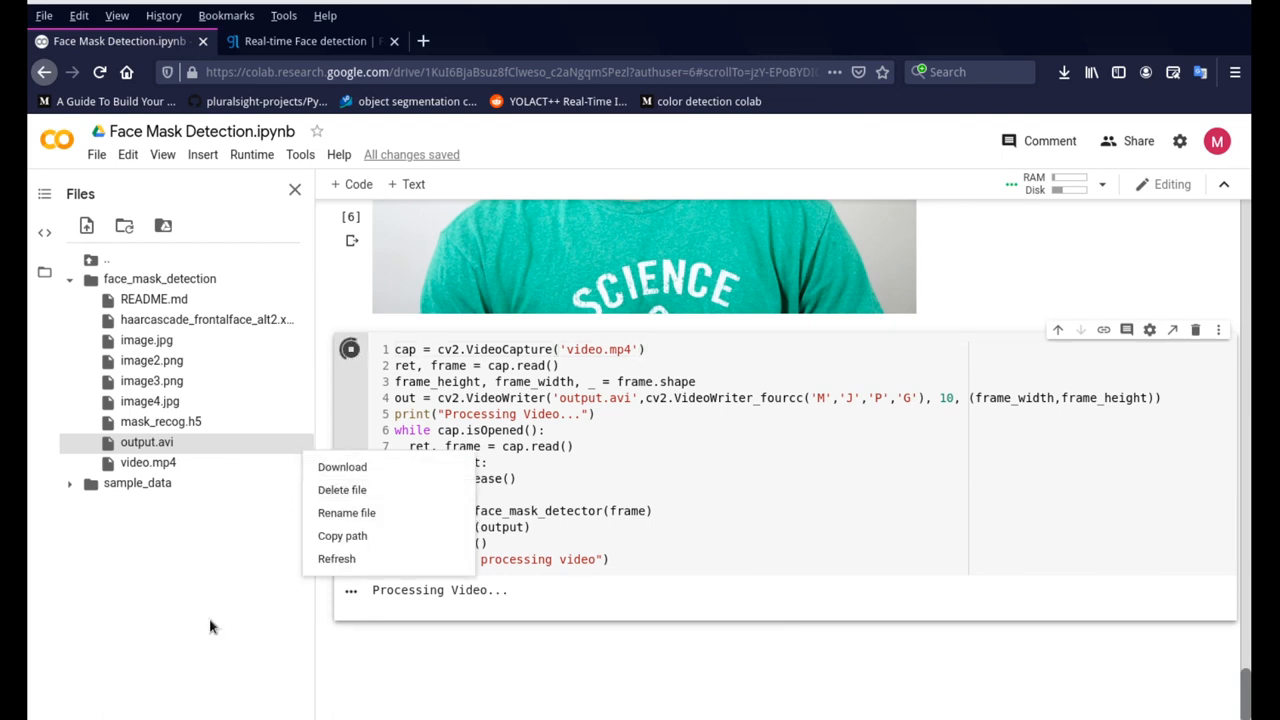
{"action": "mouse_move", "coordinate": [347, 512]}
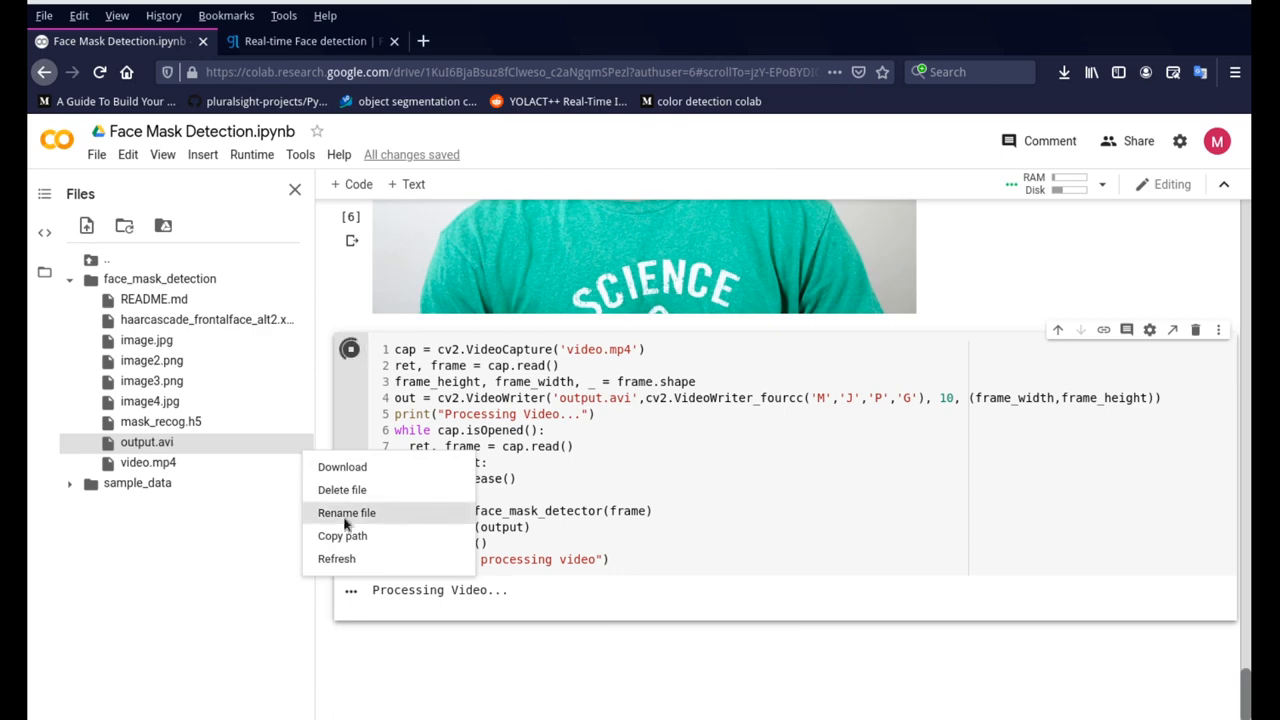